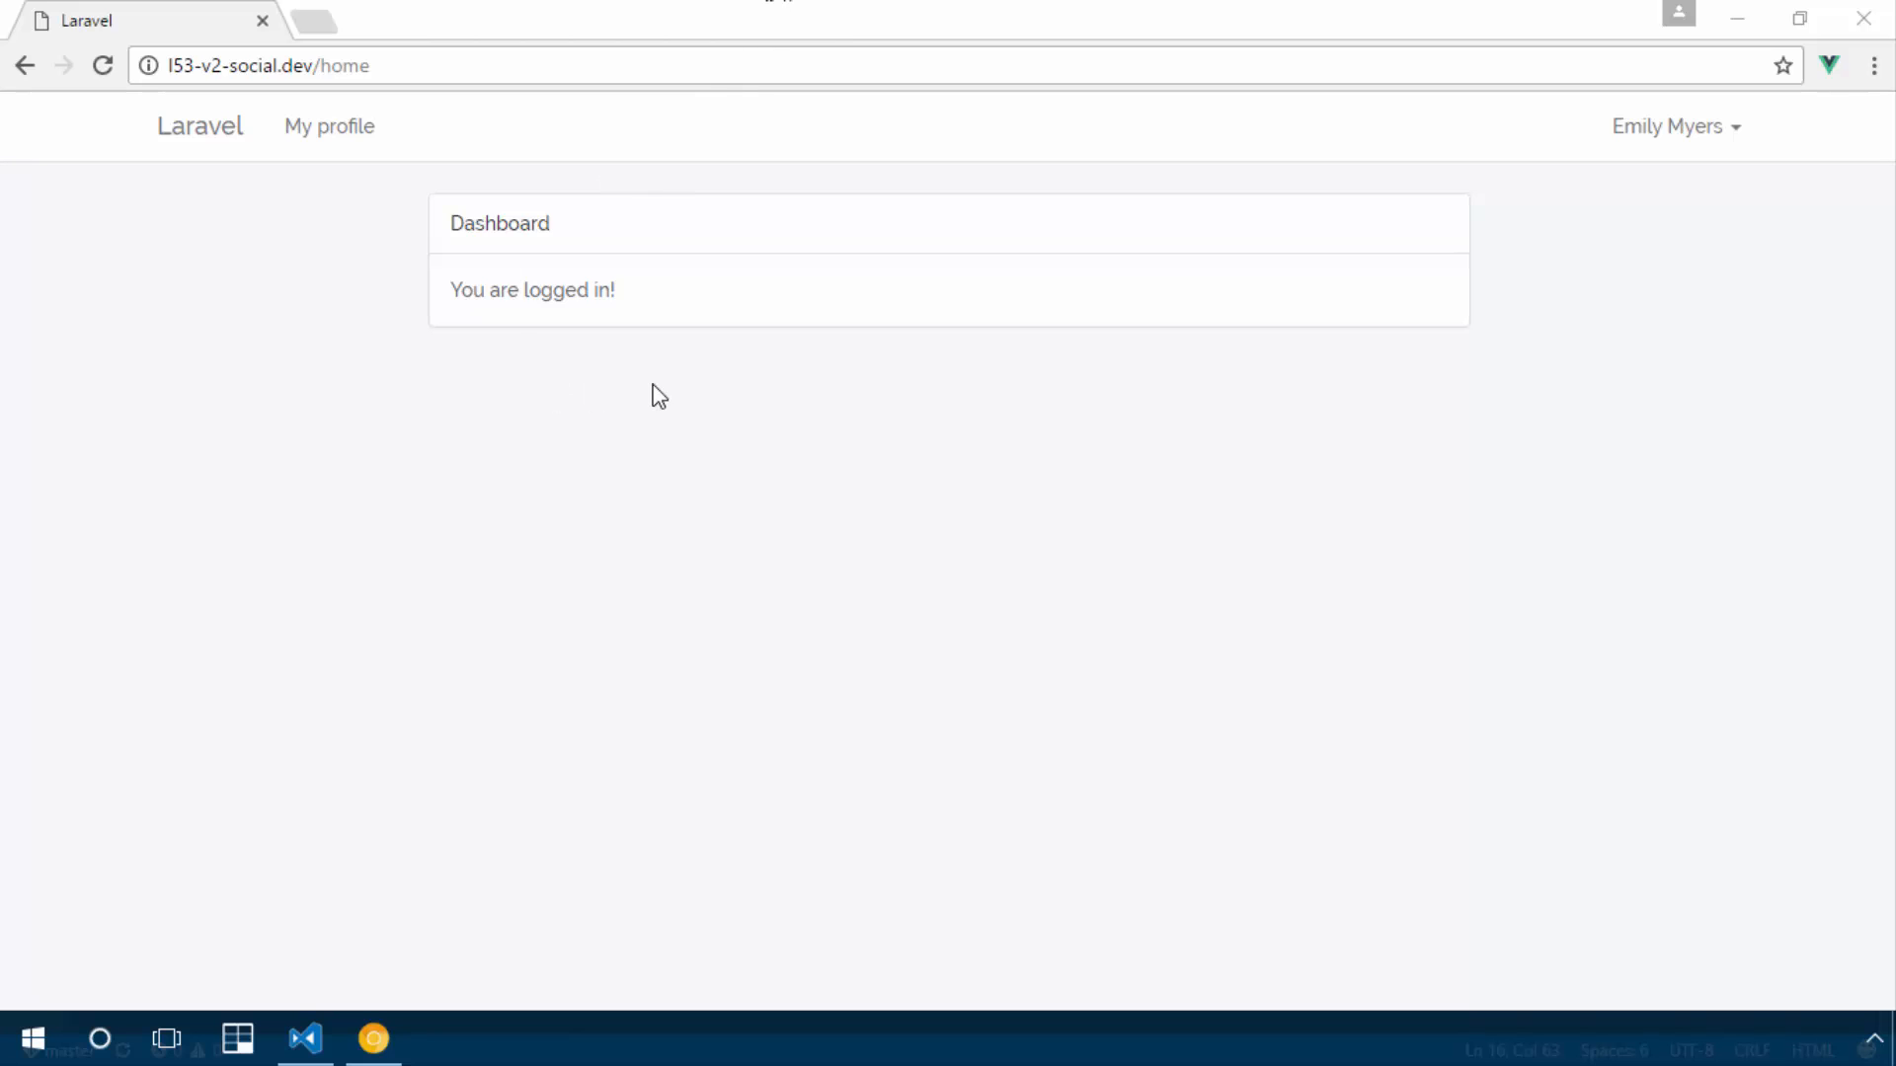
mouse_move(618, 241)
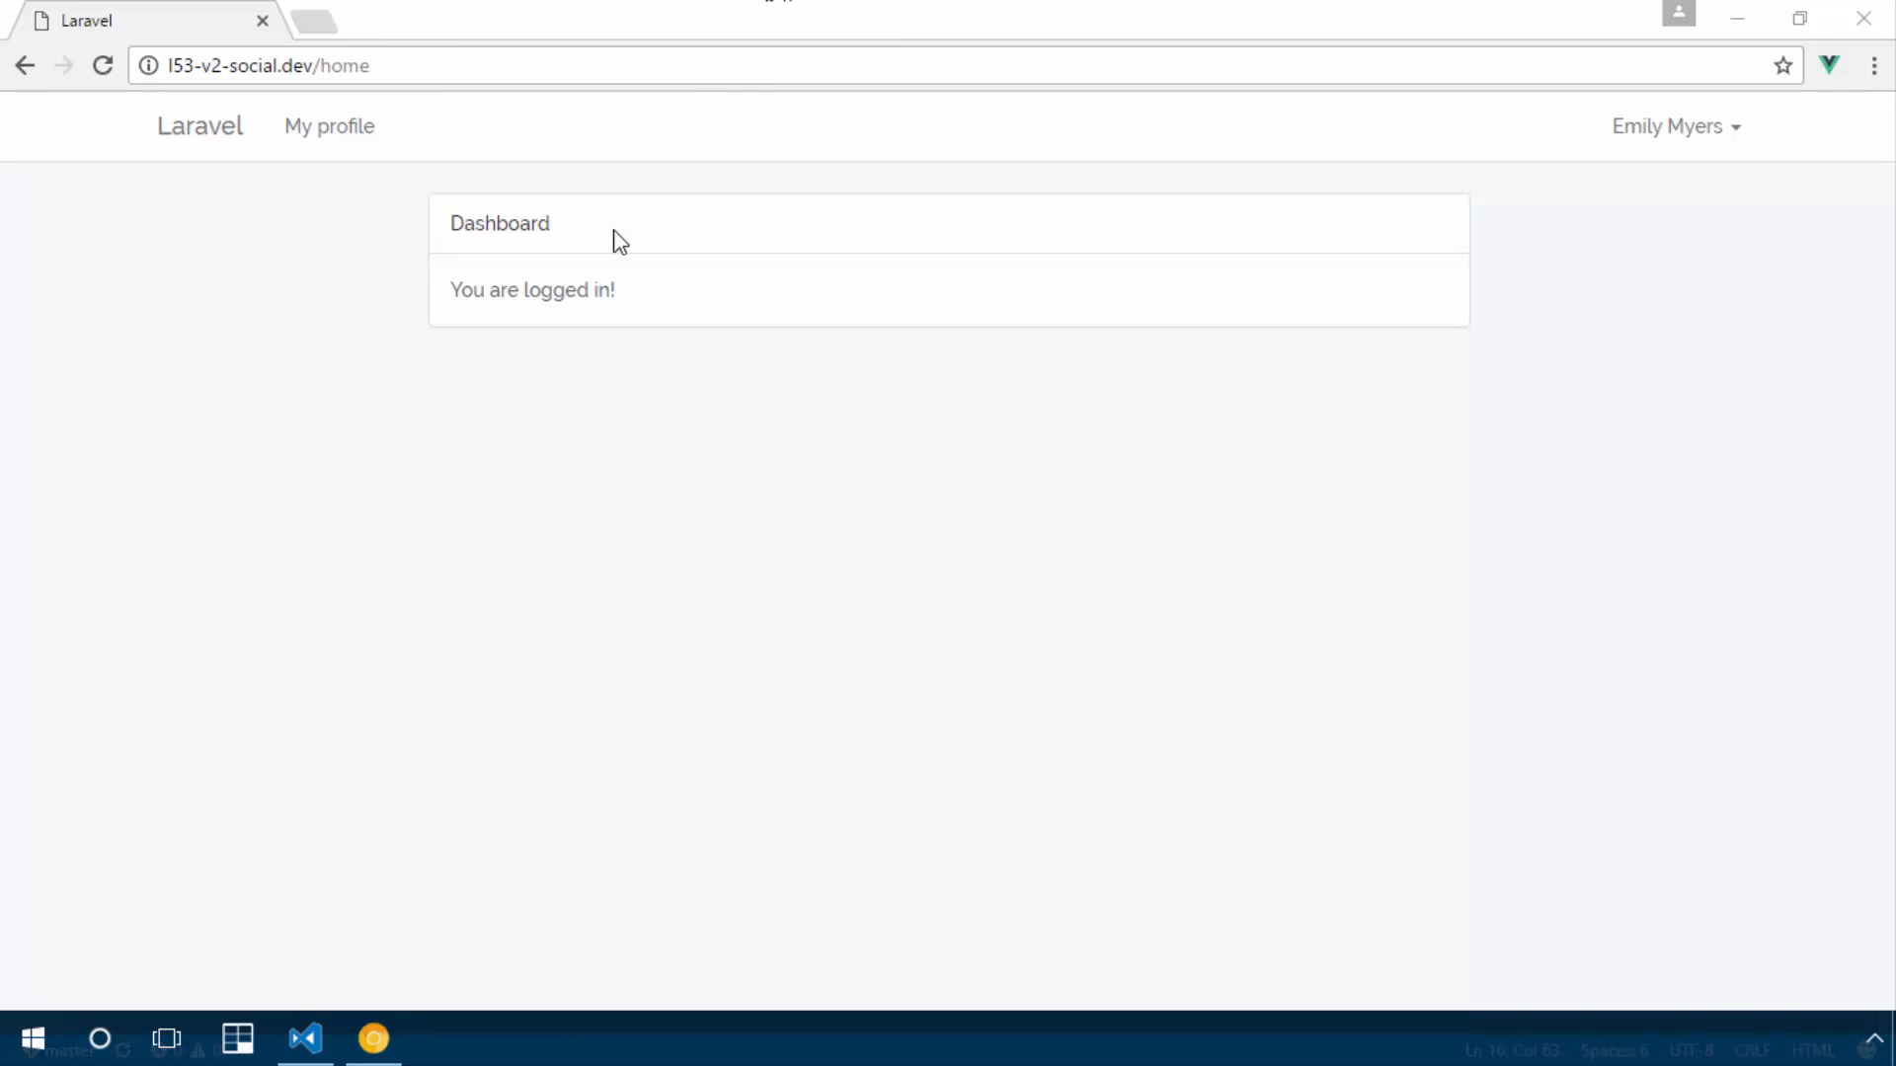
mouse_move(644, 245)
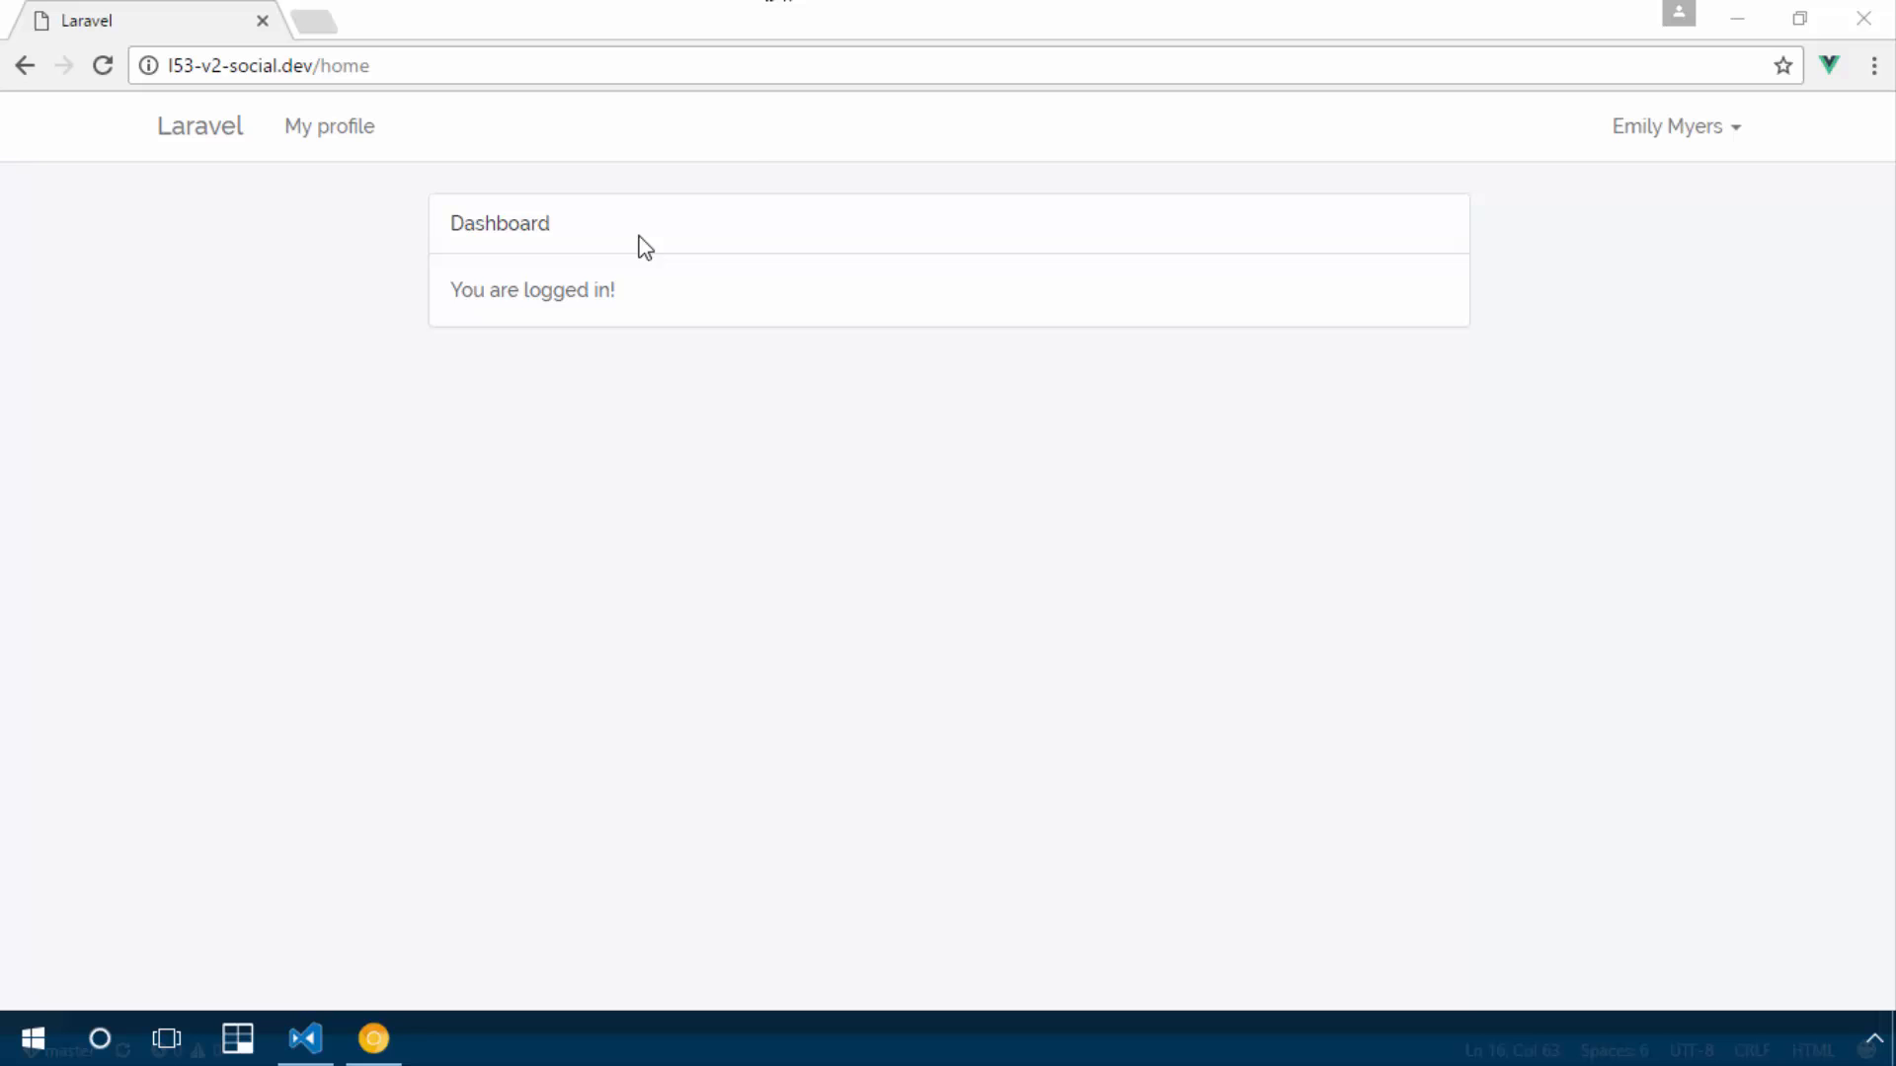
mouse_move(330, 126)
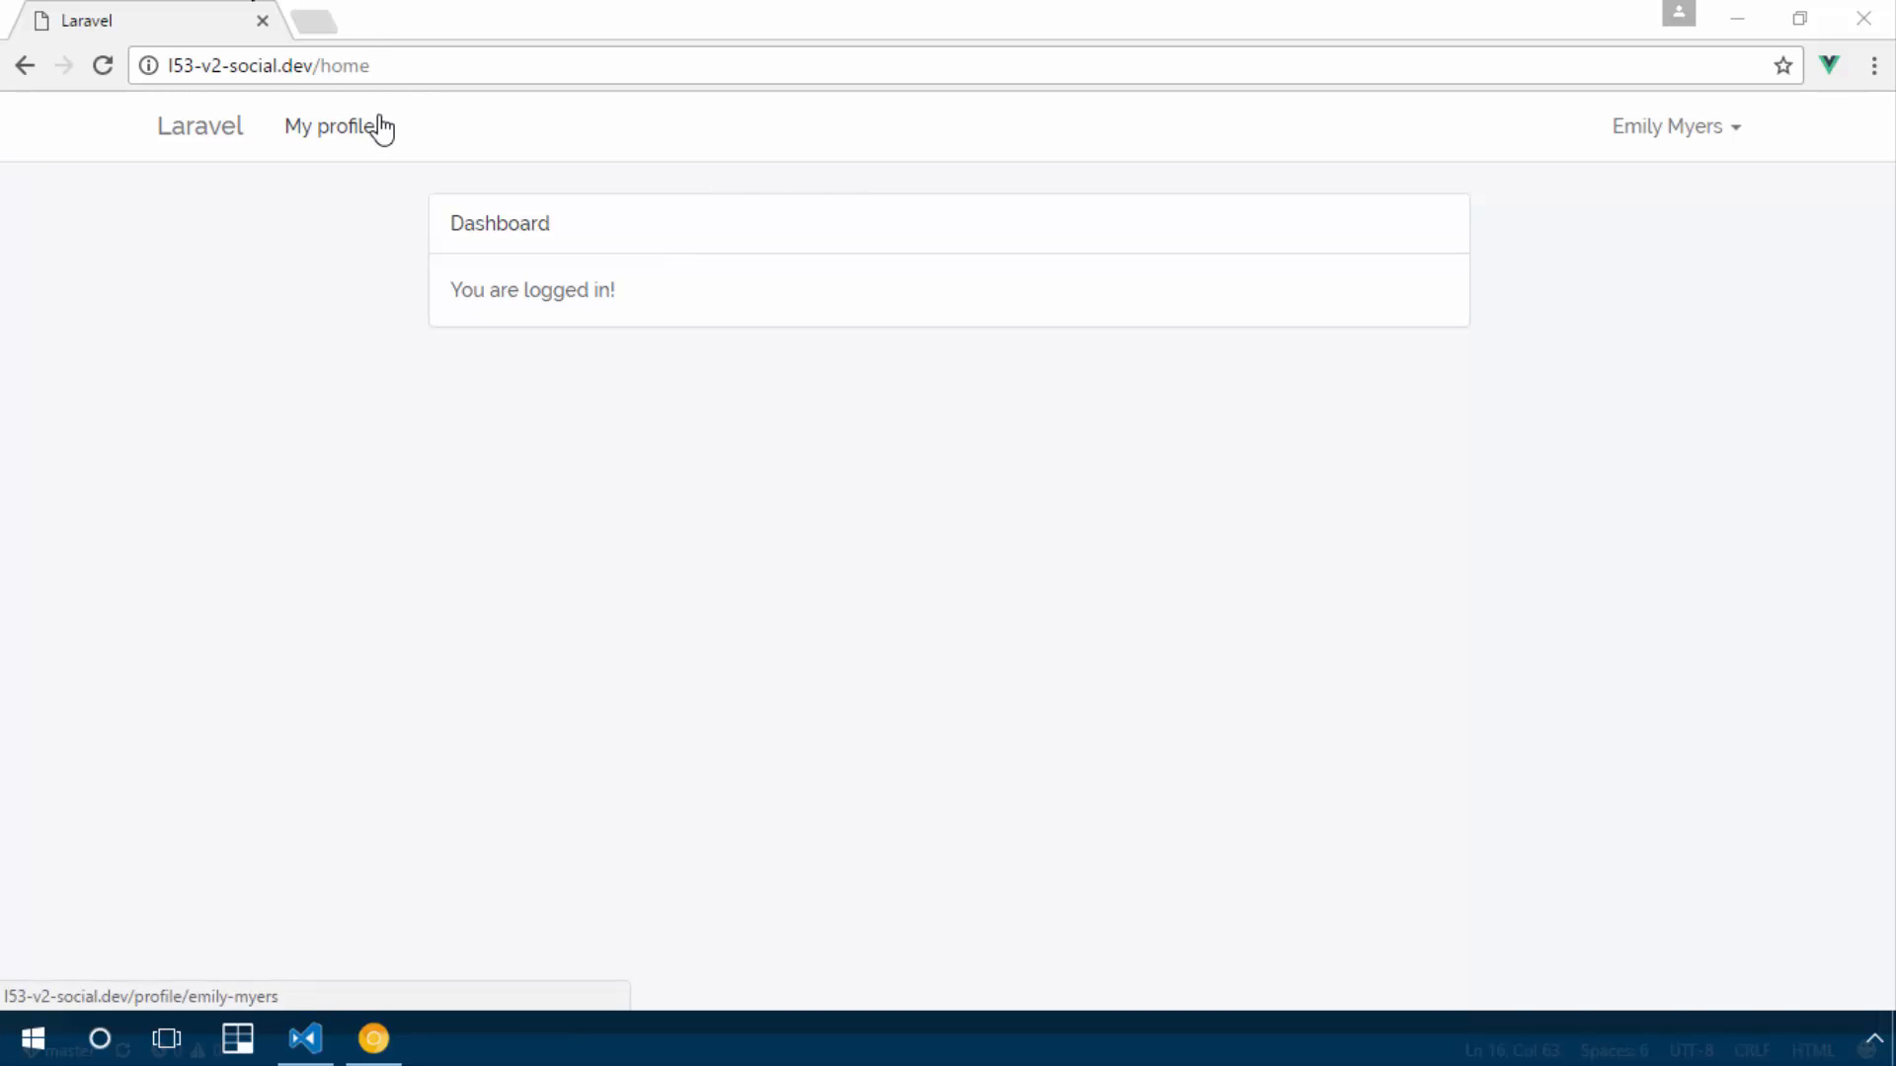
mouse_move(377, 127)
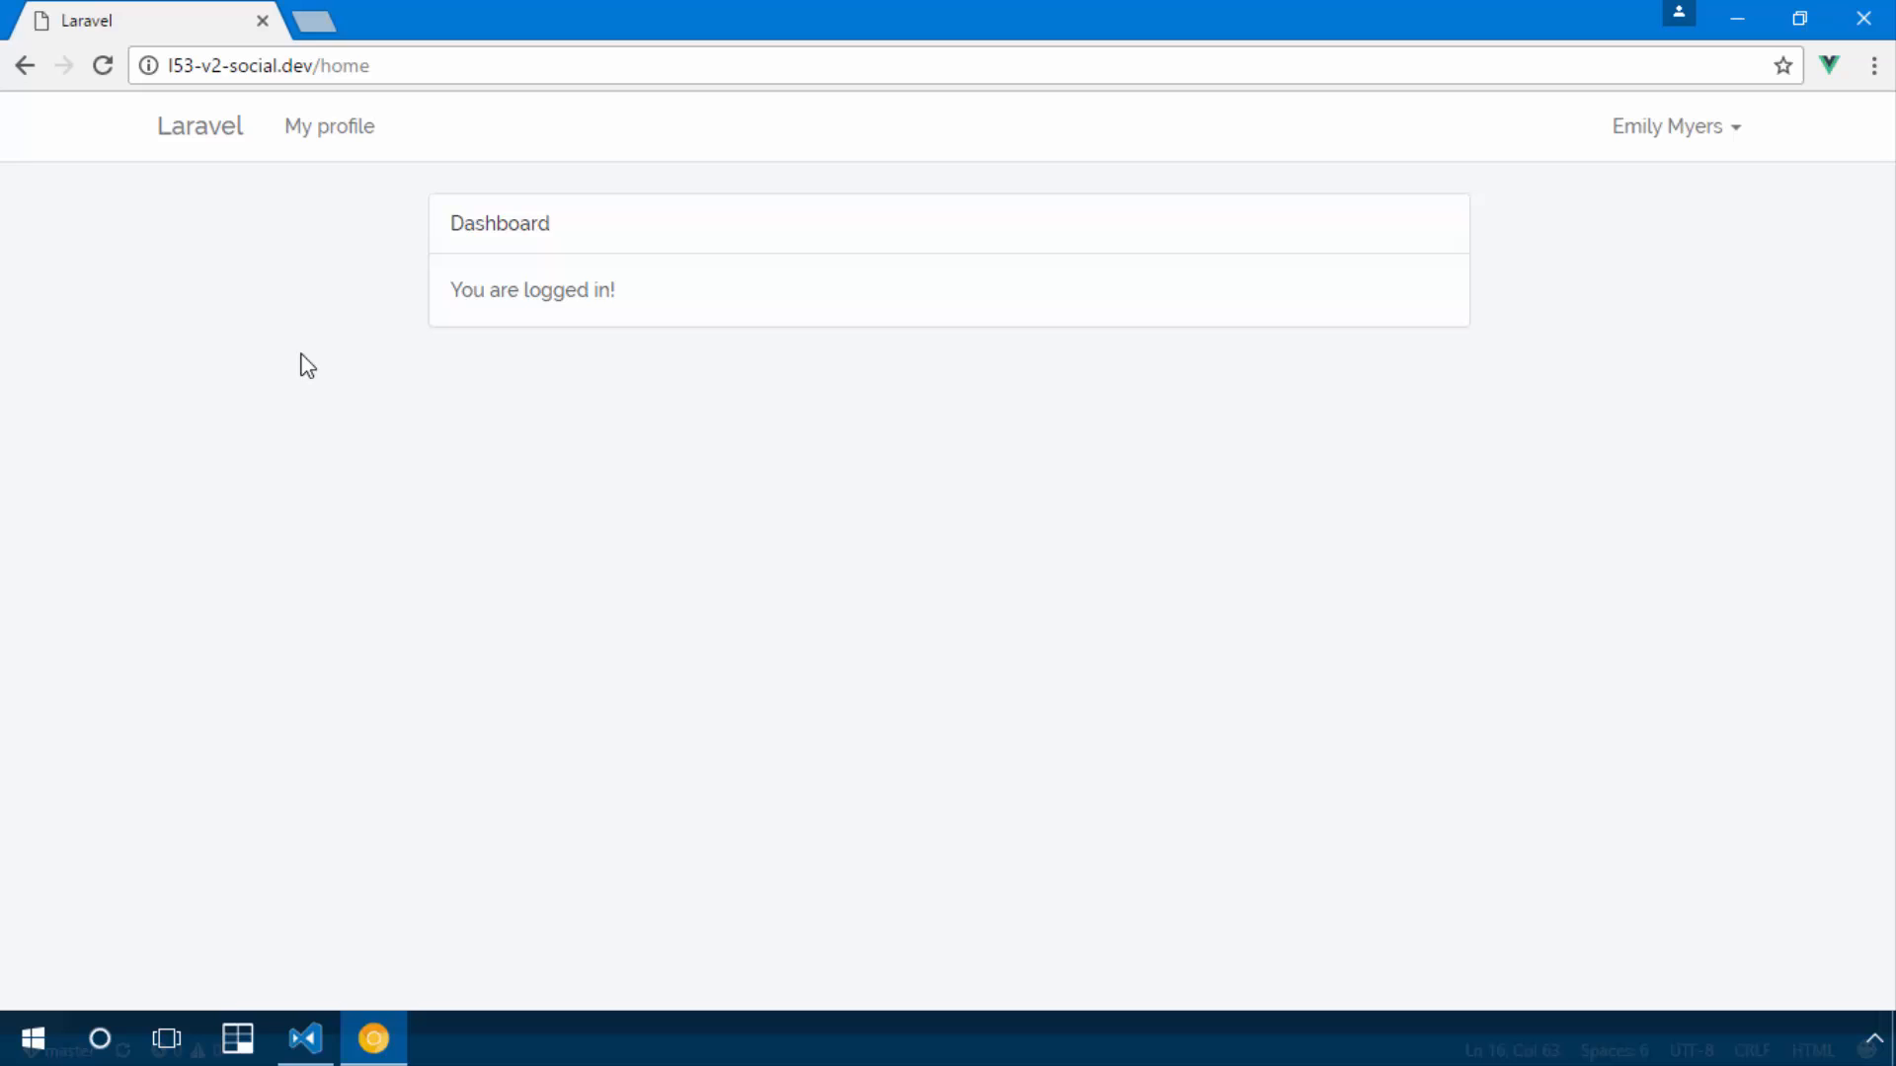
mouse_move(335, 365)
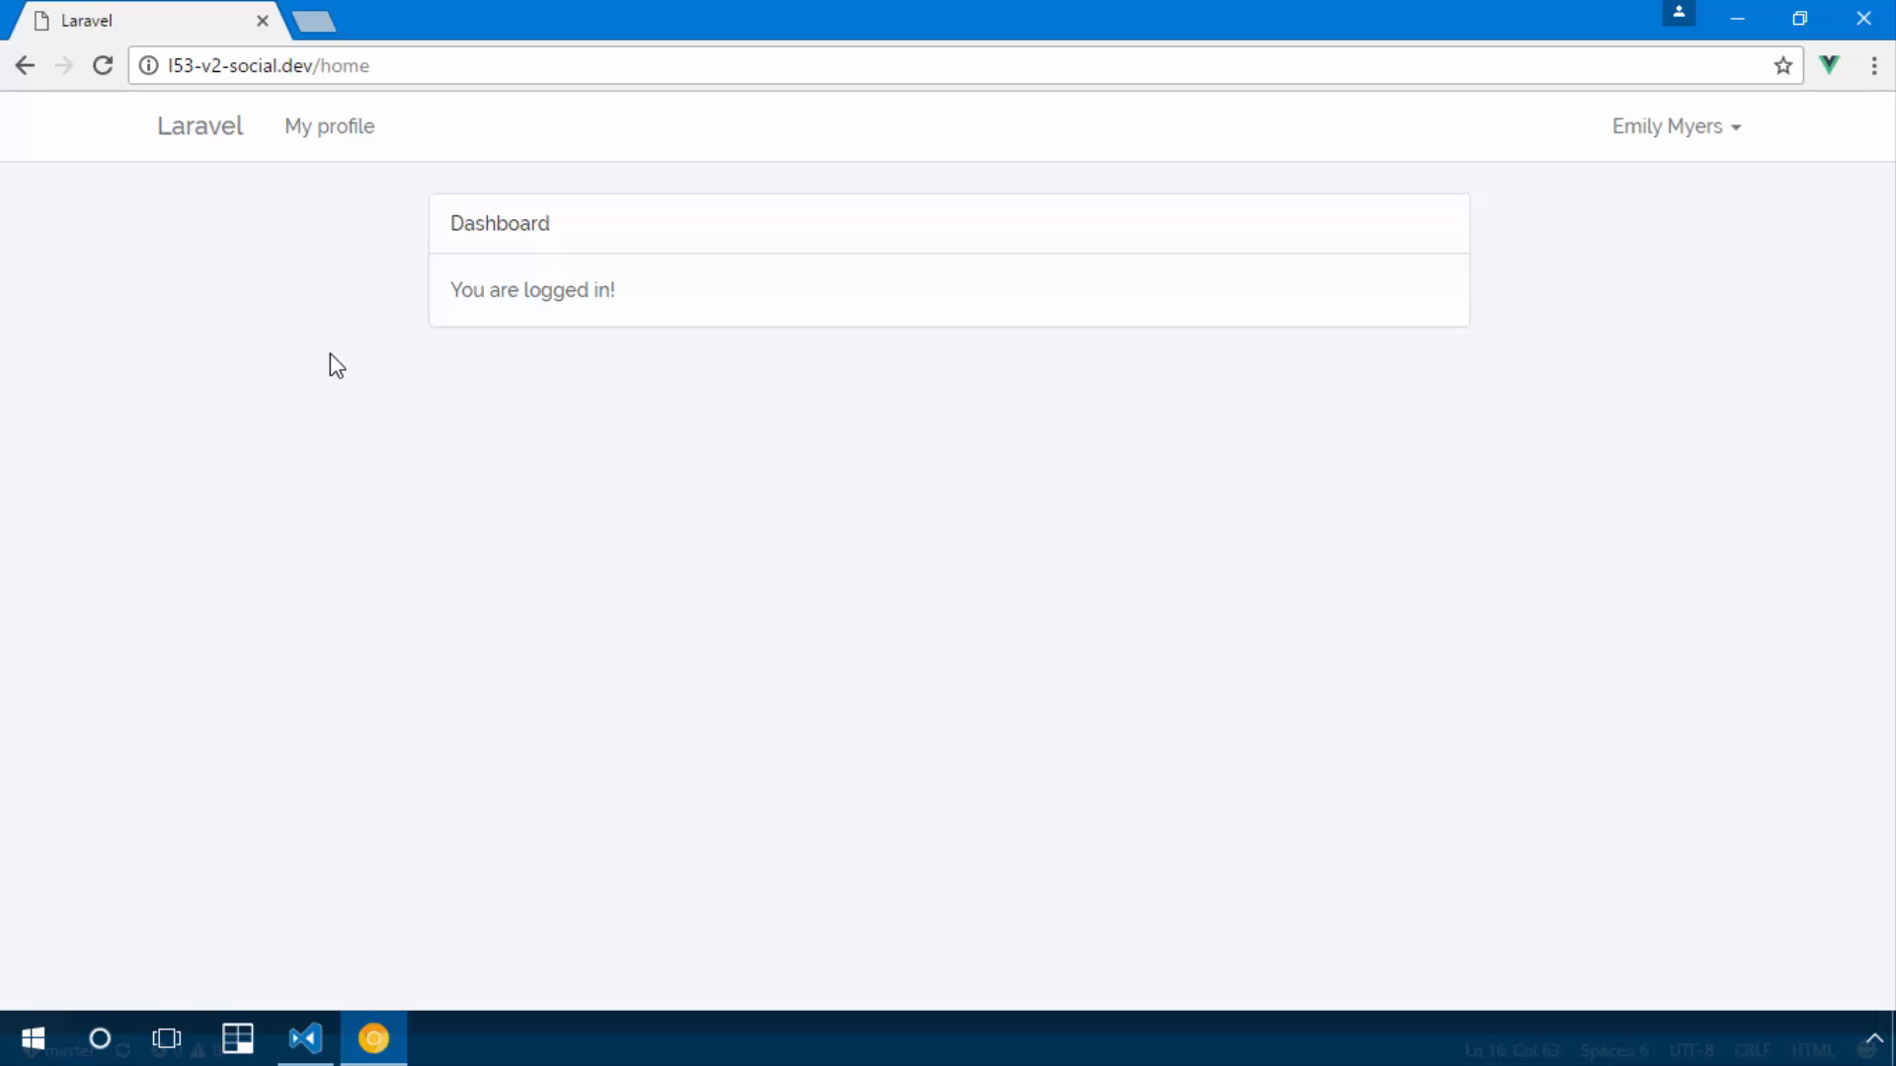
mouse_move(618, 116)
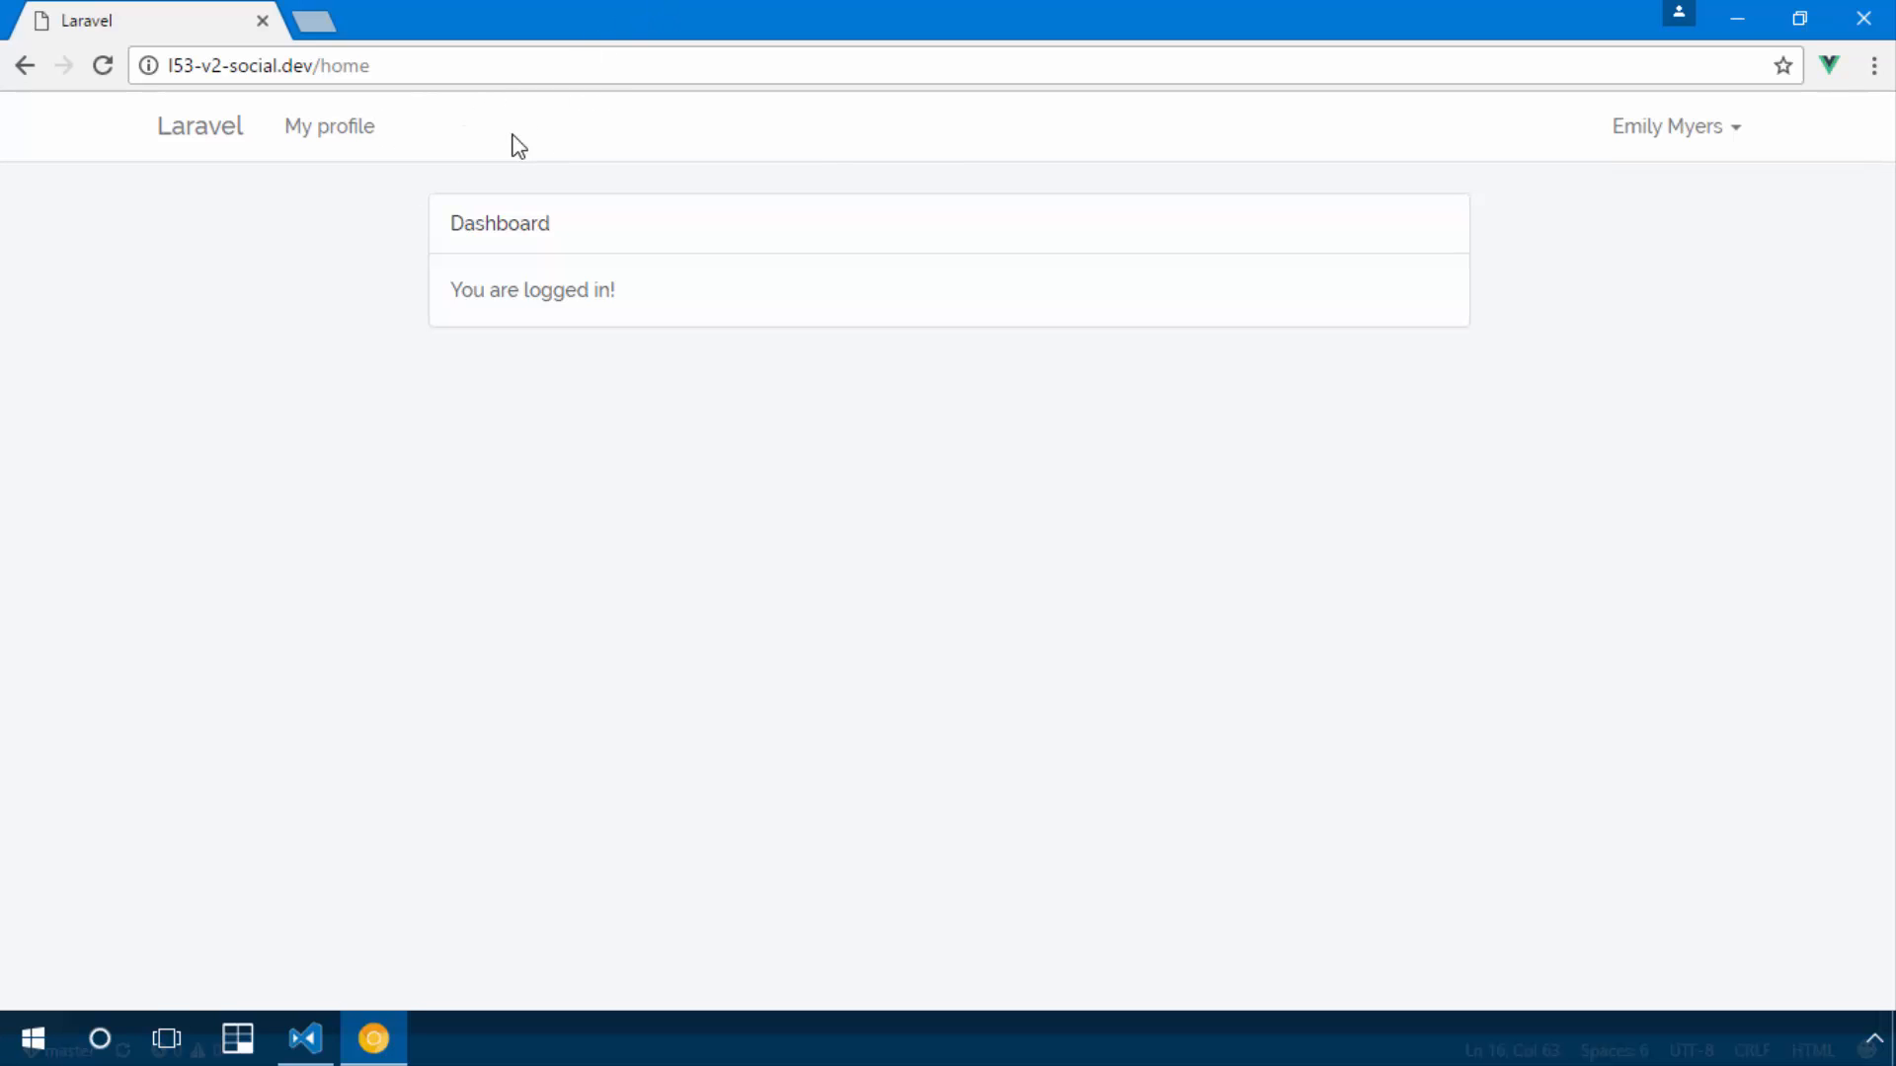
mouse_move(559, 160)
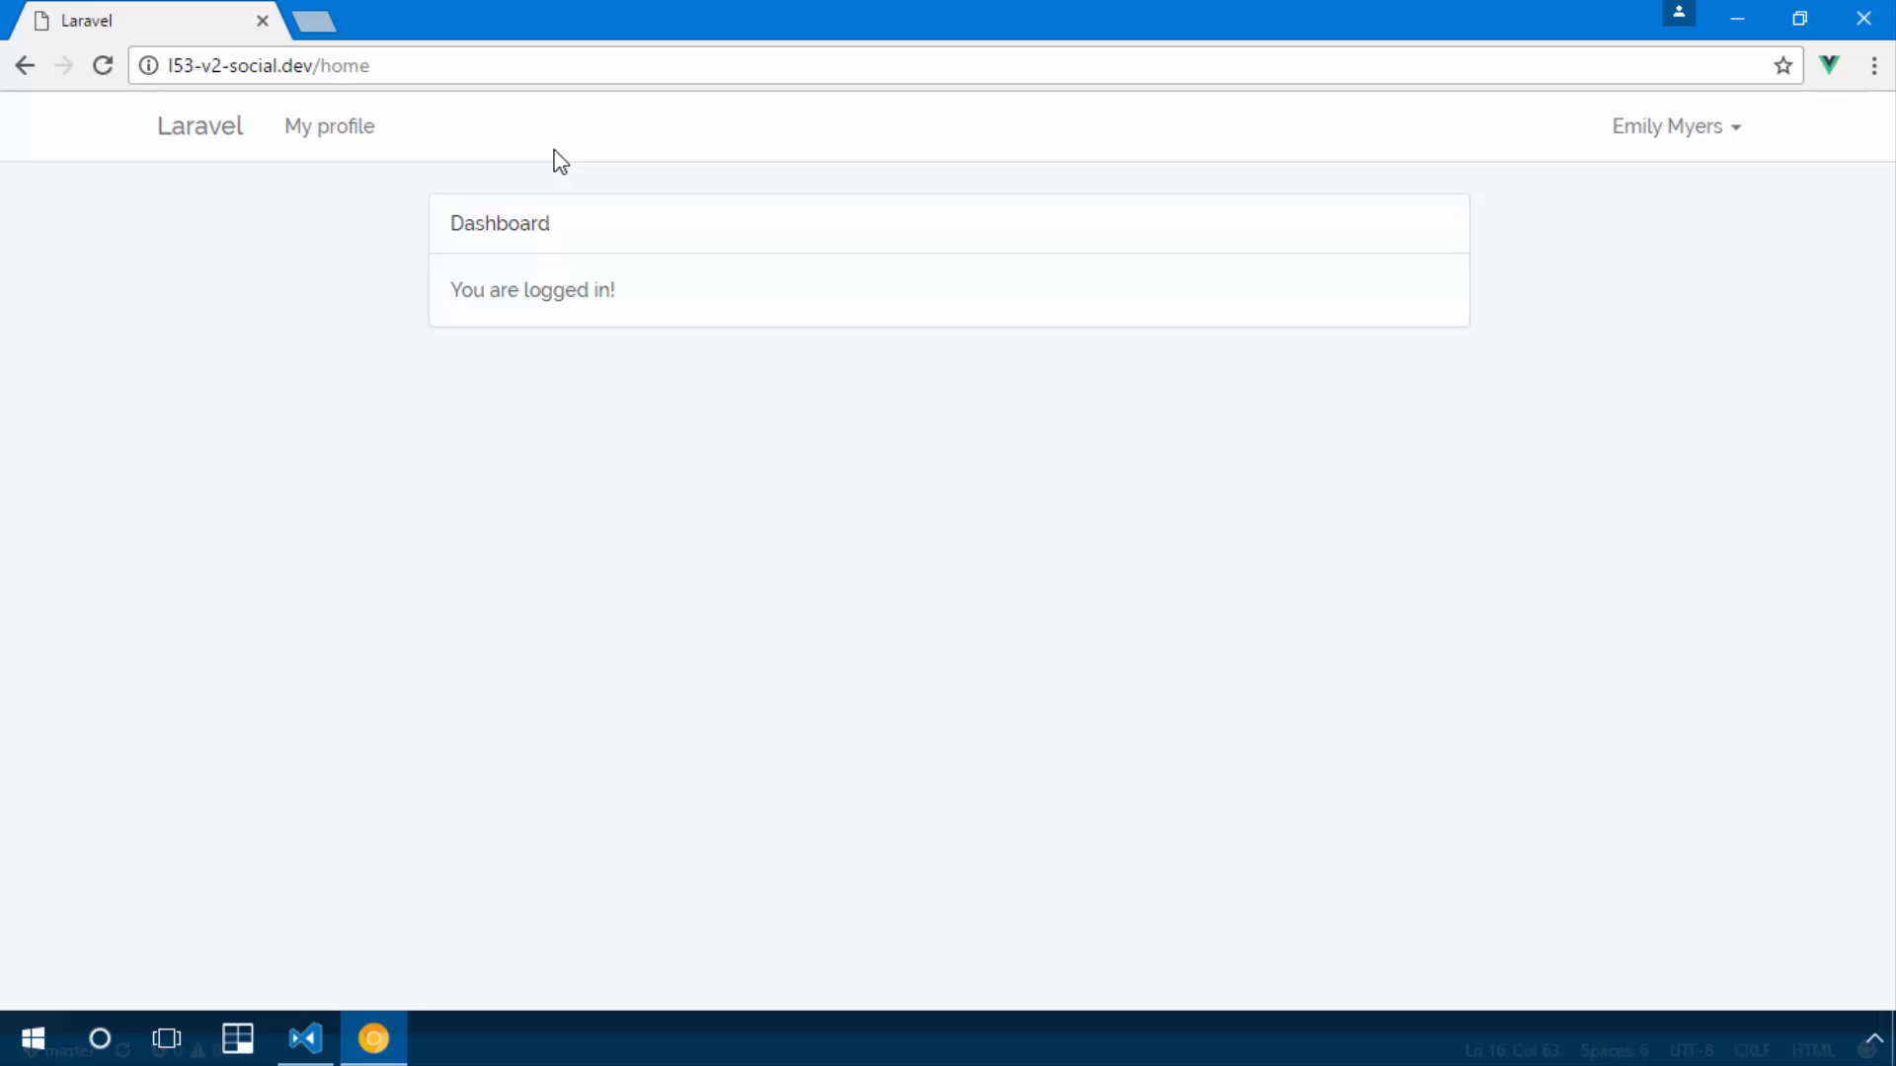
mouse_move(541, 103)
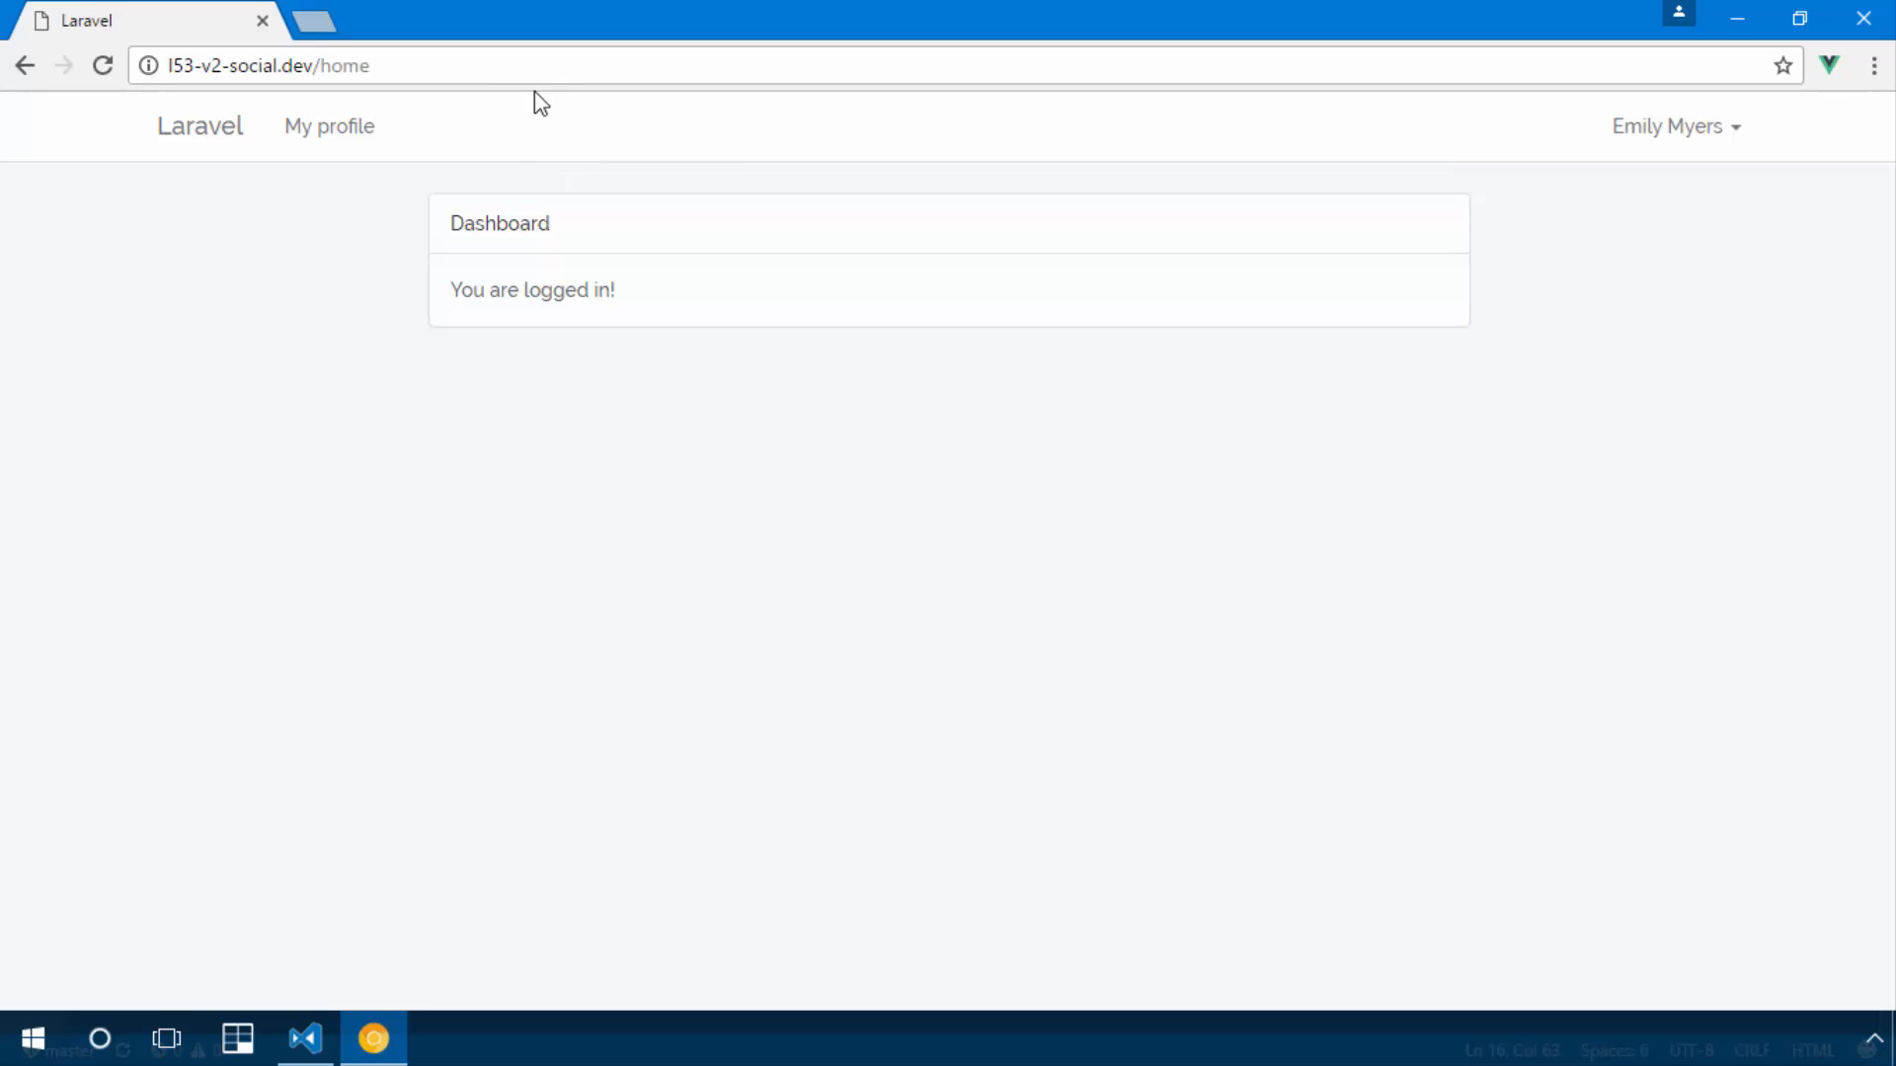
mouse_move(492, 142)
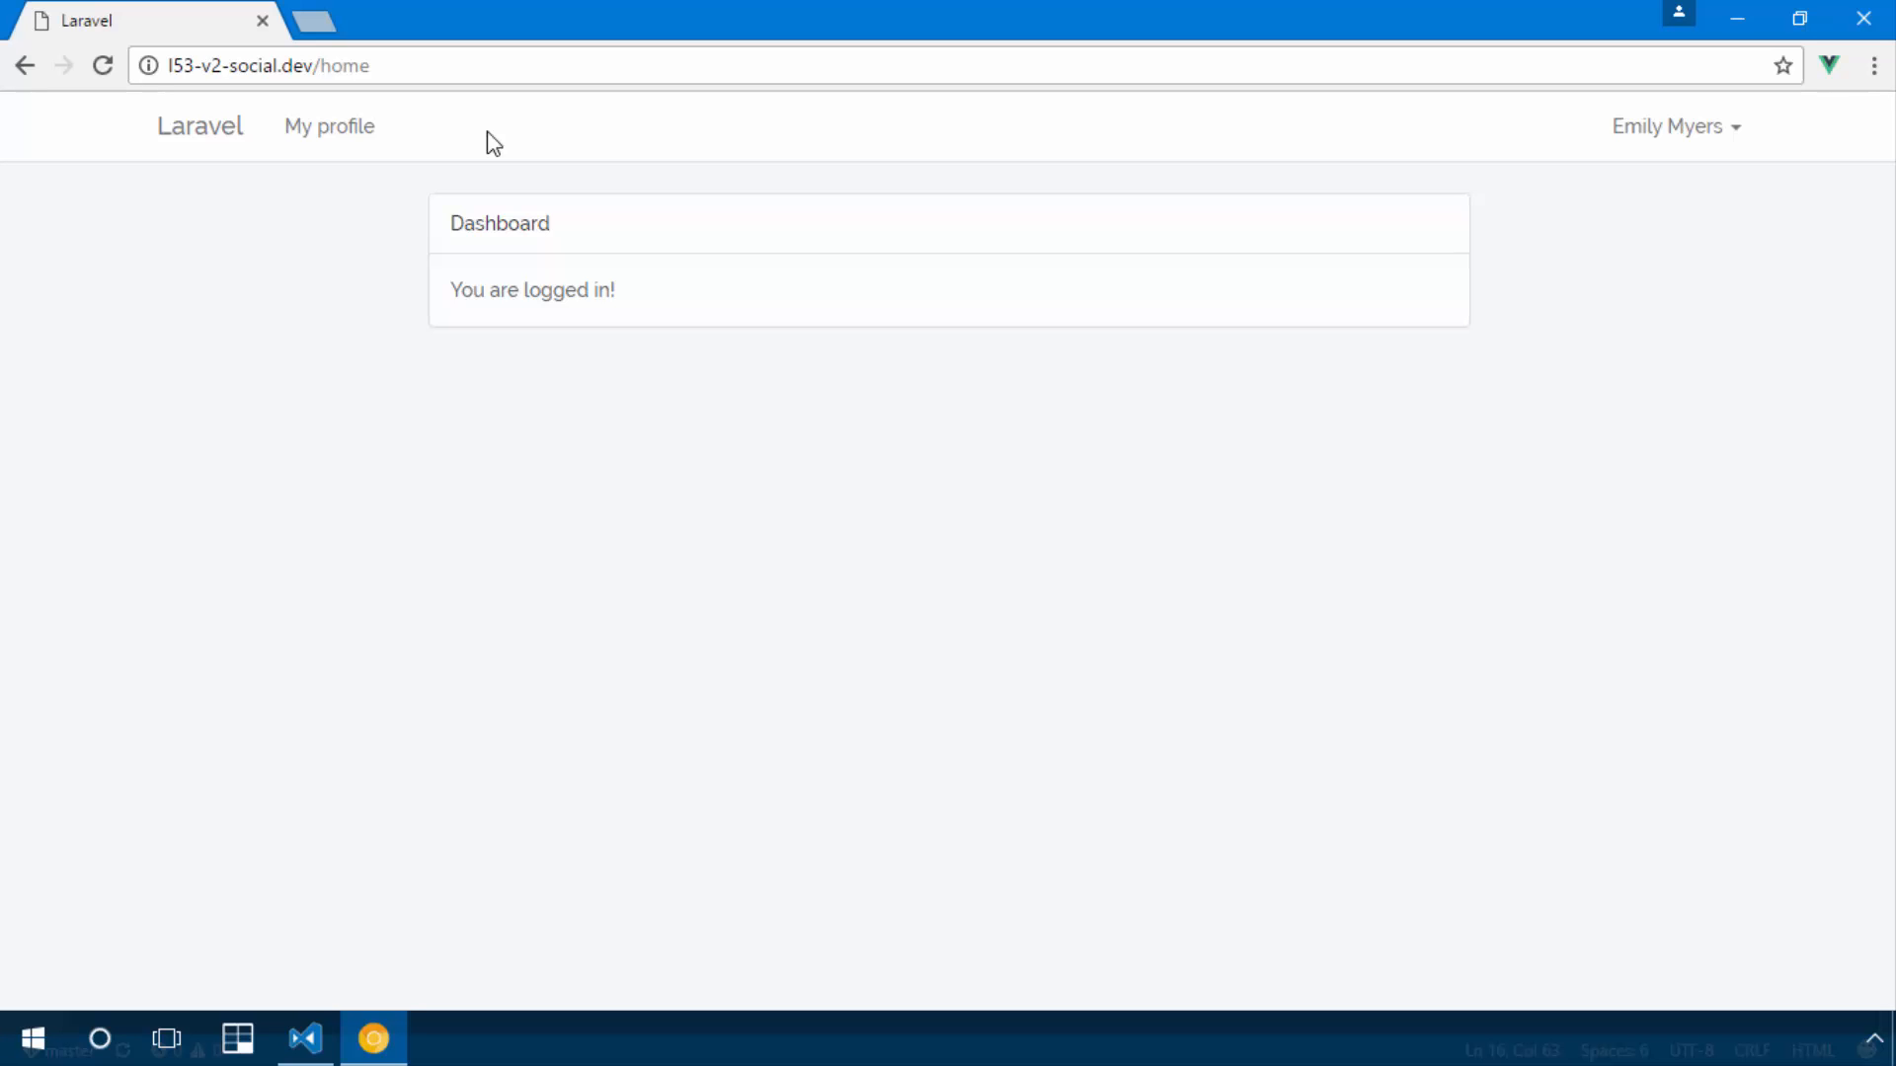
mouse_move(577, 55)
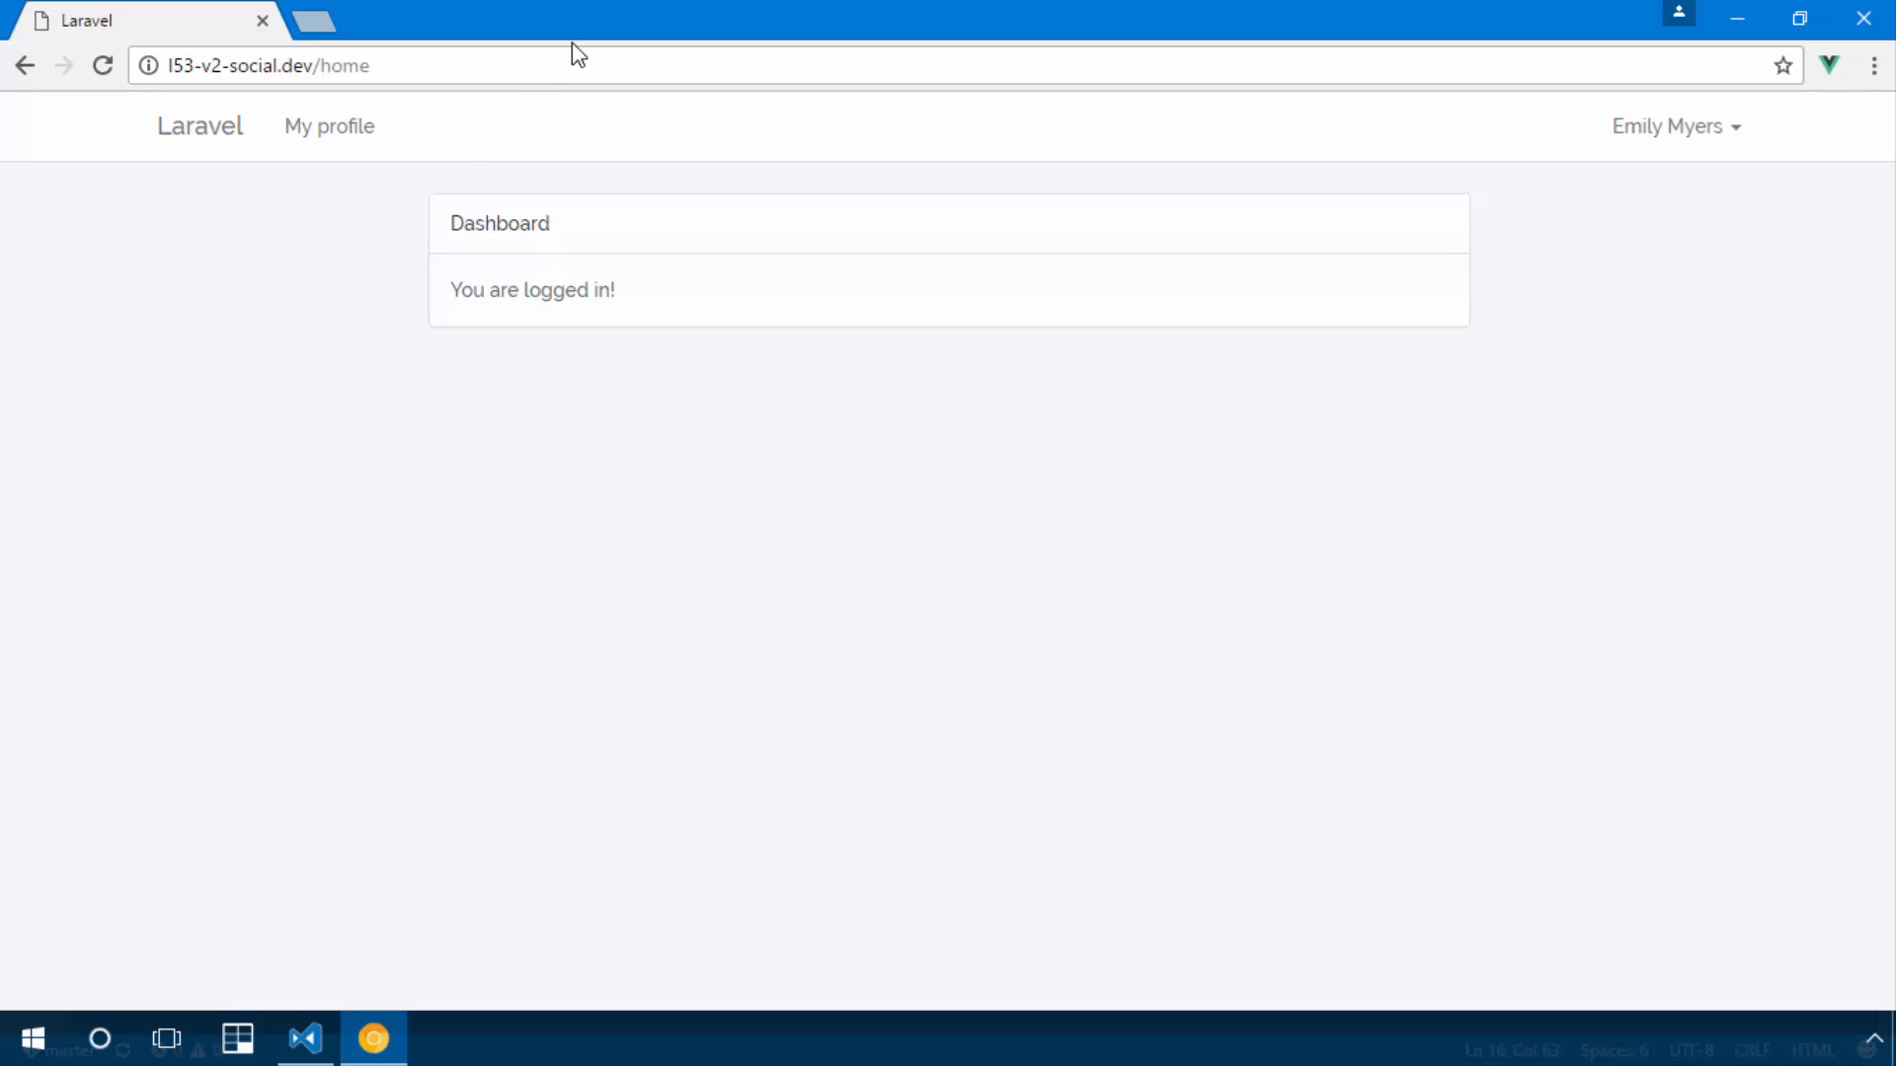
mouse_move(790, 53)
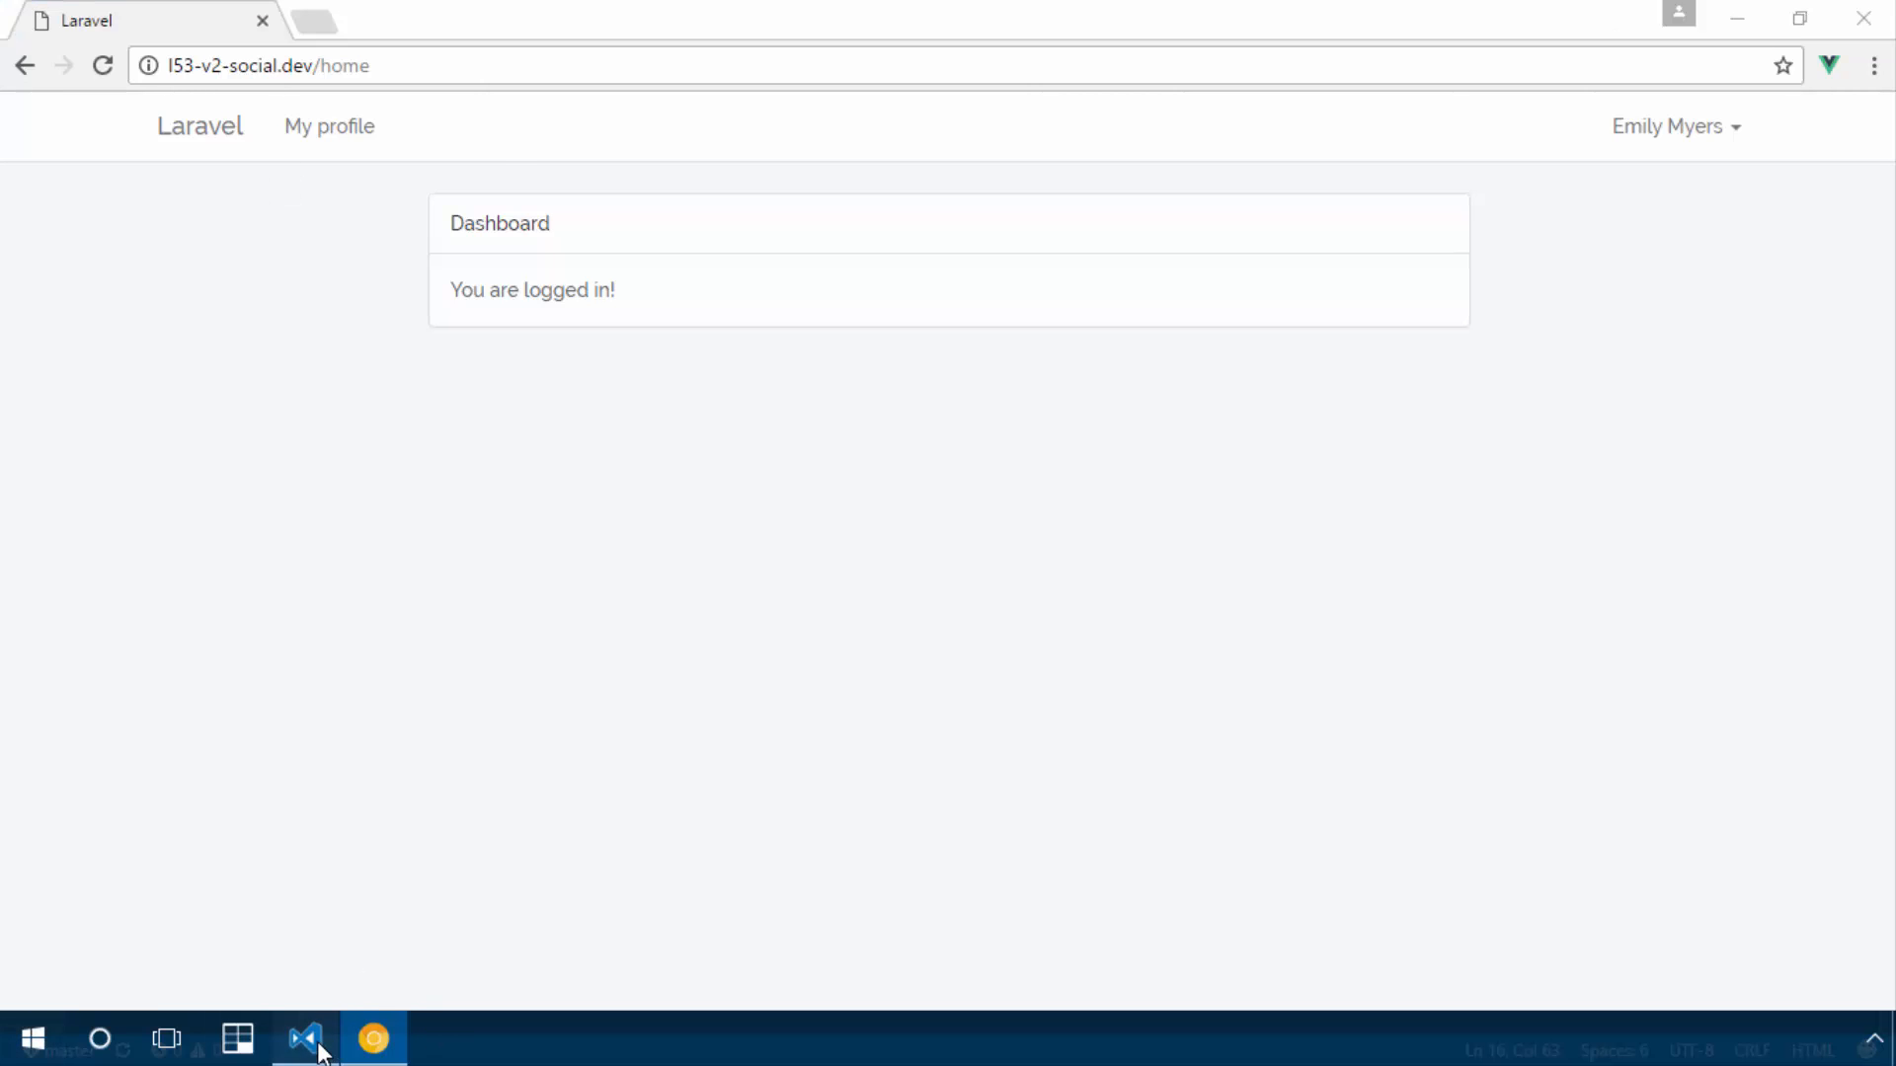
Bring VS Code forward and open app.js from resources/assets/js.
click(304, 1037)
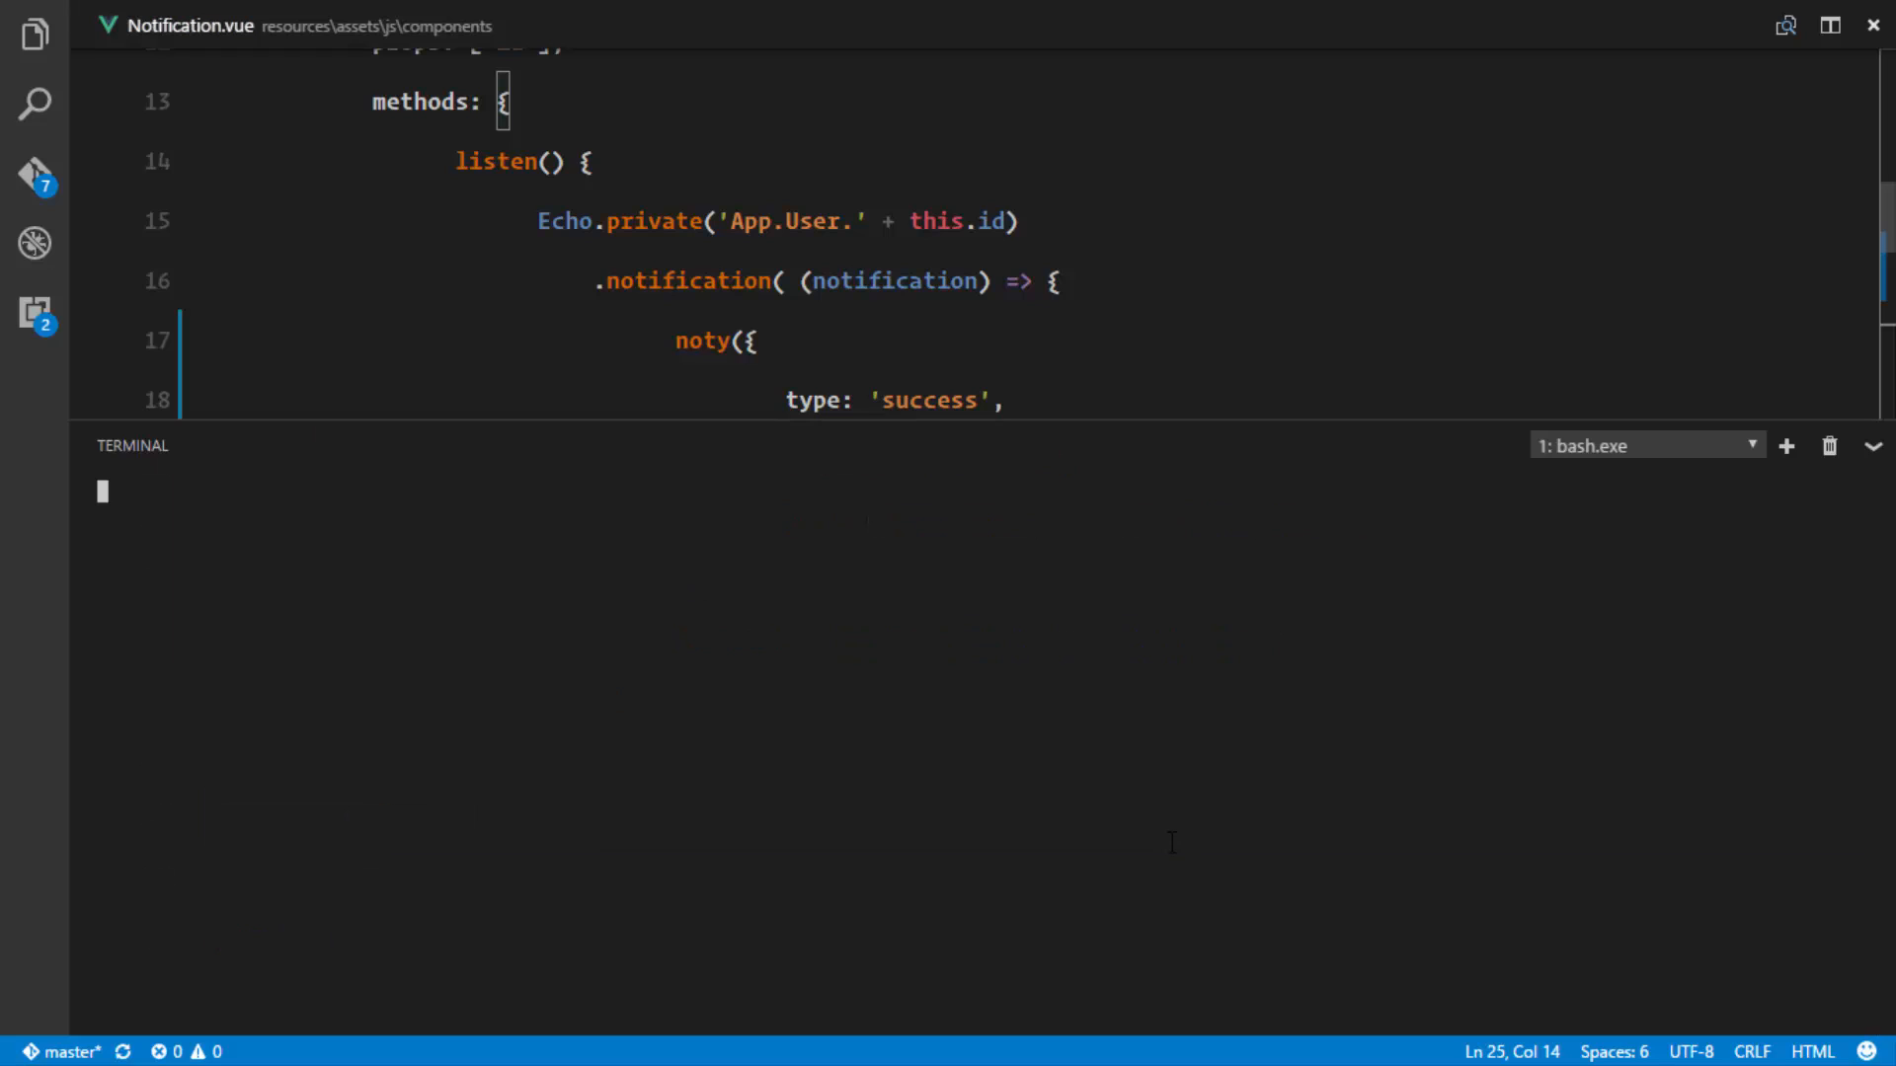
text(npm insta)
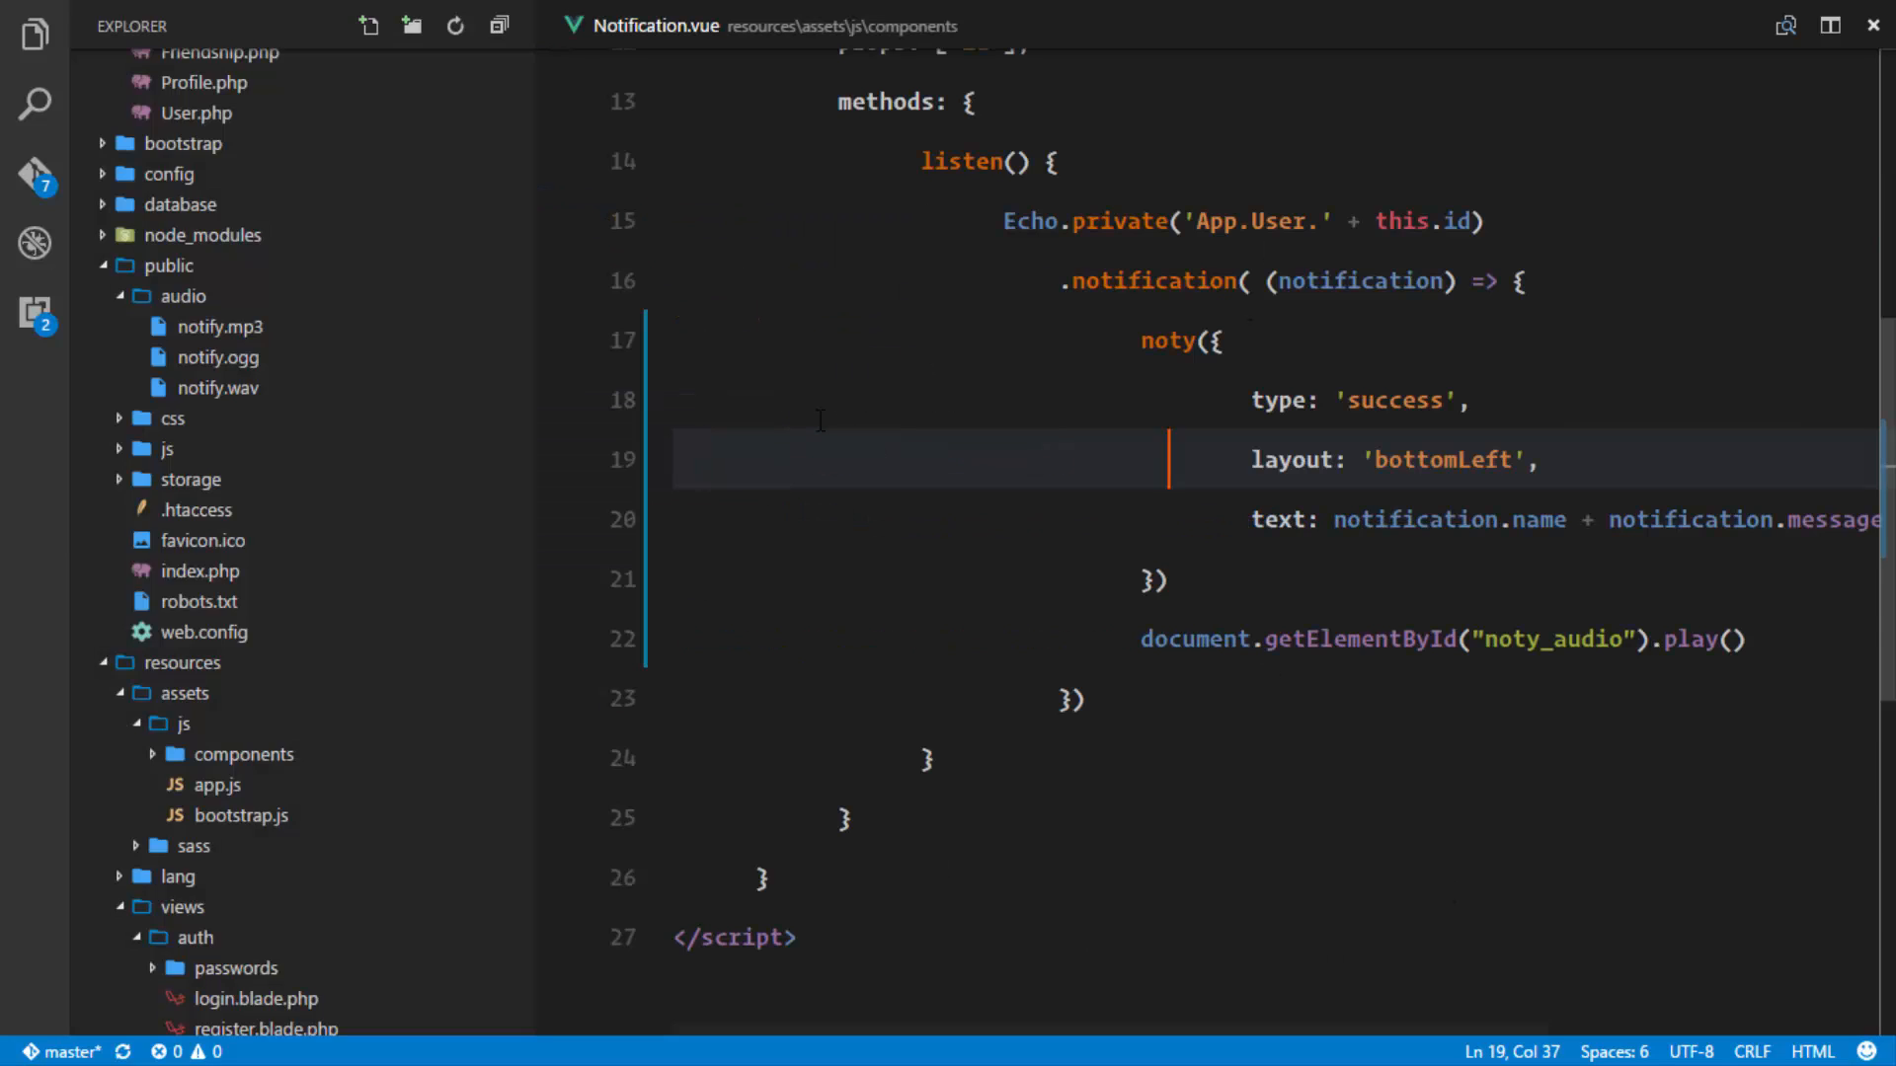
click(245, 482)
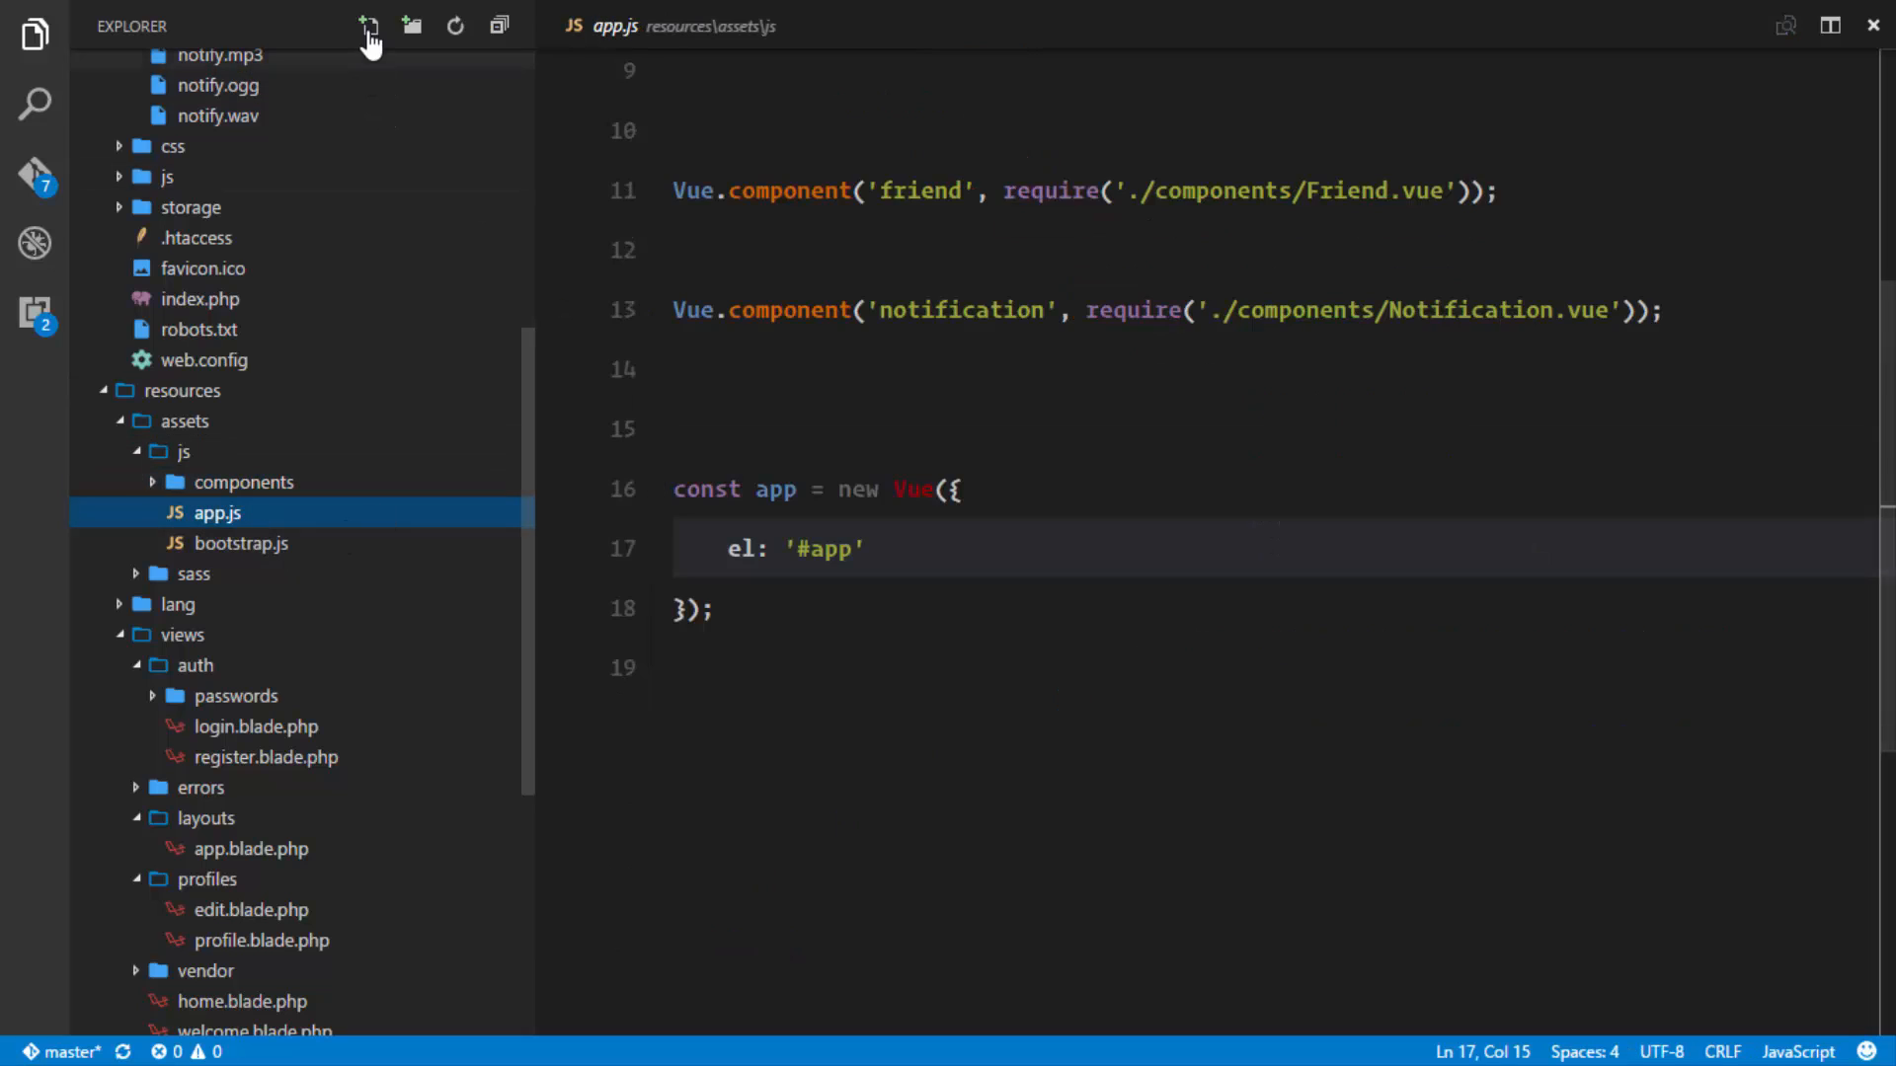
Create store.js in the js folder with import Vuex from 'vuex' on line 1.
click(367, 26)
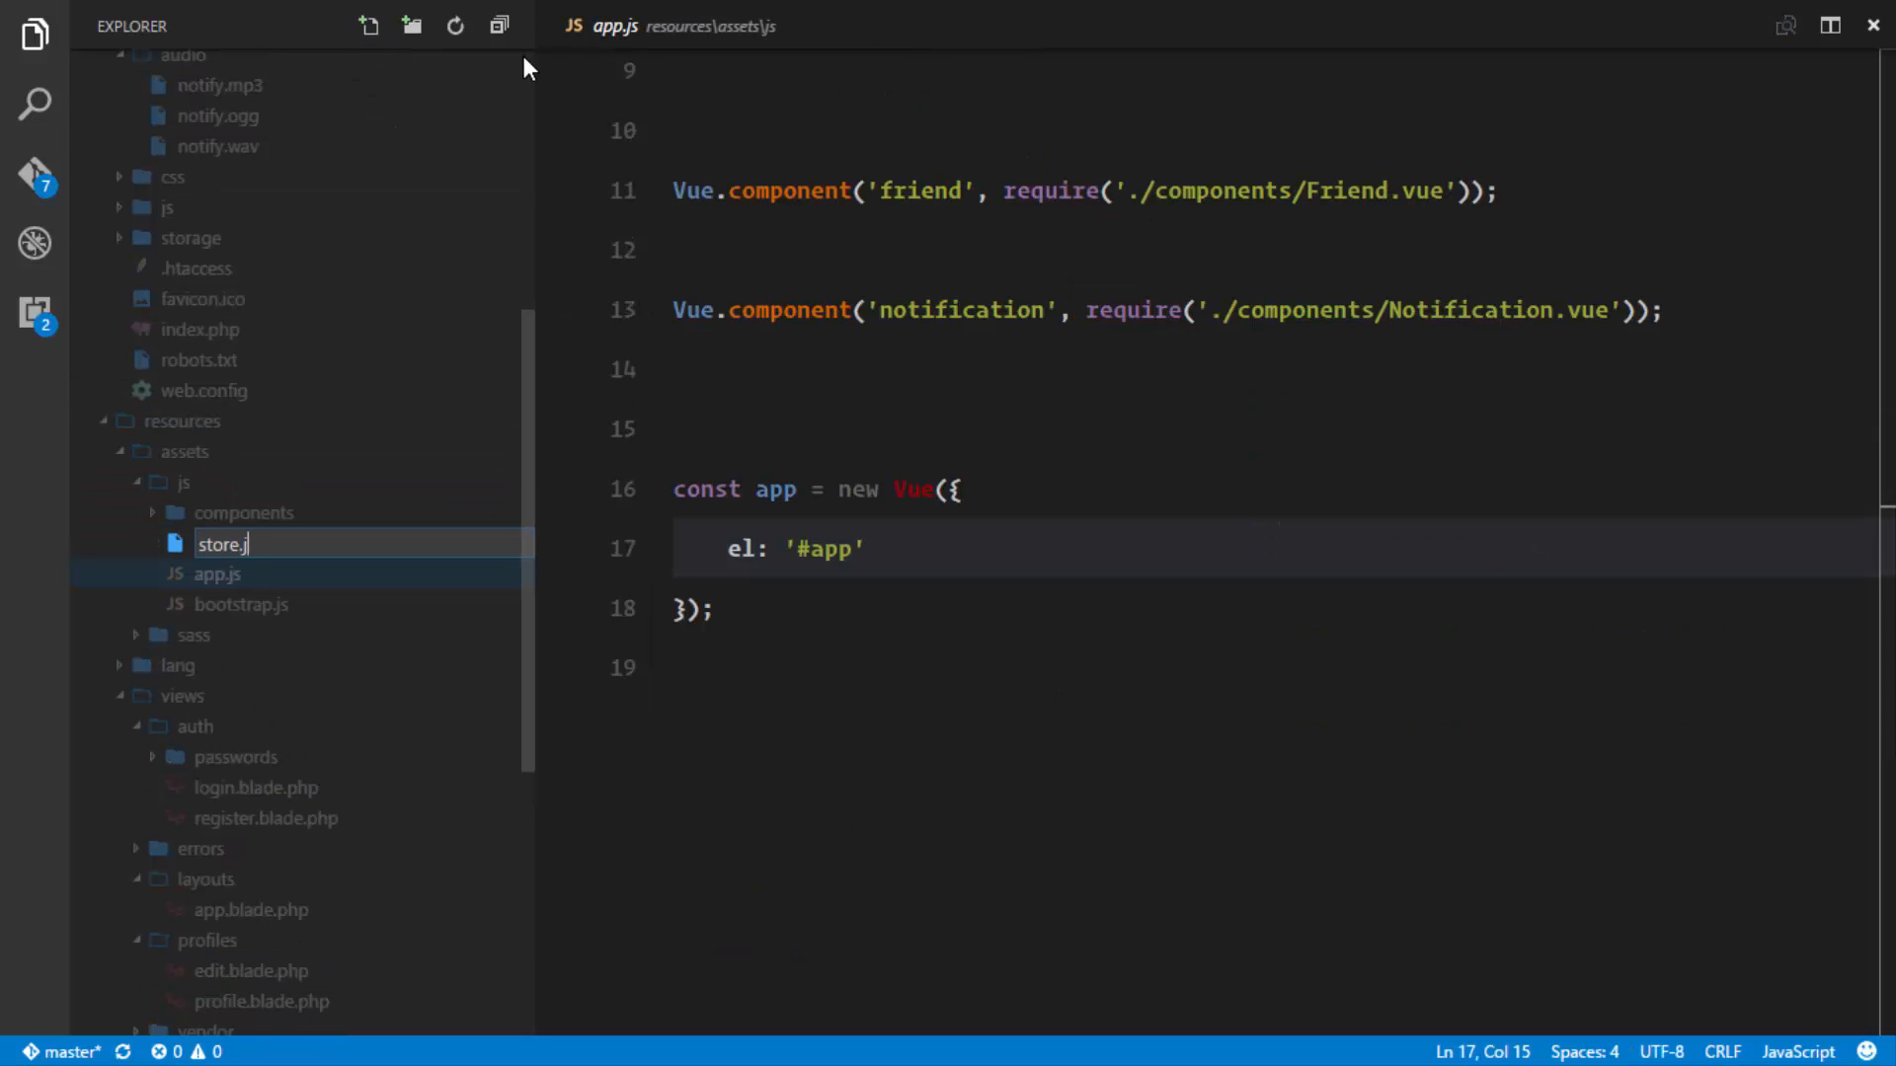
key(Enter)
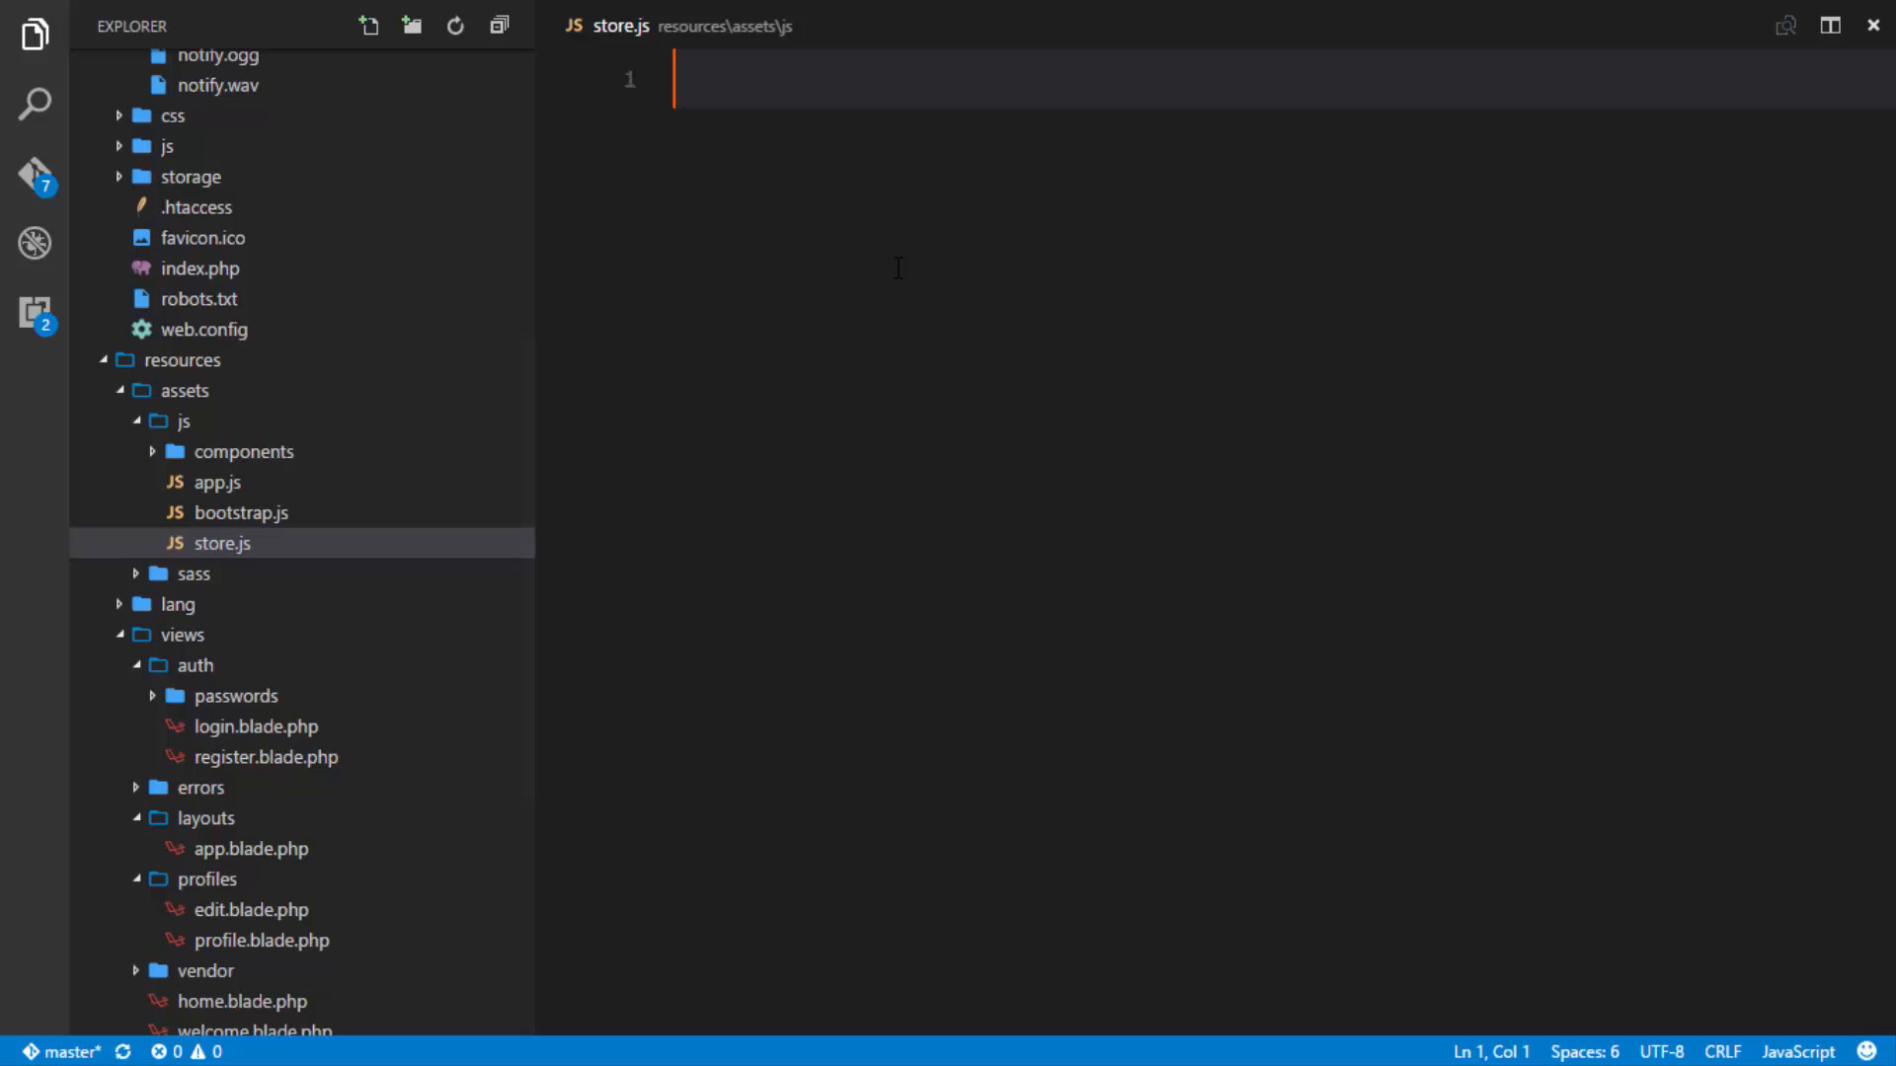
text(im)
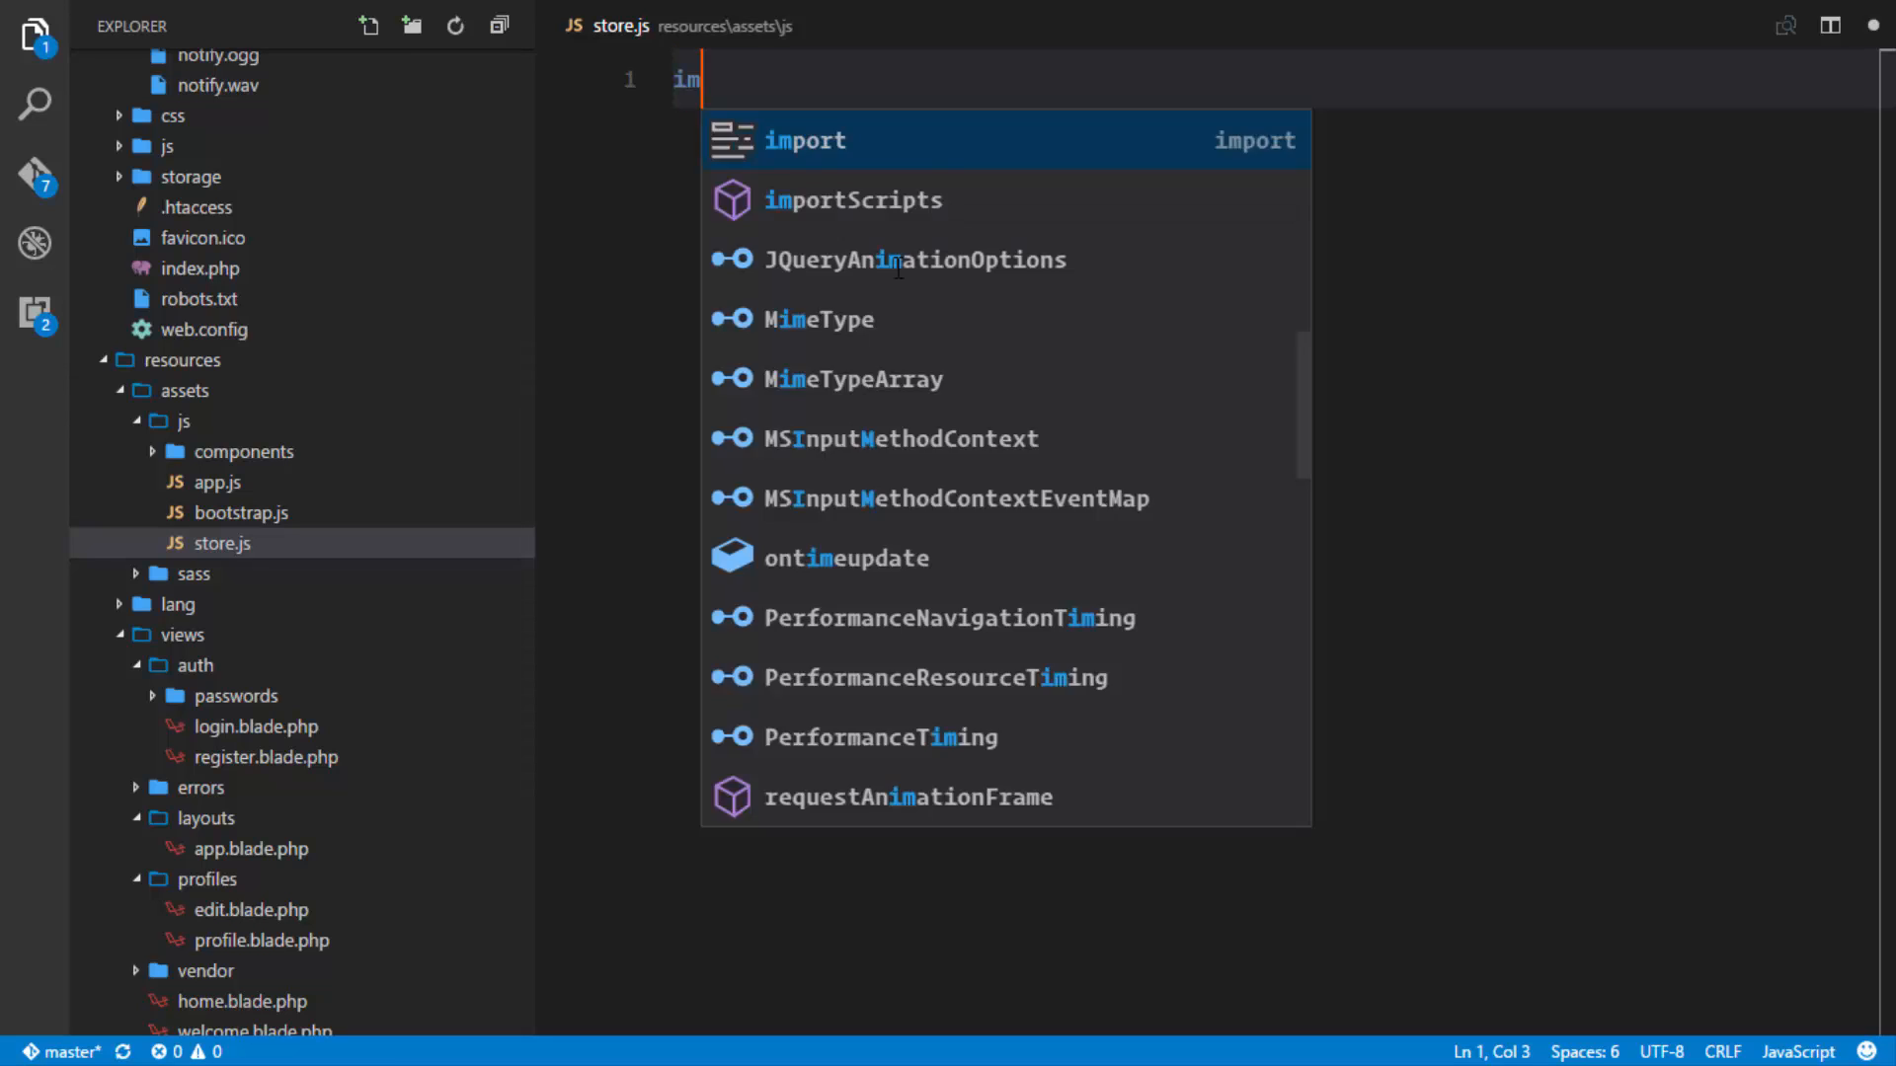
text(port vue)
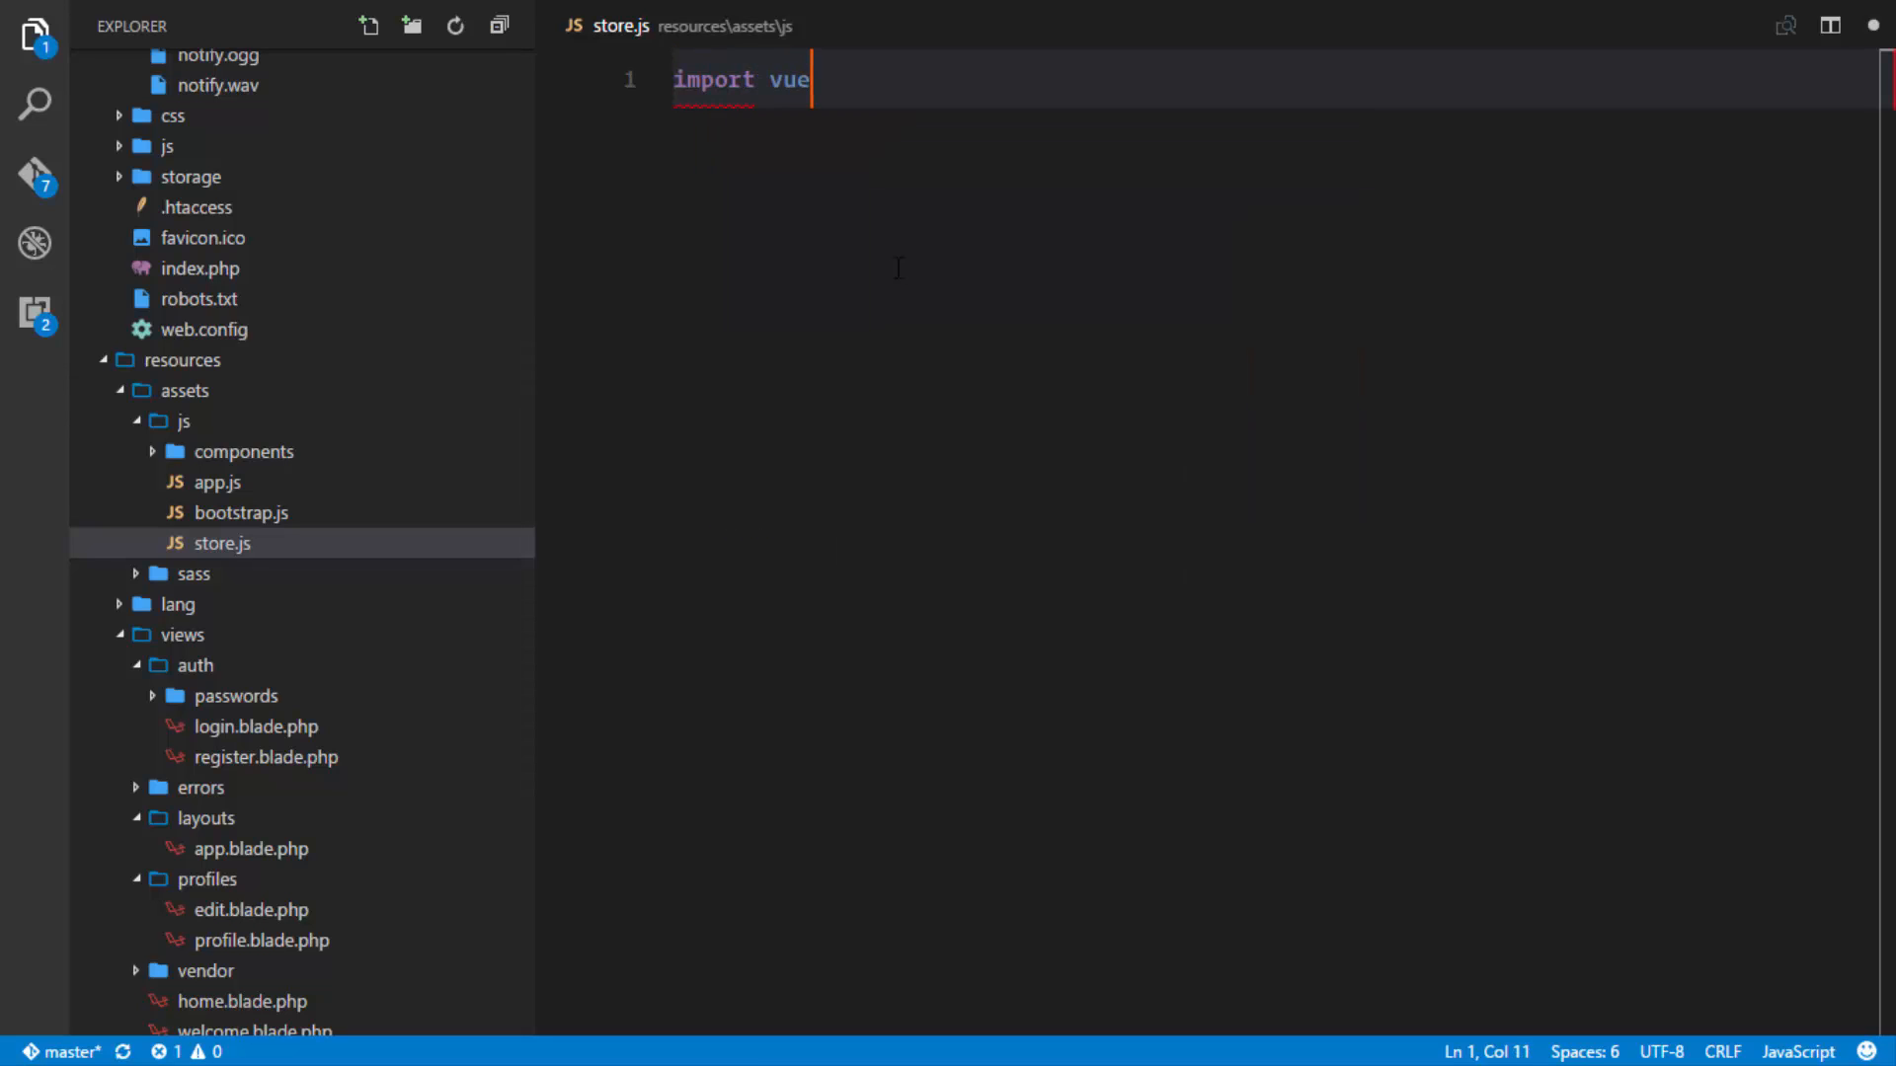
text(Vuex from 'vuex')
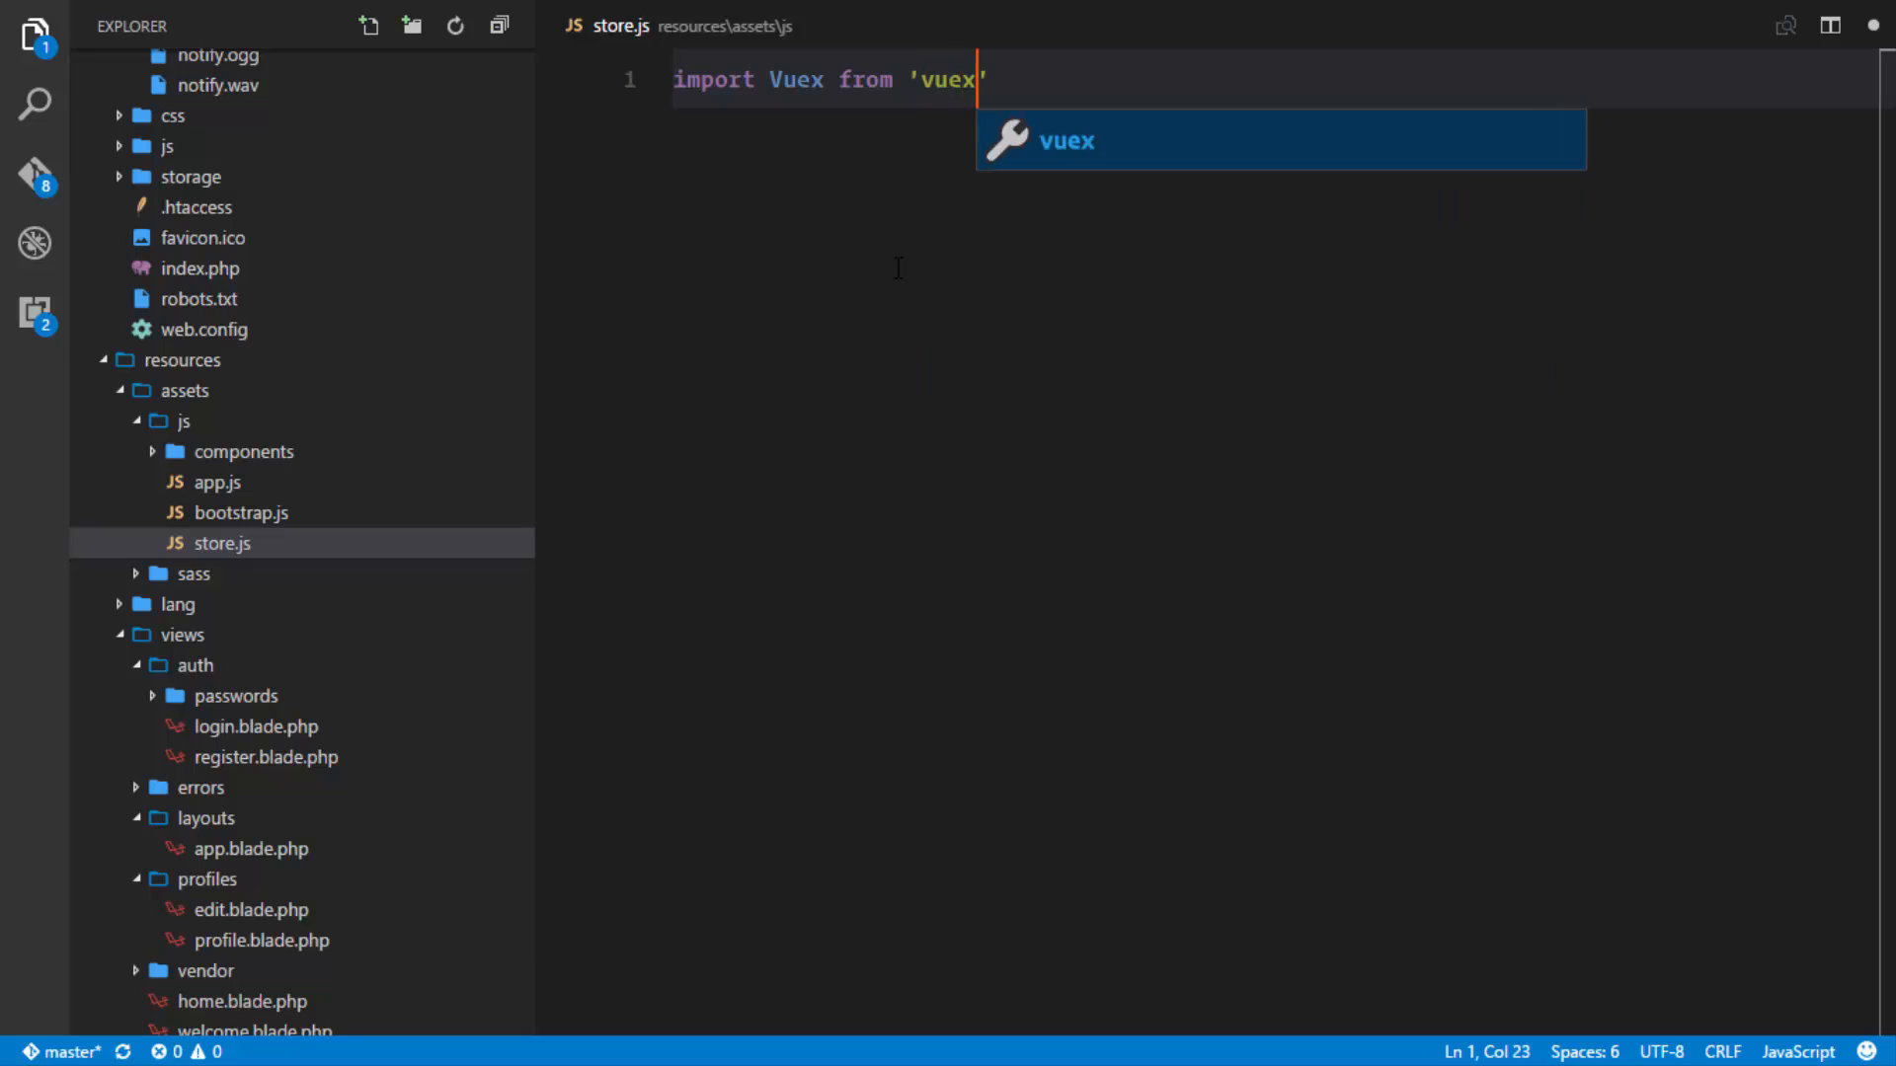
Add import Vue from 'vue' on line 2 and begin the Vue.use call.
text(import)
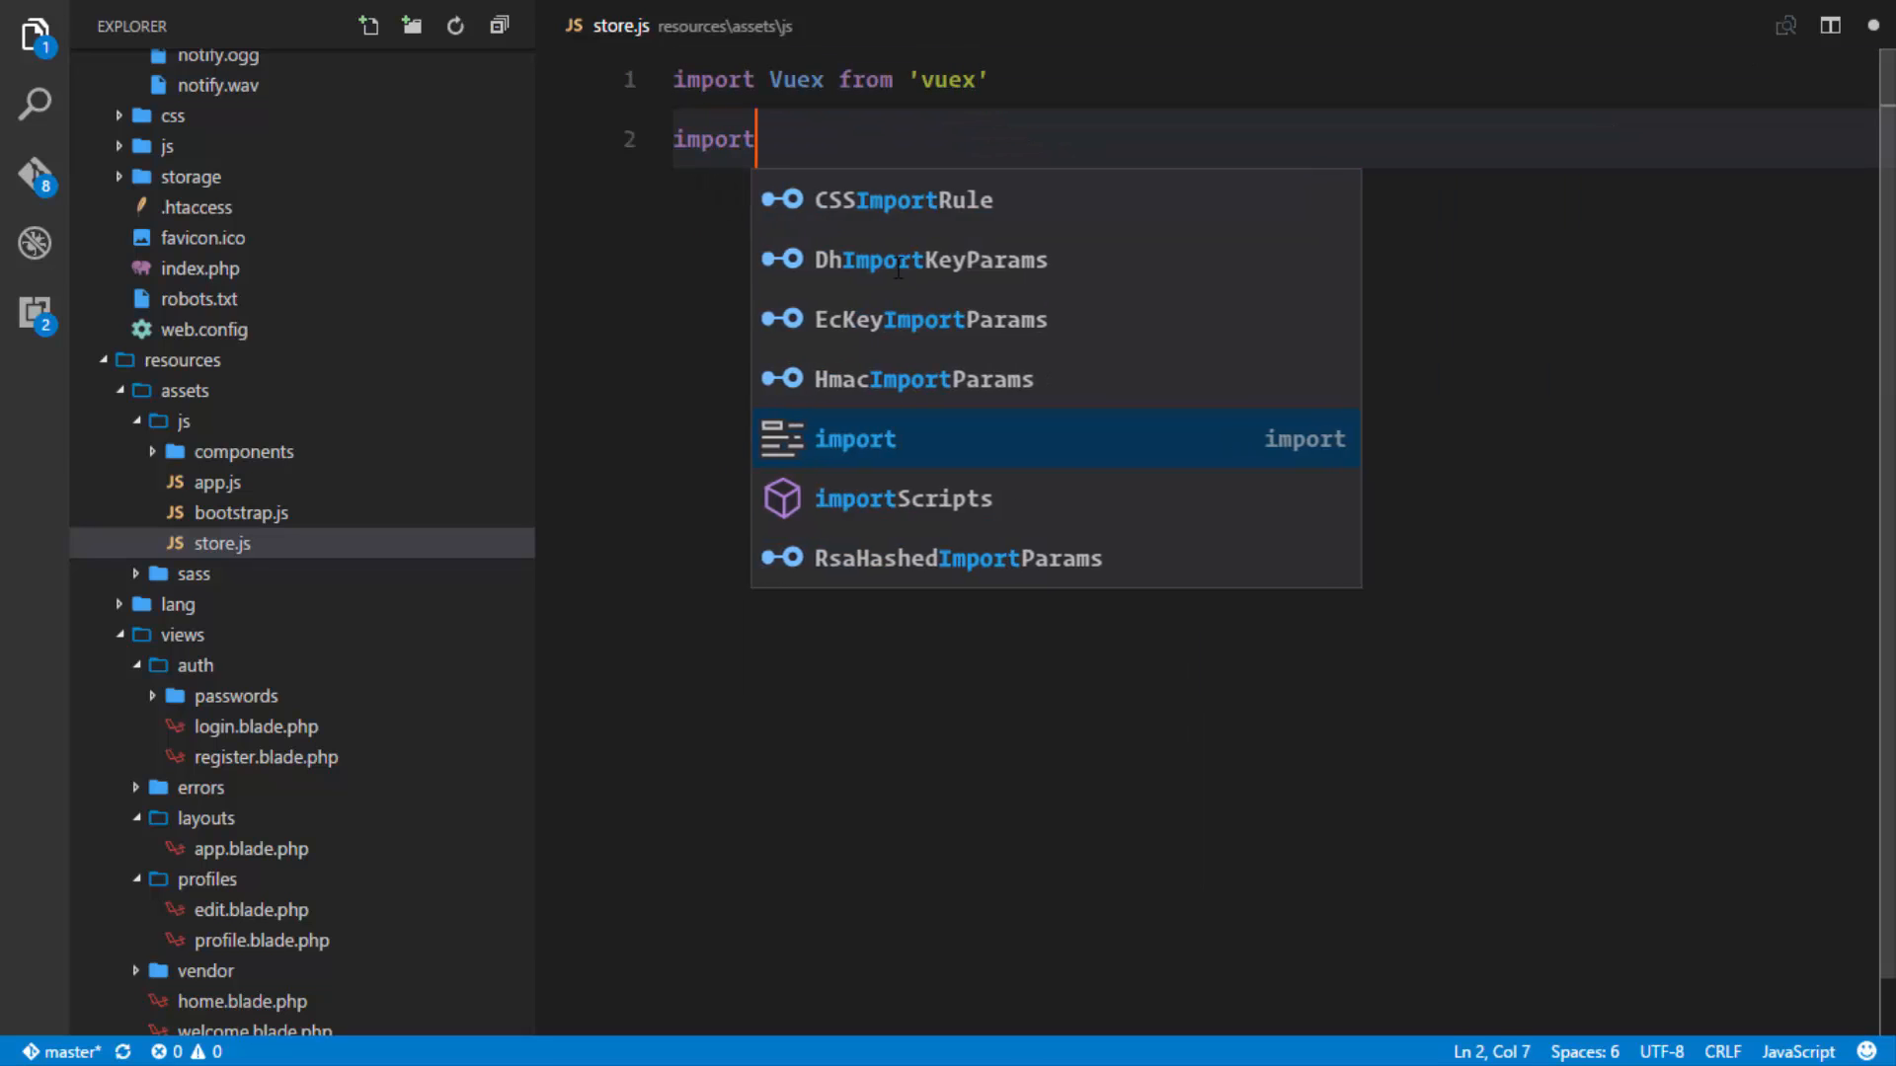
text(Vue from '')
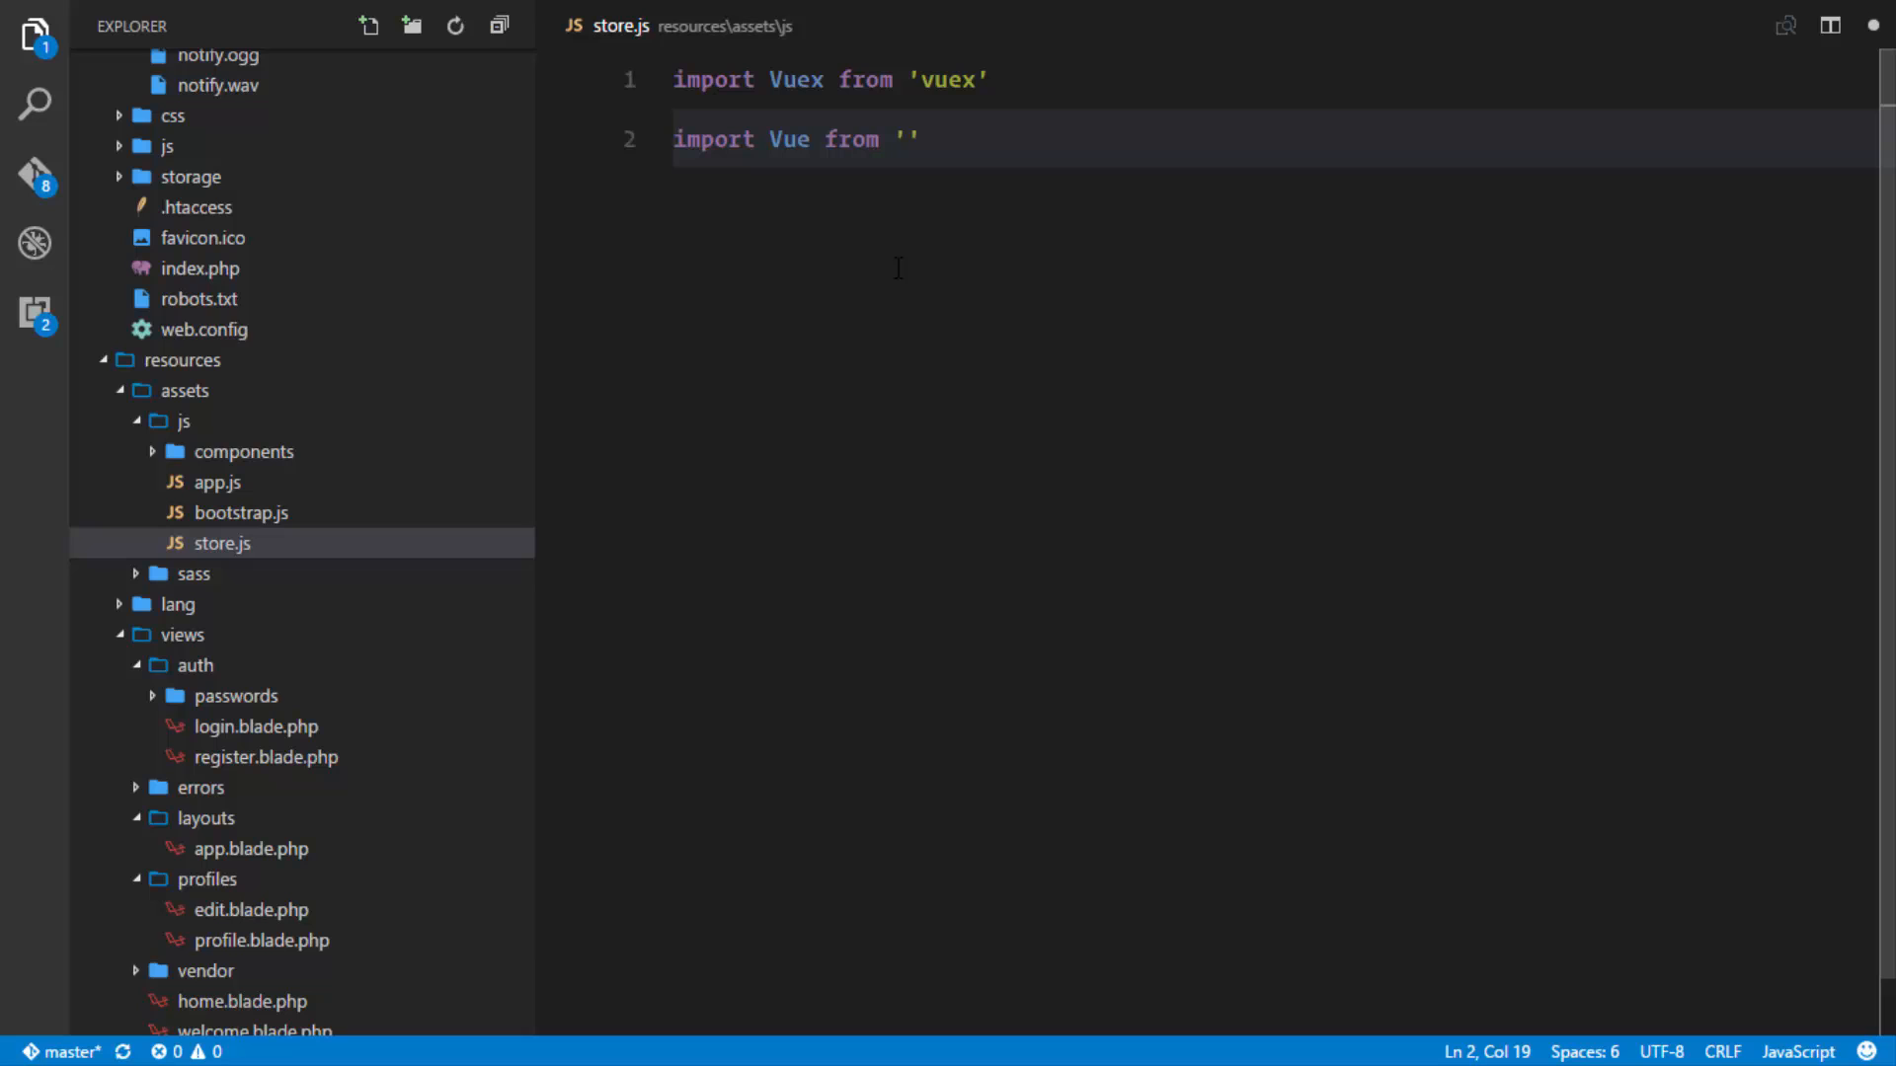
text(vue)
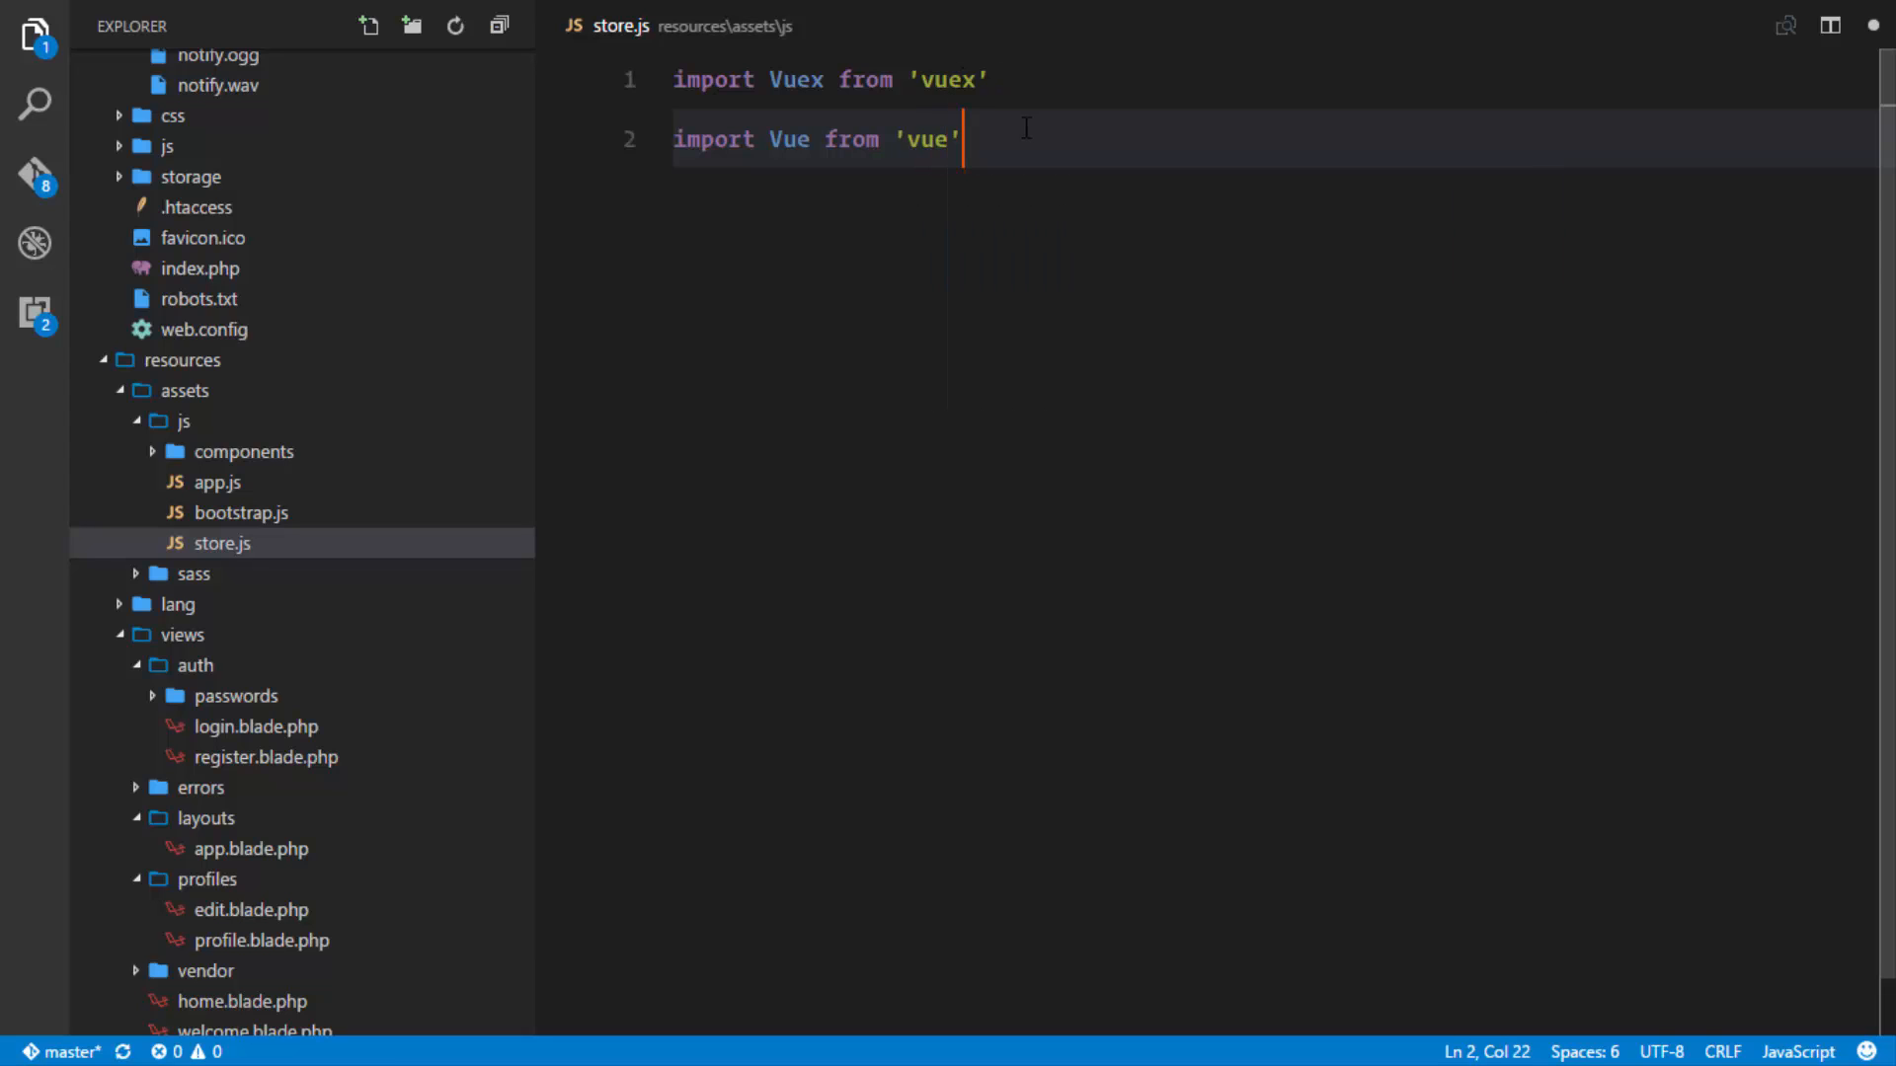
text(Vue.use()
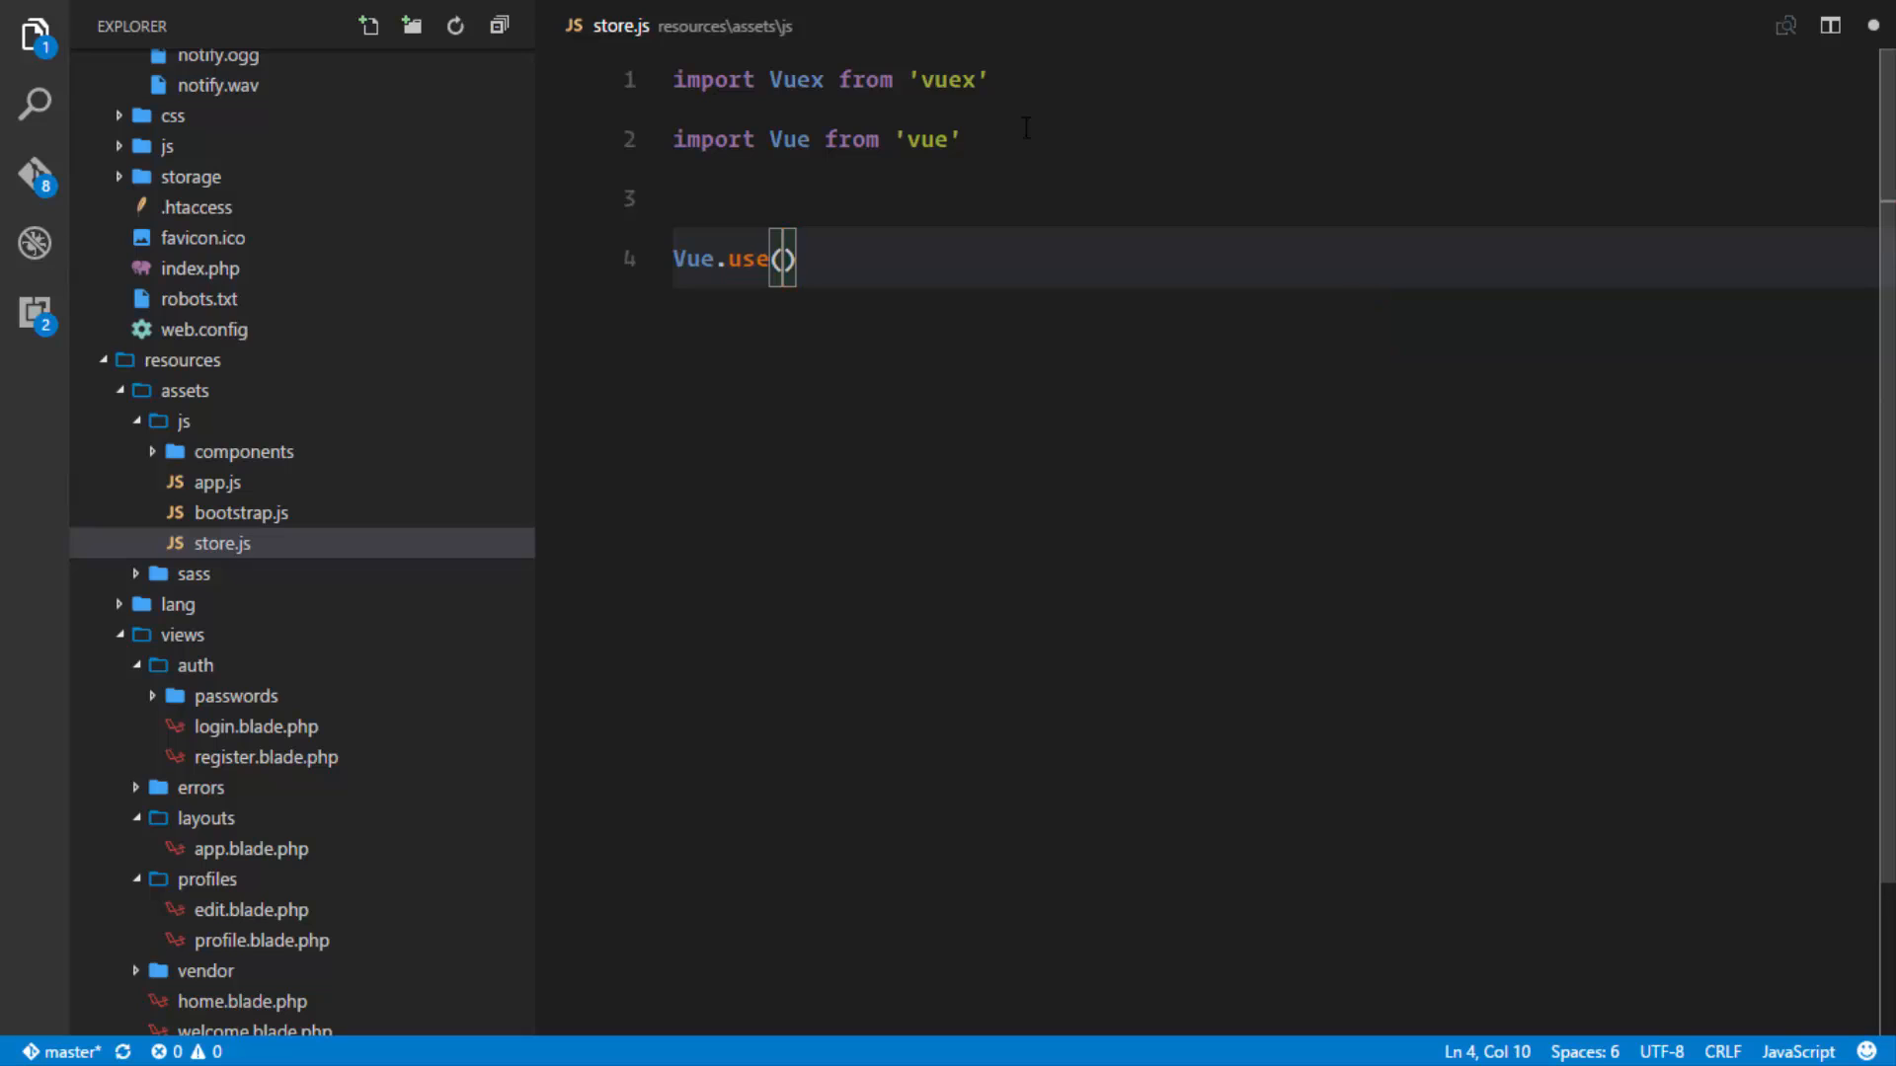
Complete Vue.use(Vuex) below the imports and begin an export statement.
text(Vuex)
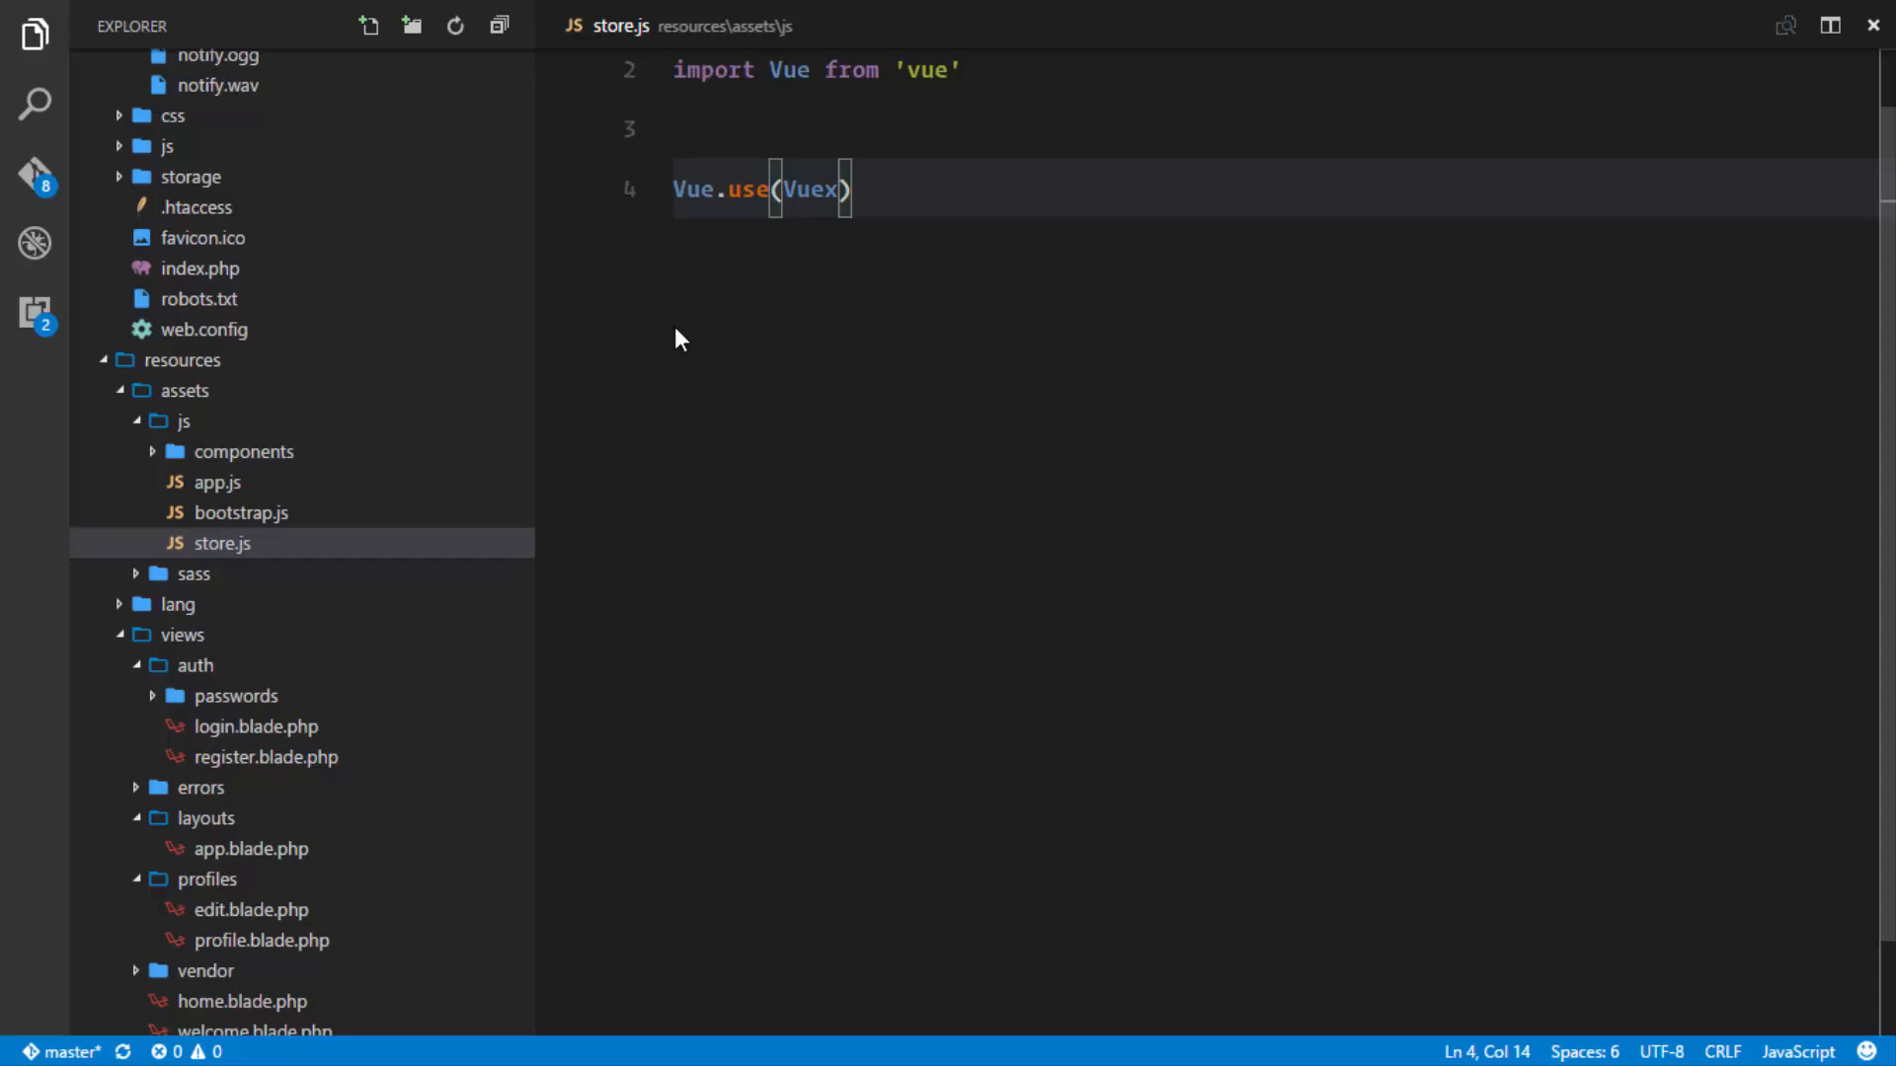
text(import Vuex from 'vuex')
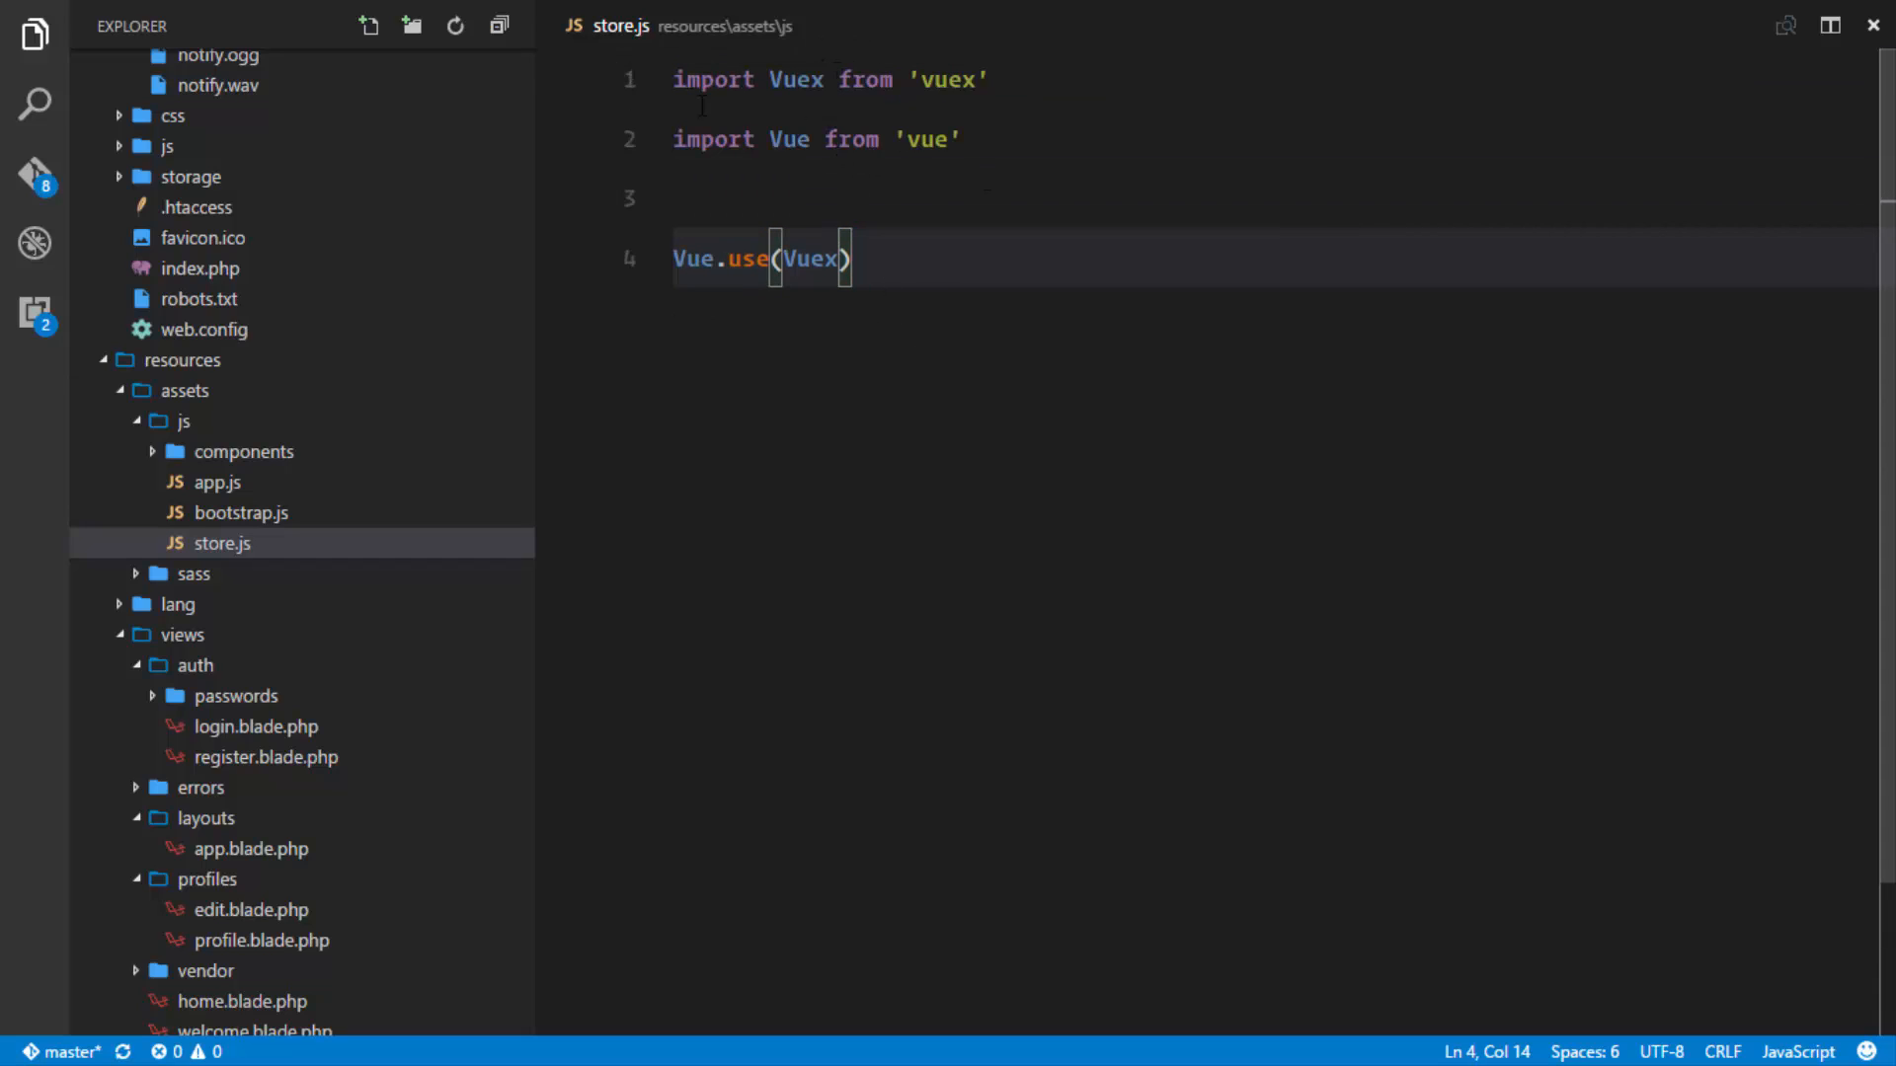
mouse_move(827, 304)
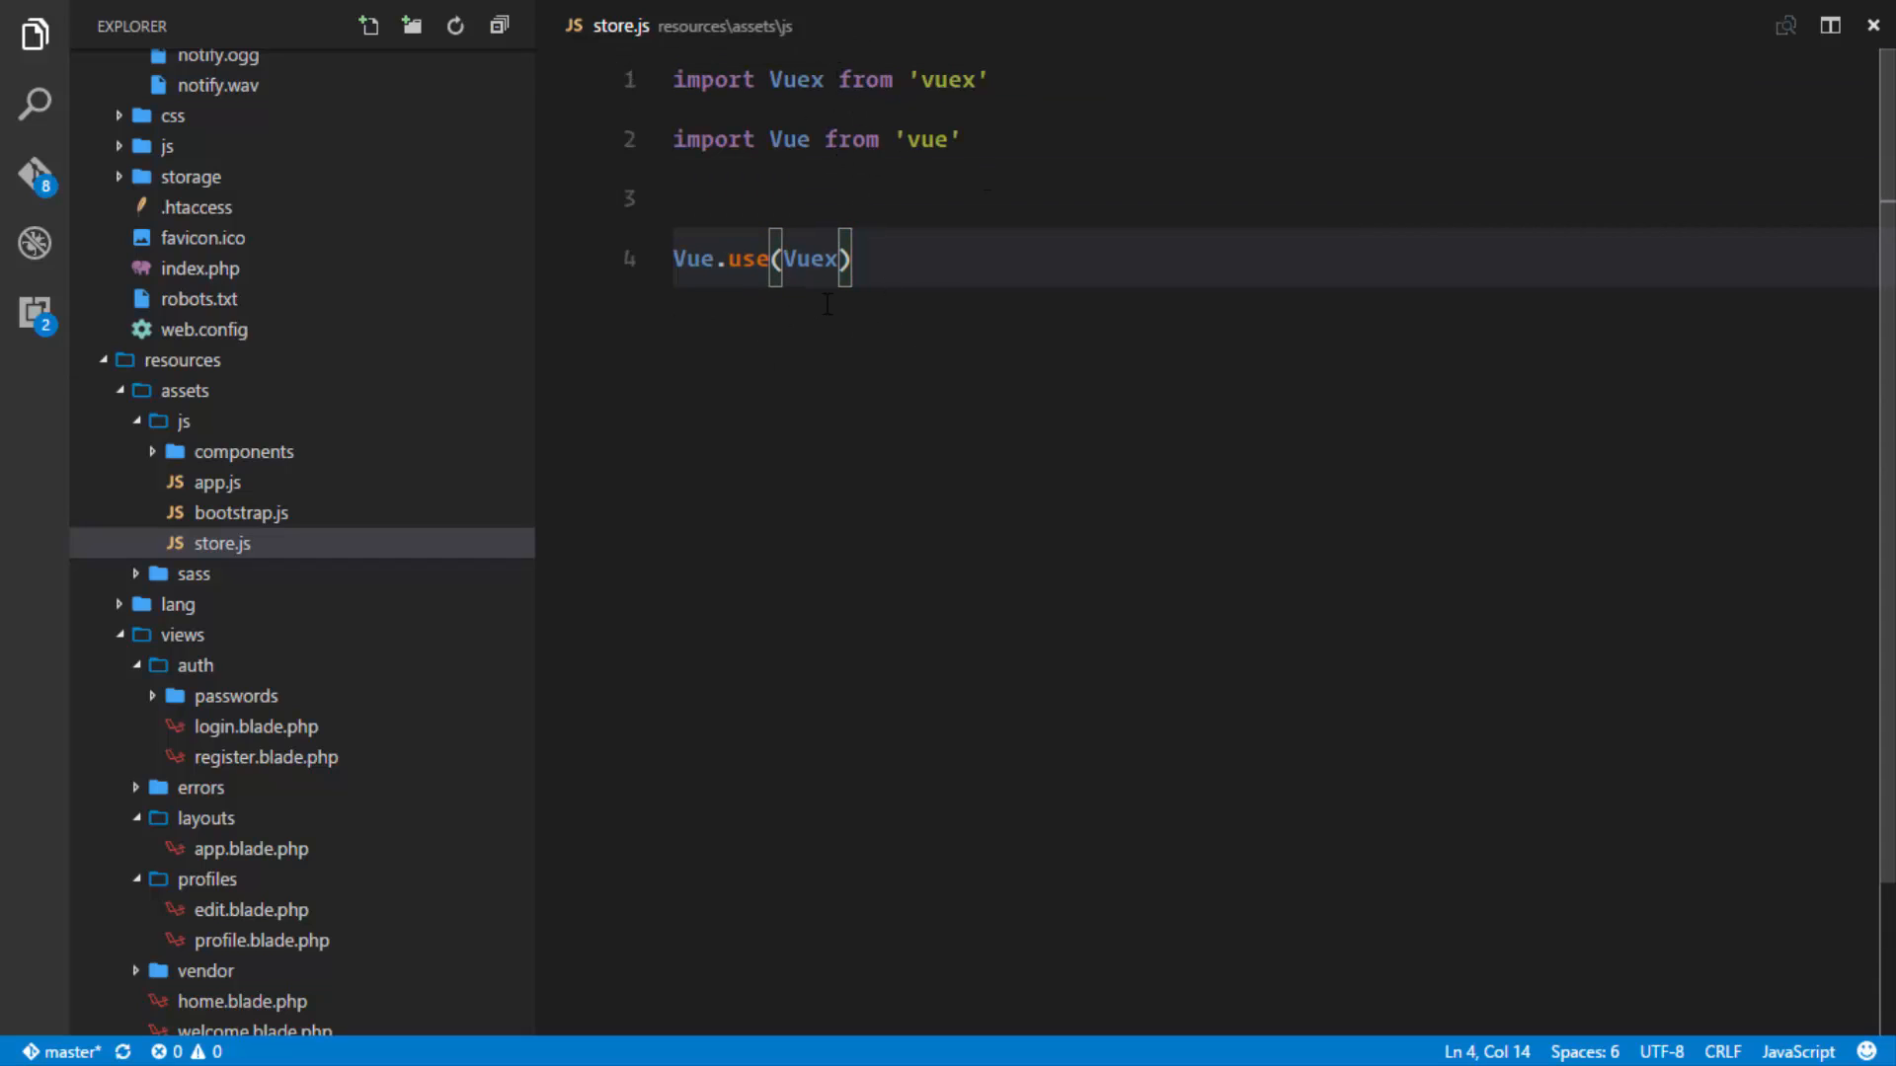
click(859, 257)
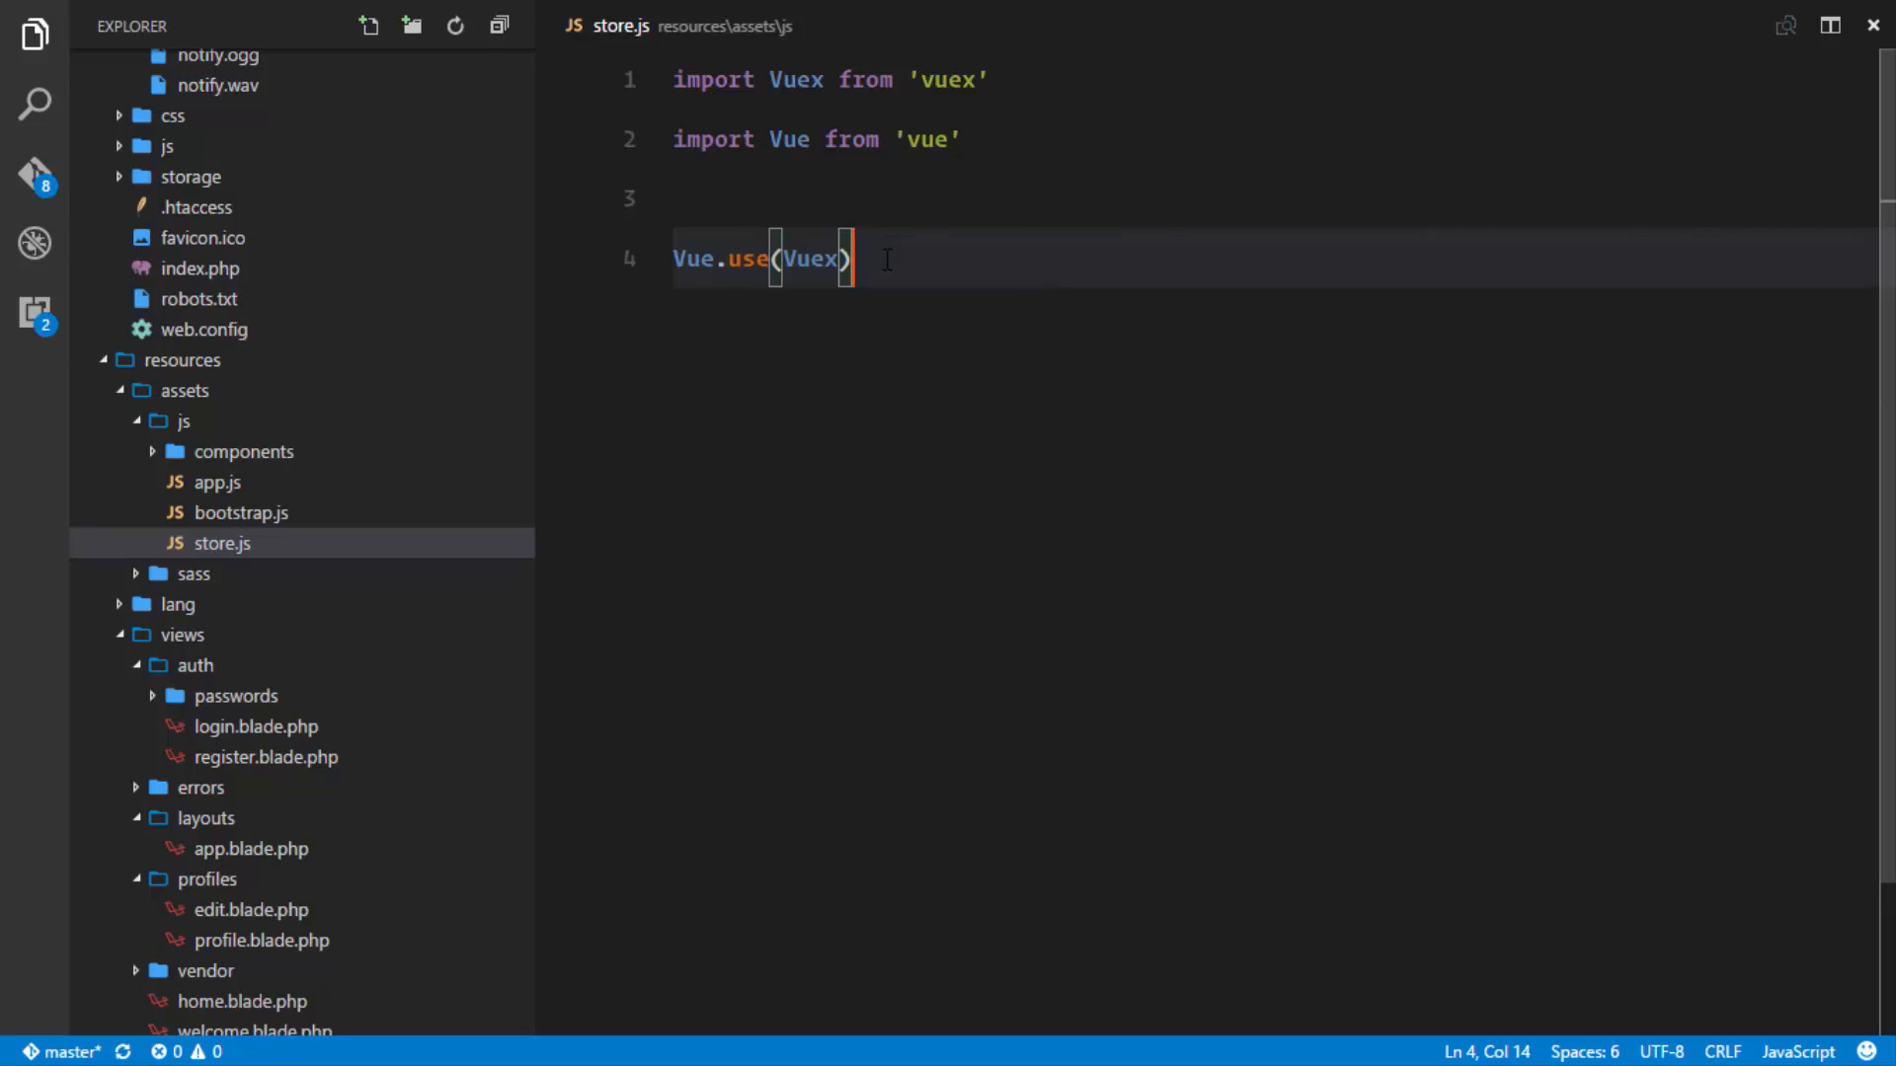
text(exp)
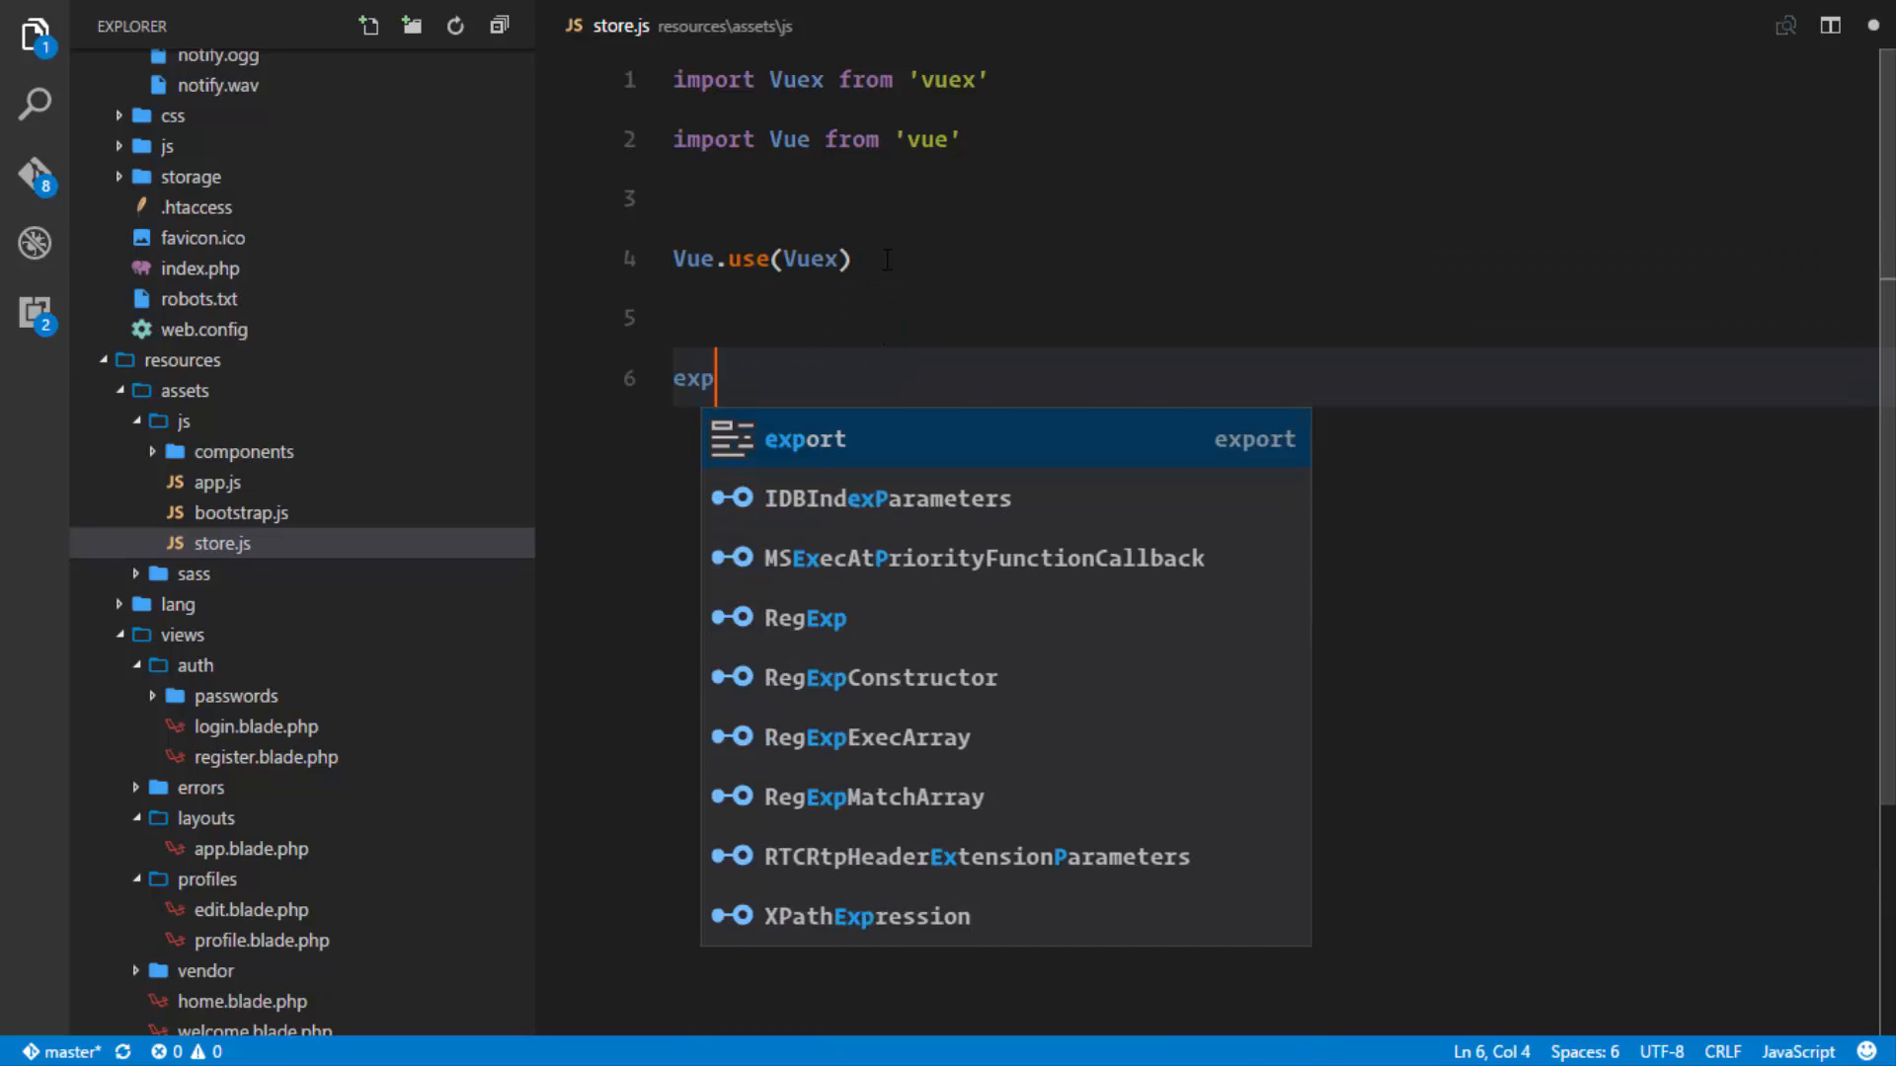
Write export const store = new Vuex.Store({ state: { } }) in store.js.
key(Tab)
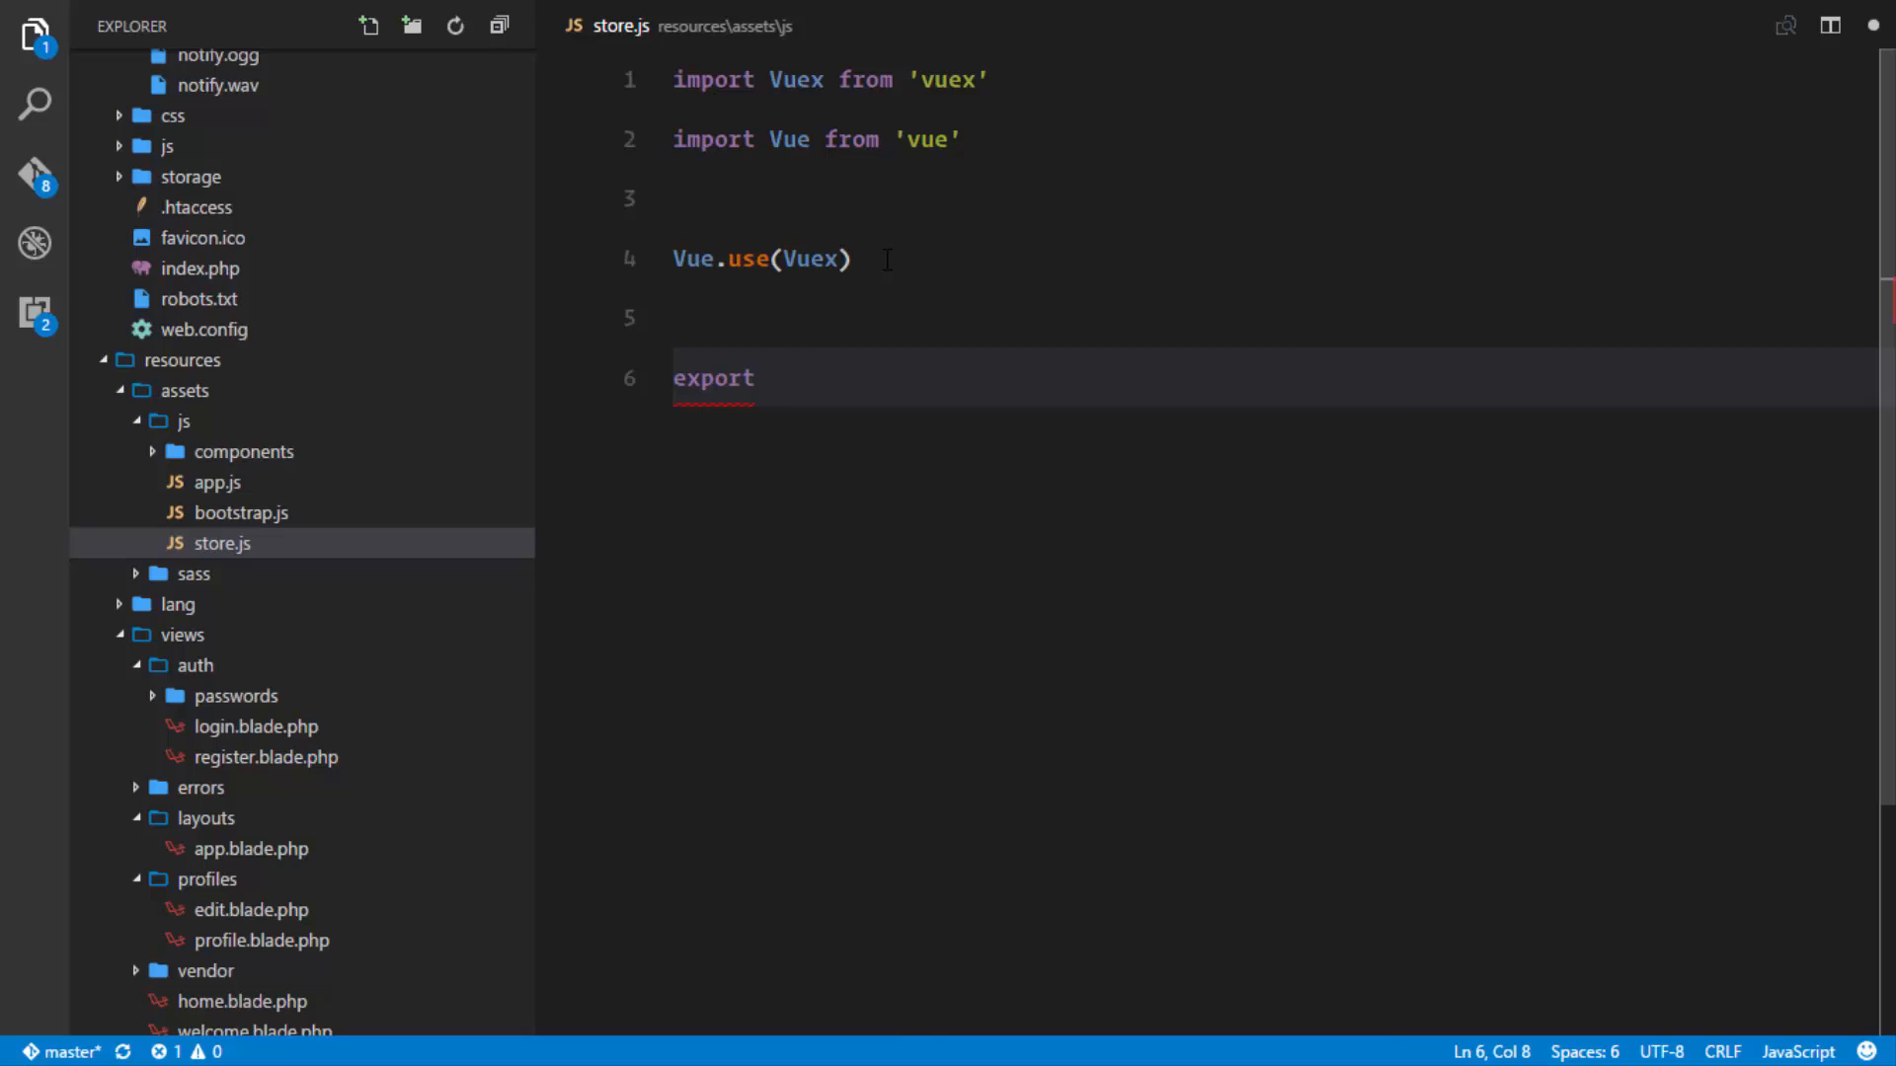
text(const stp)
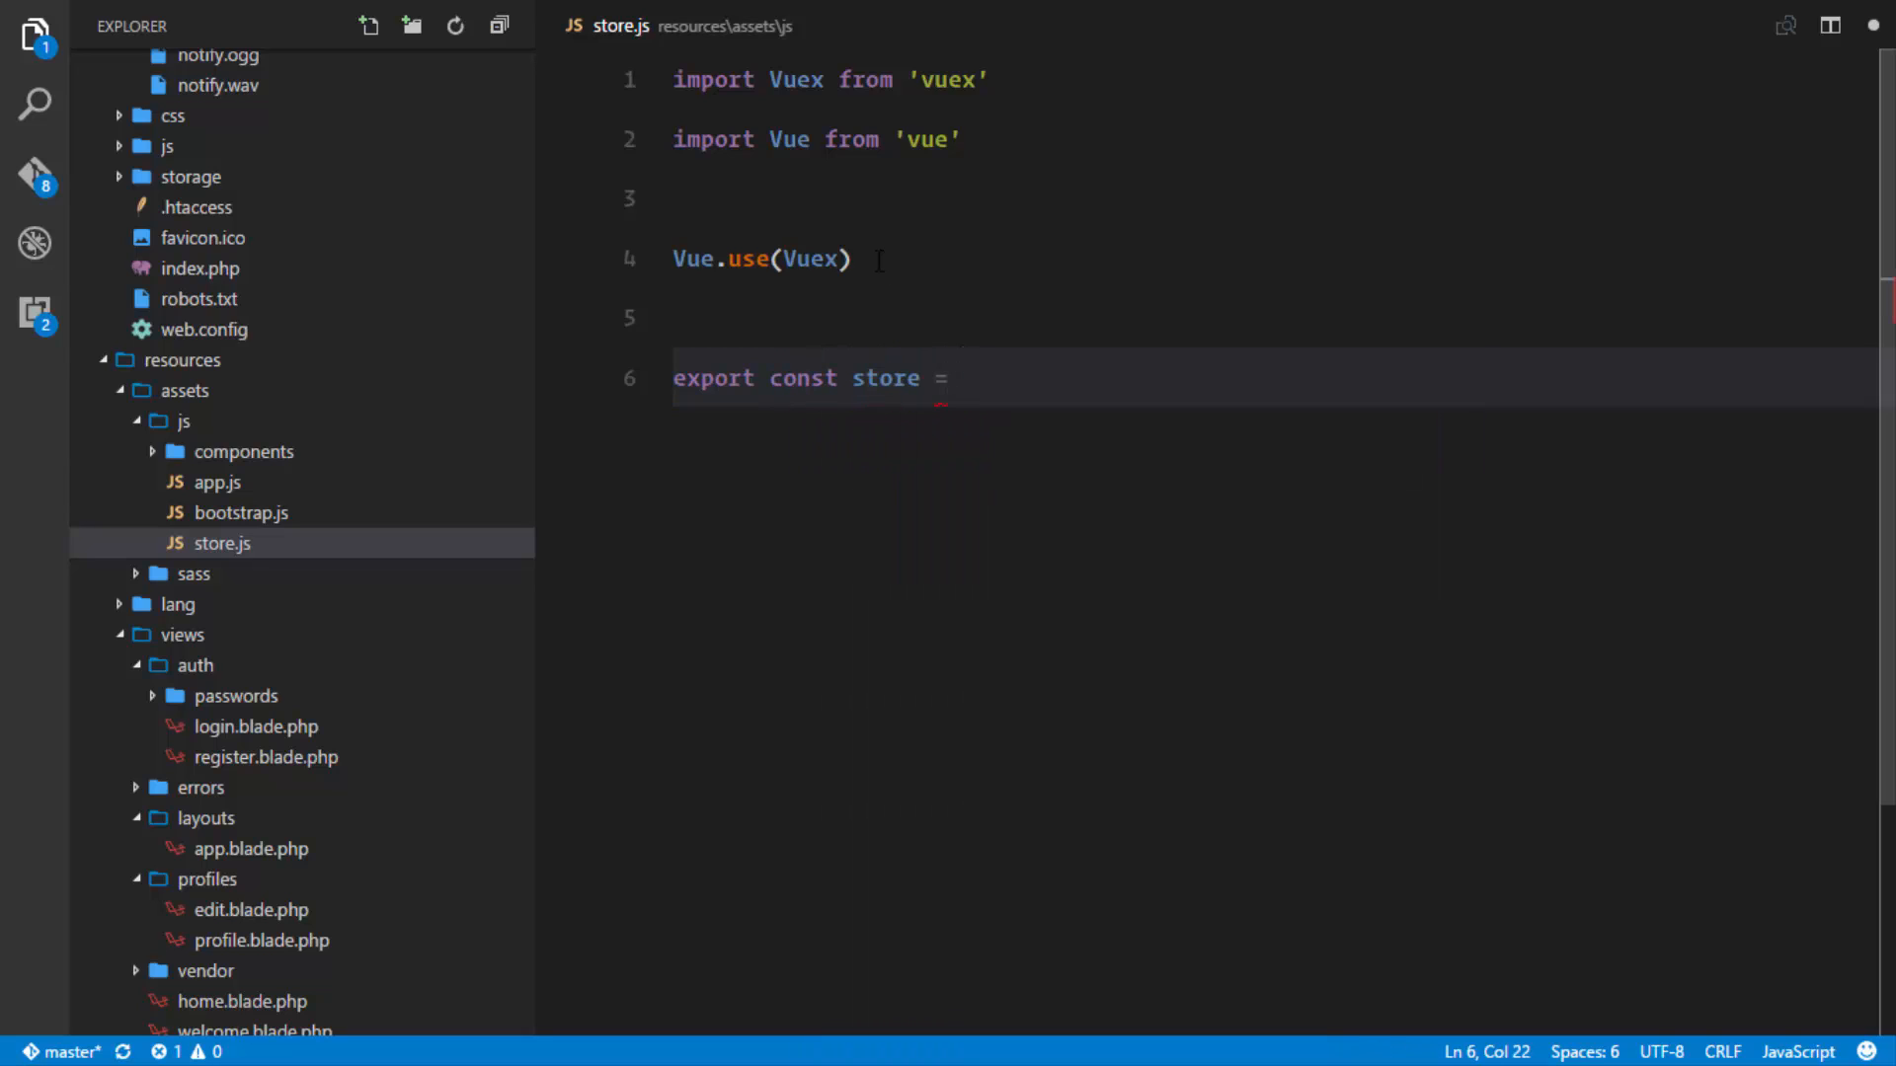
text(new)
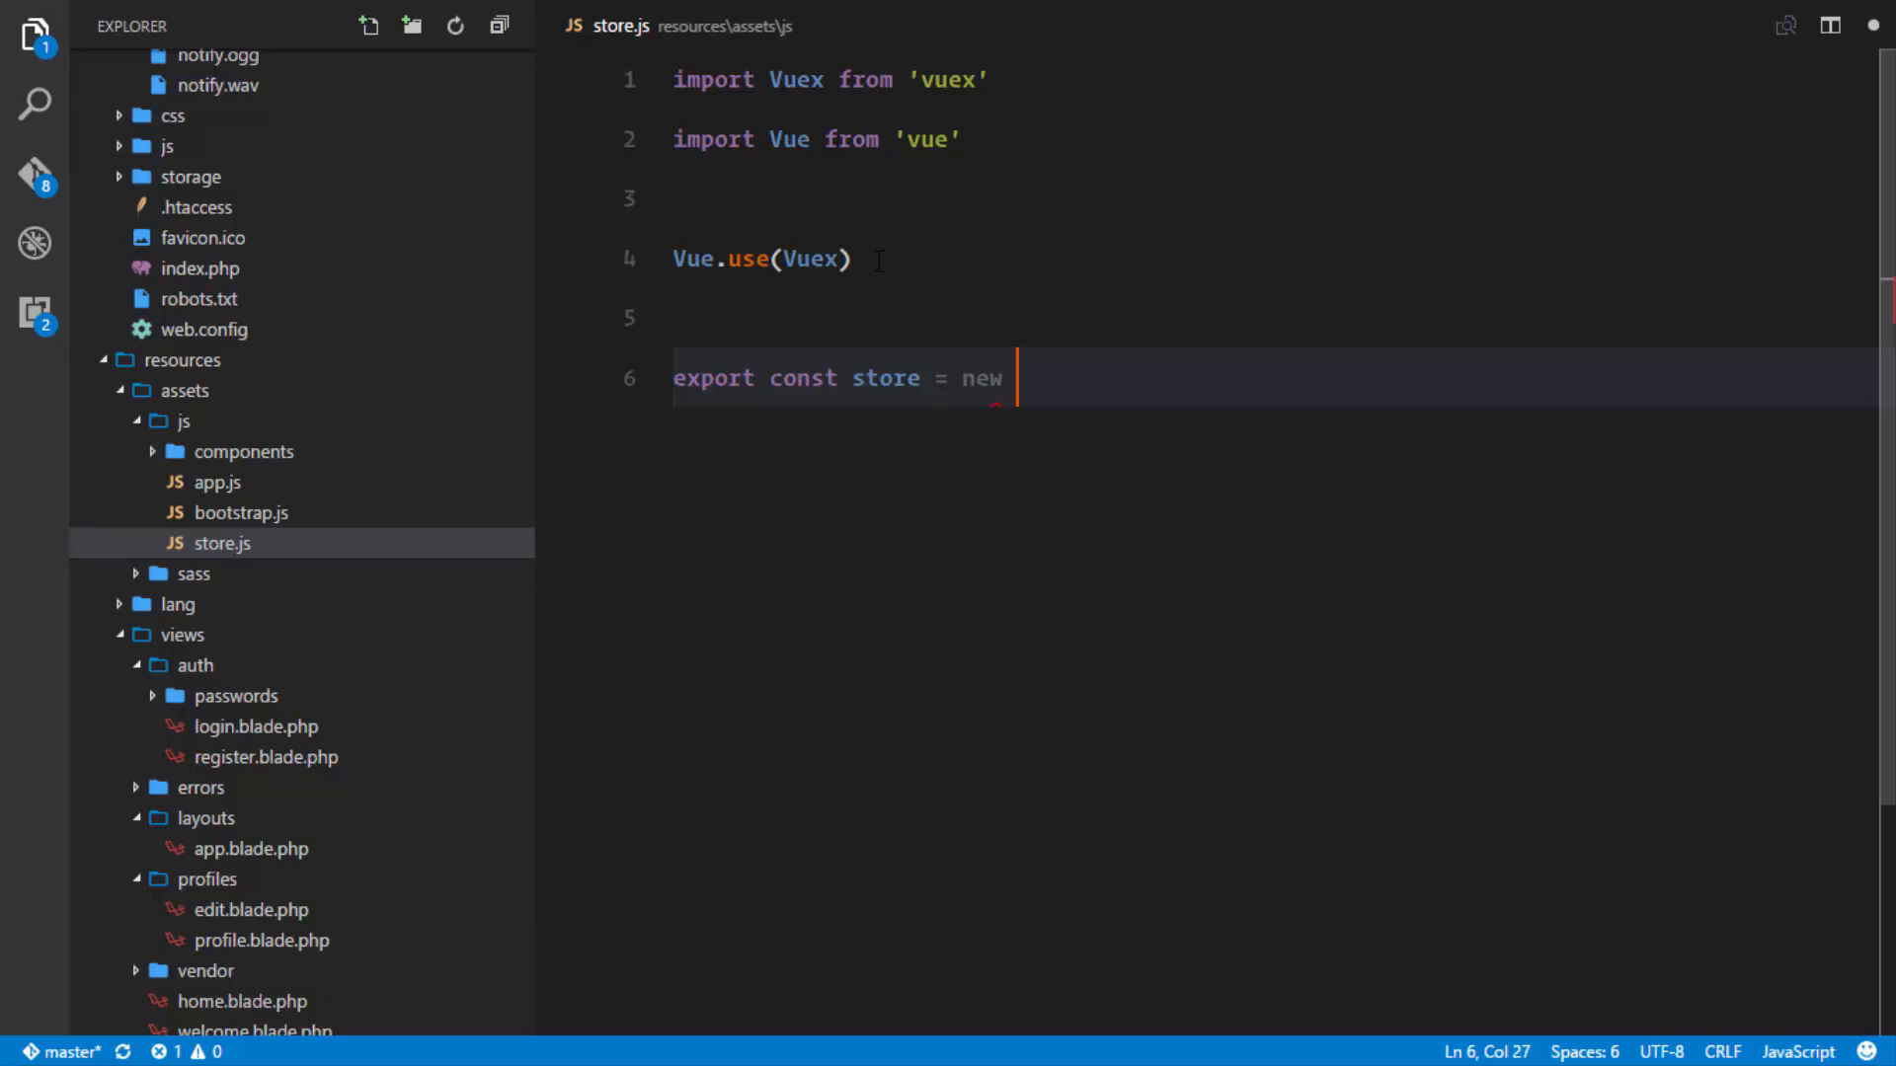
text(Vuex.Store({)
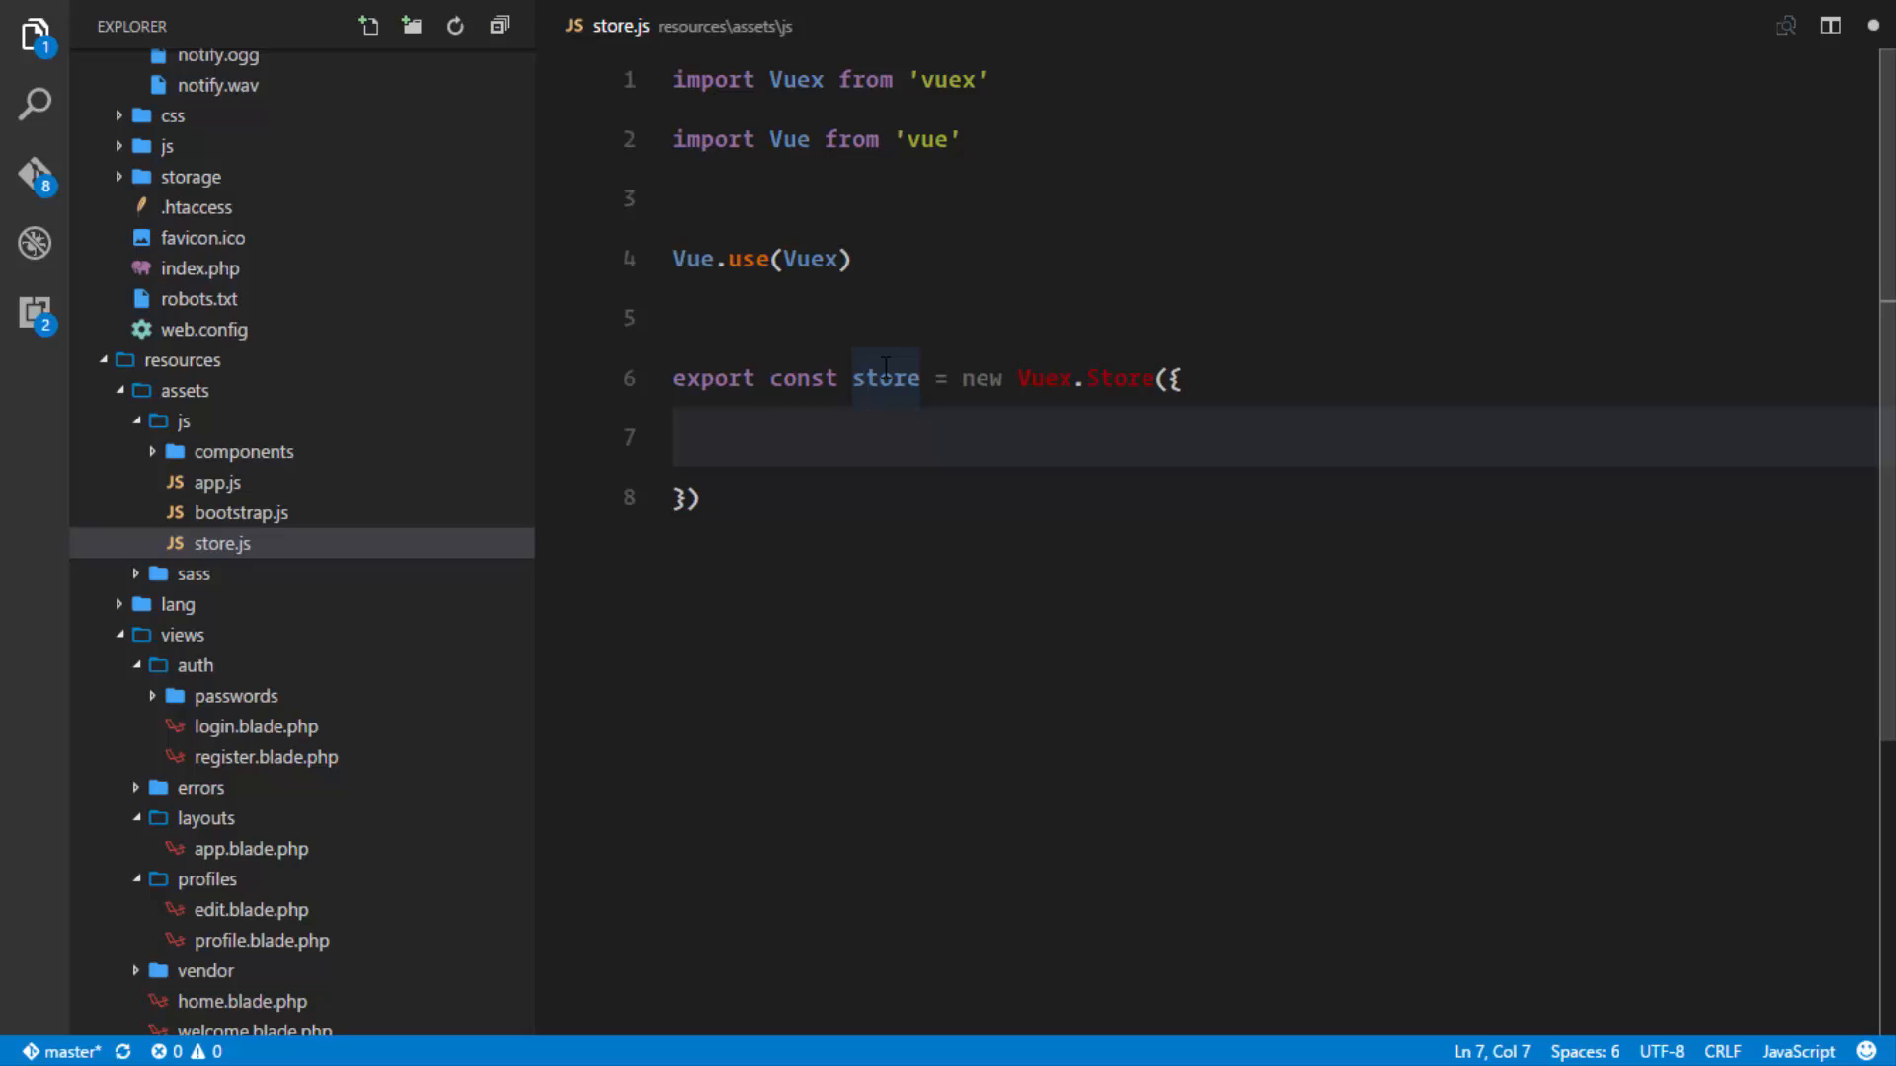
click(890, 347)
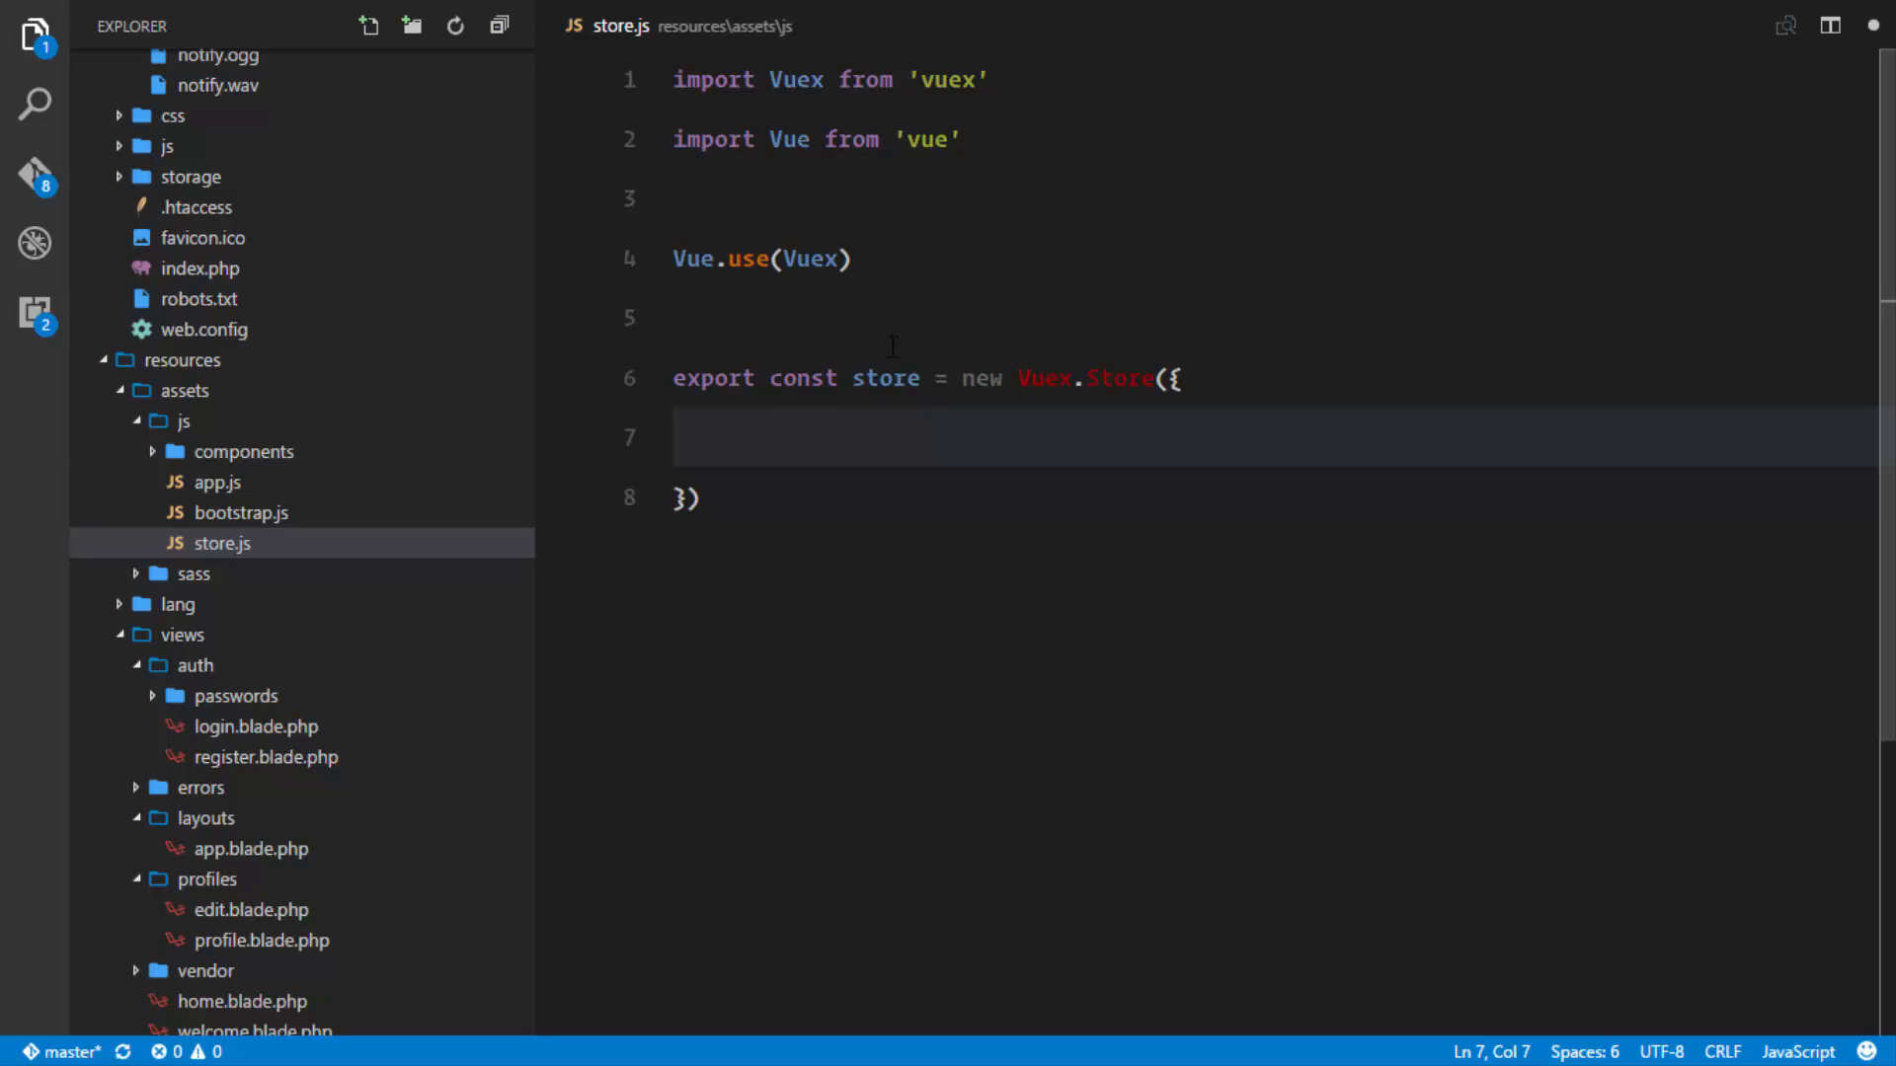
text(state:)
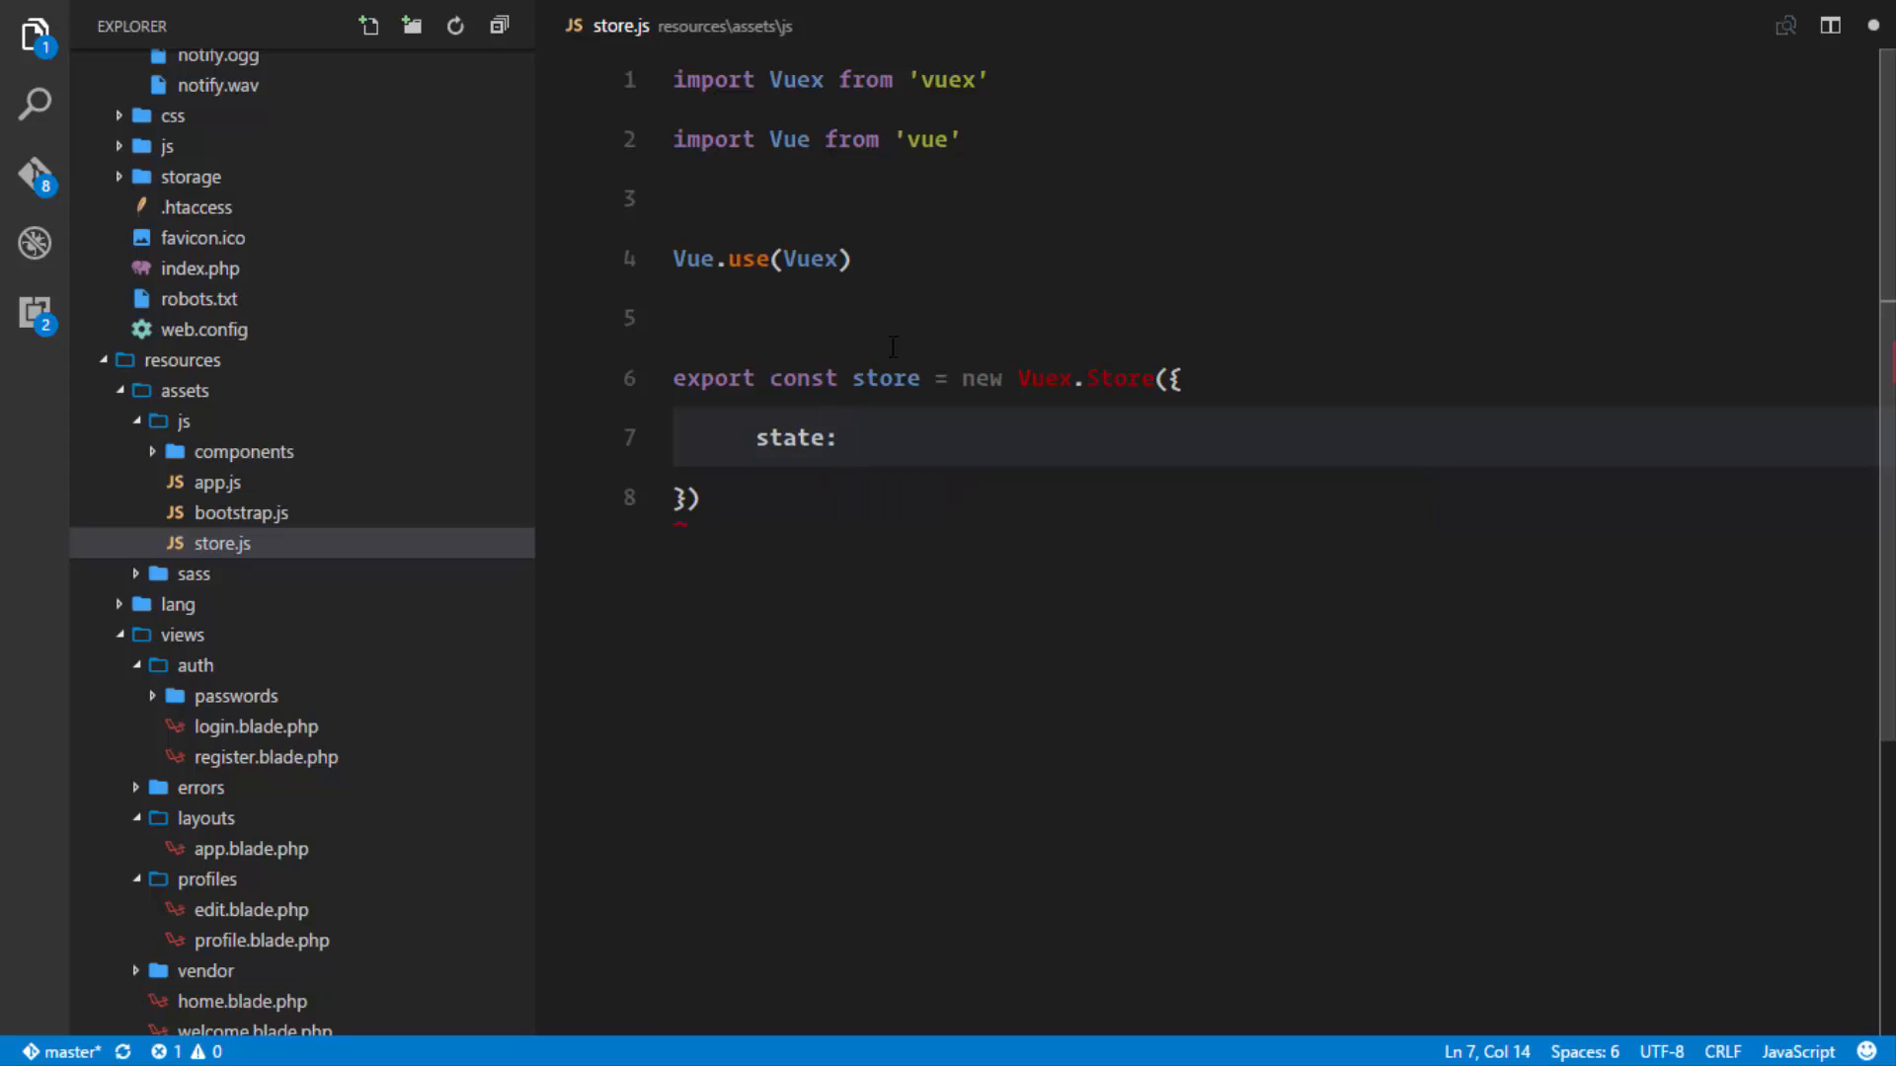
mouse_move(887, 377)
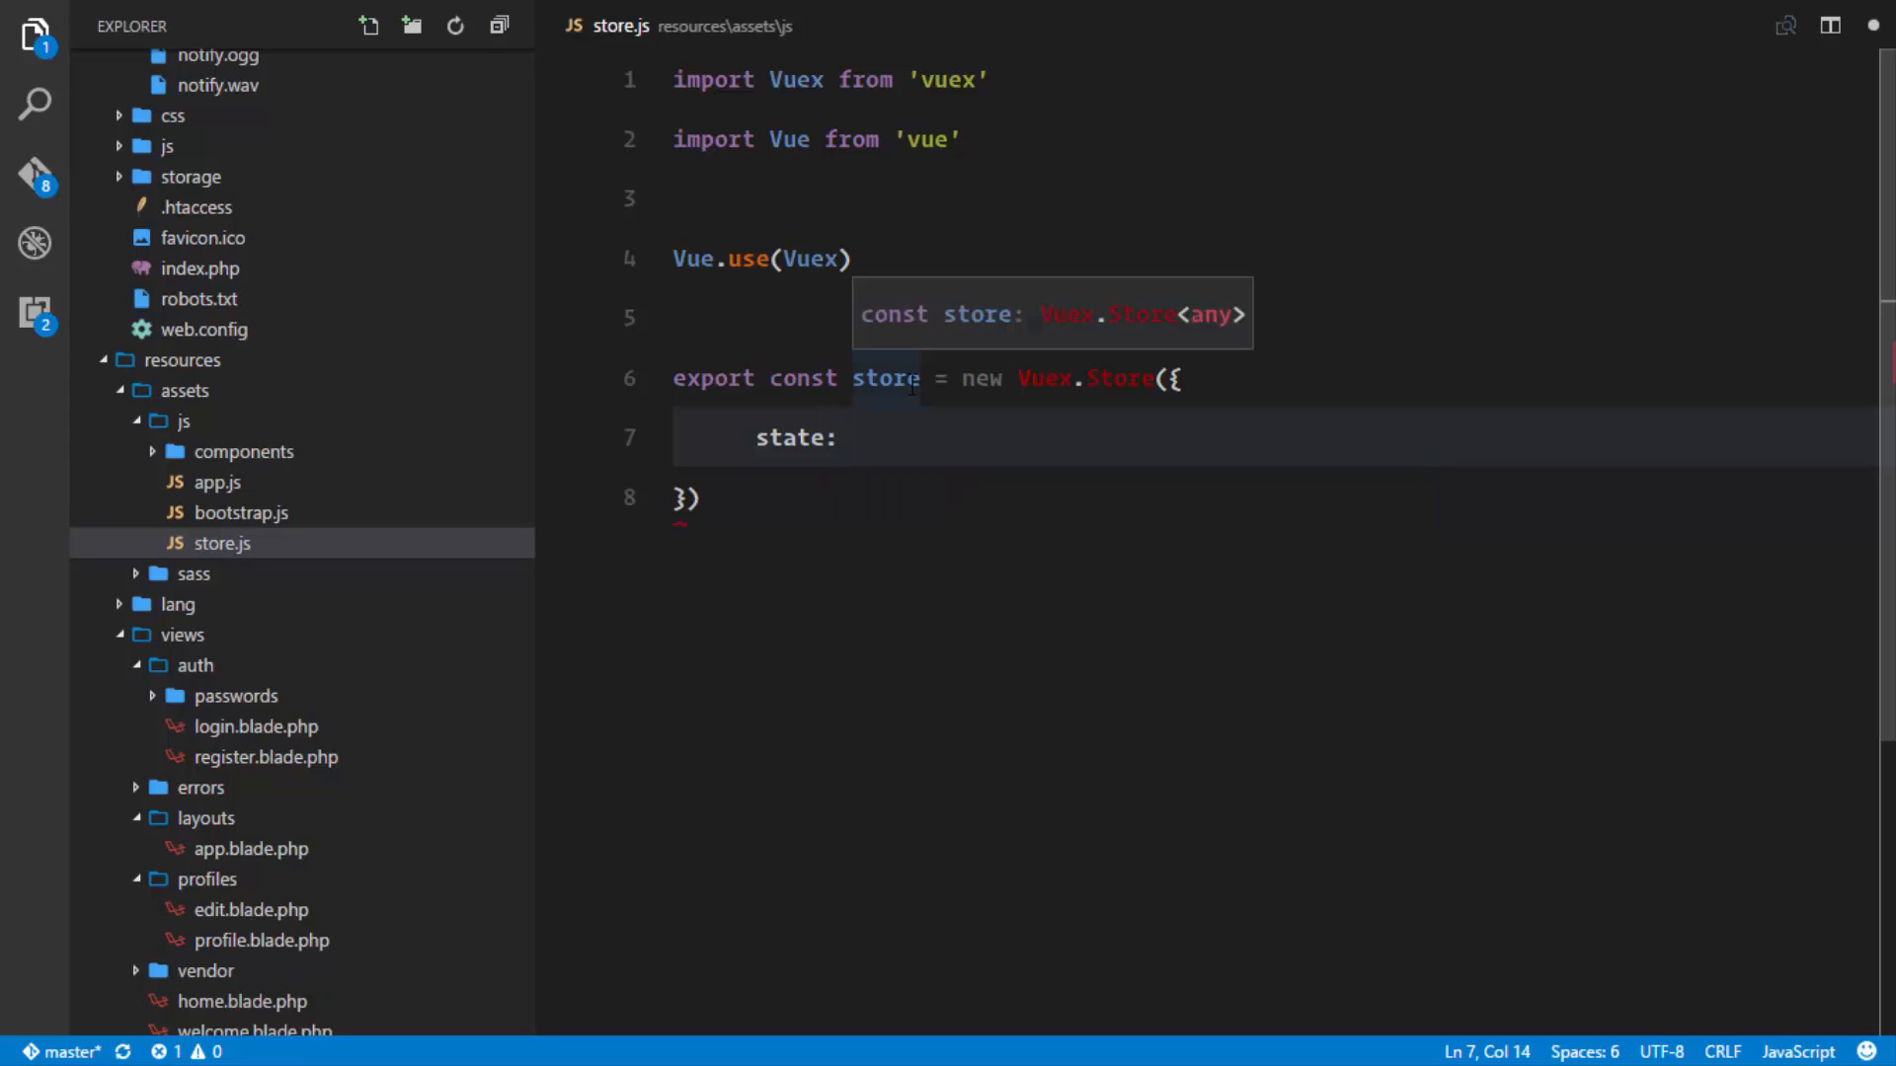
text({)
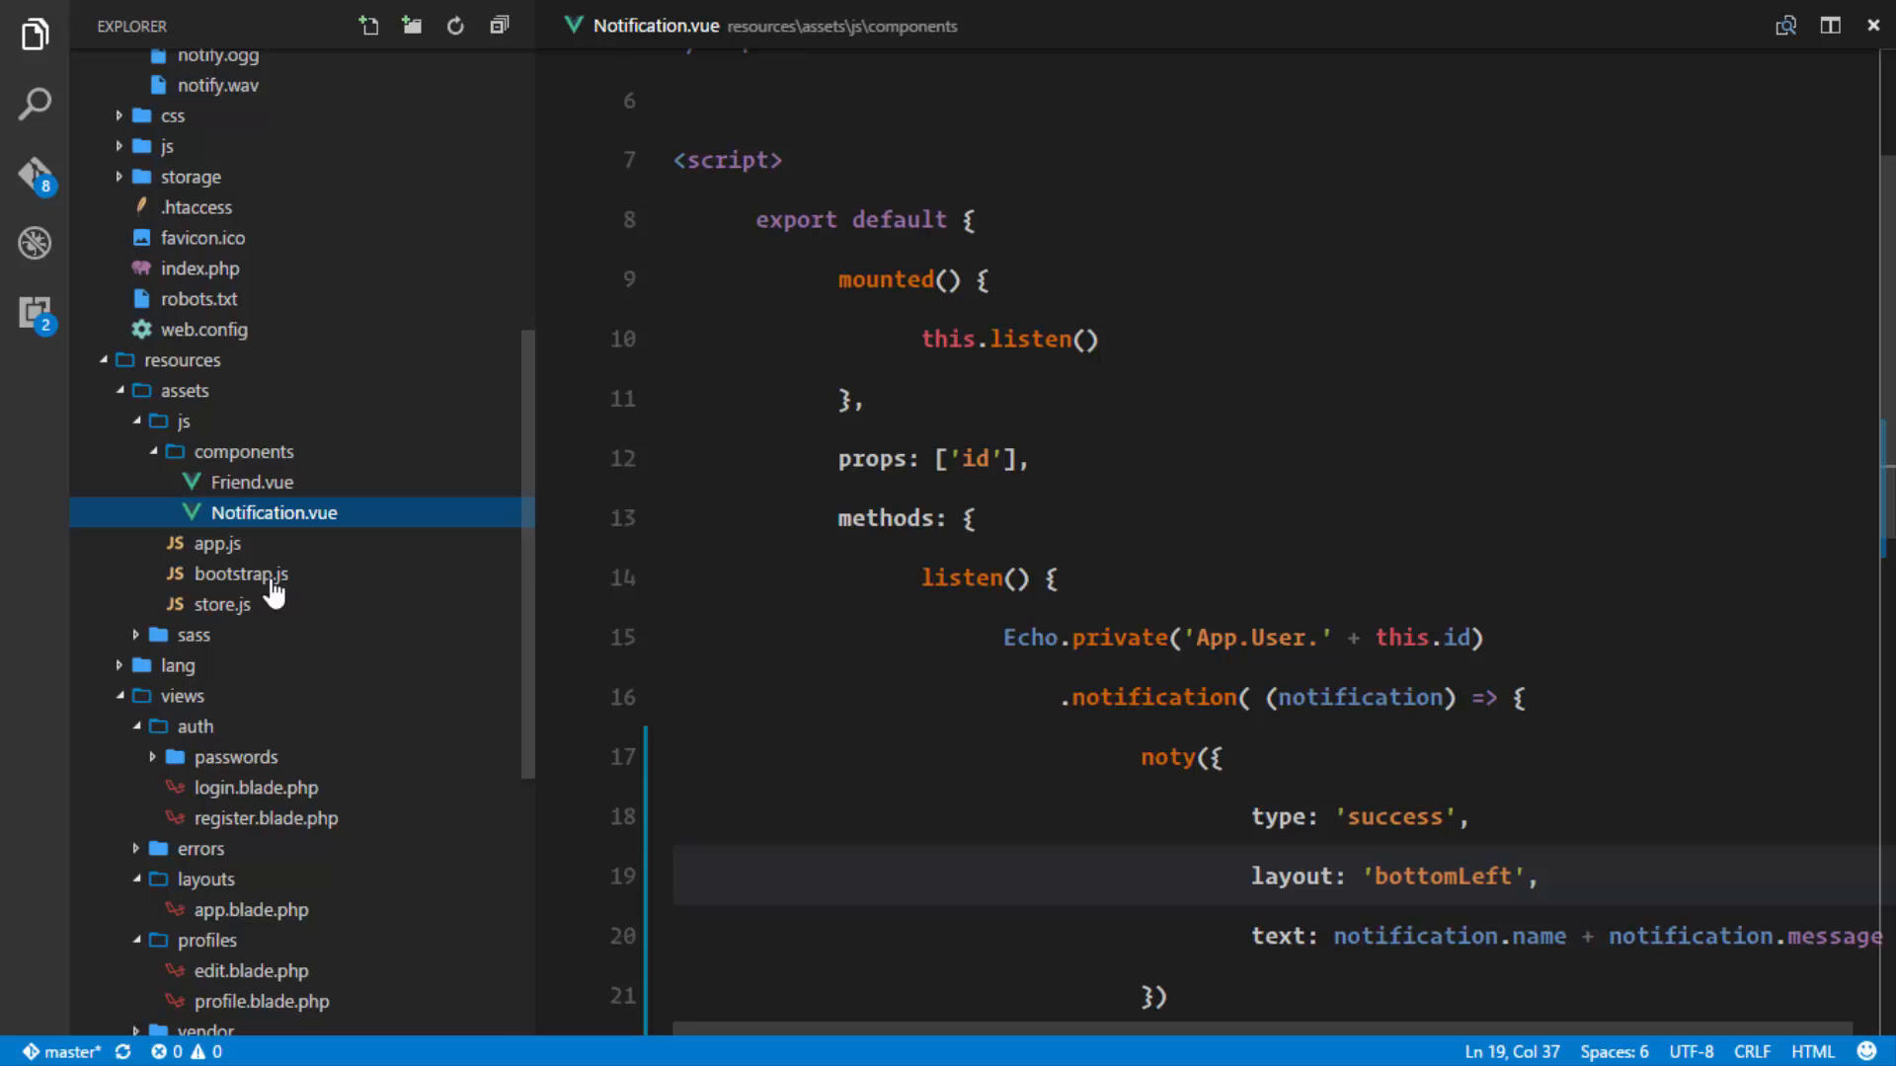
Switch from store.js to app.js to import the store.
click(223, 604)
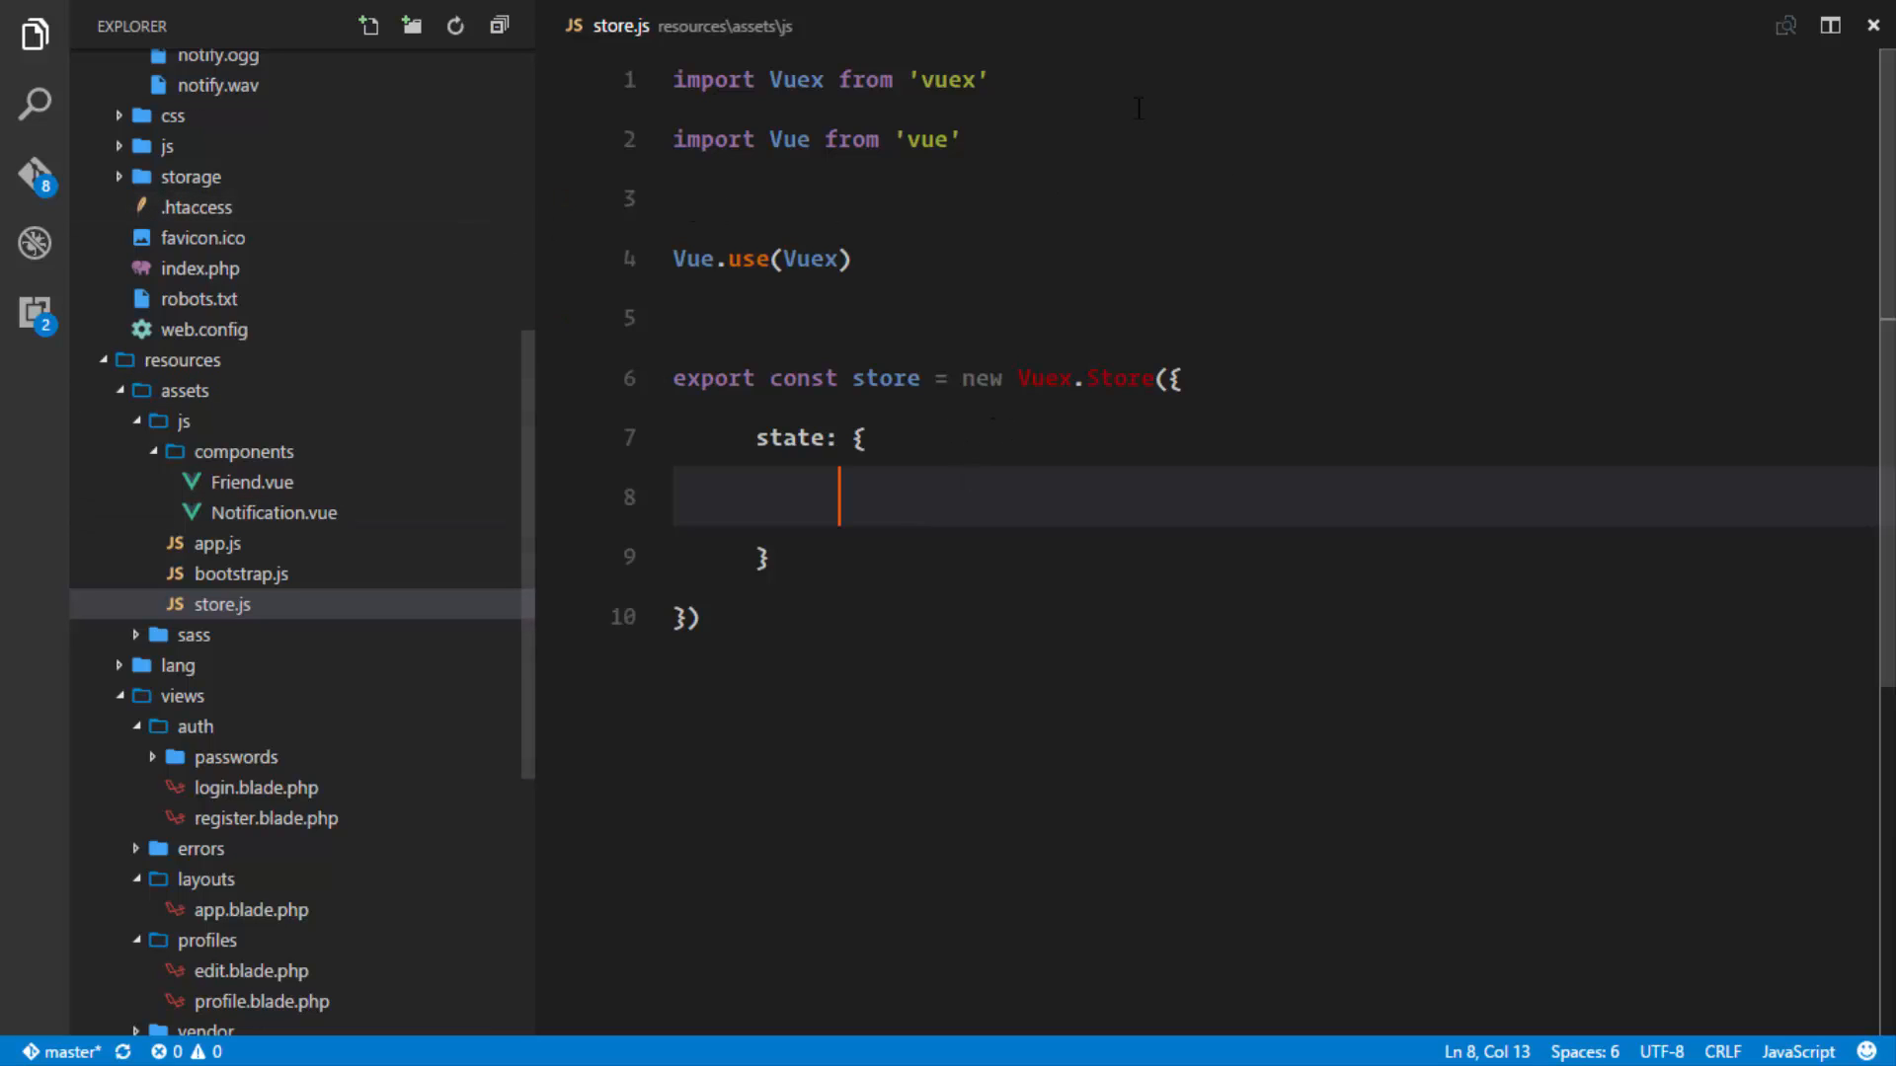
click(218, 543)
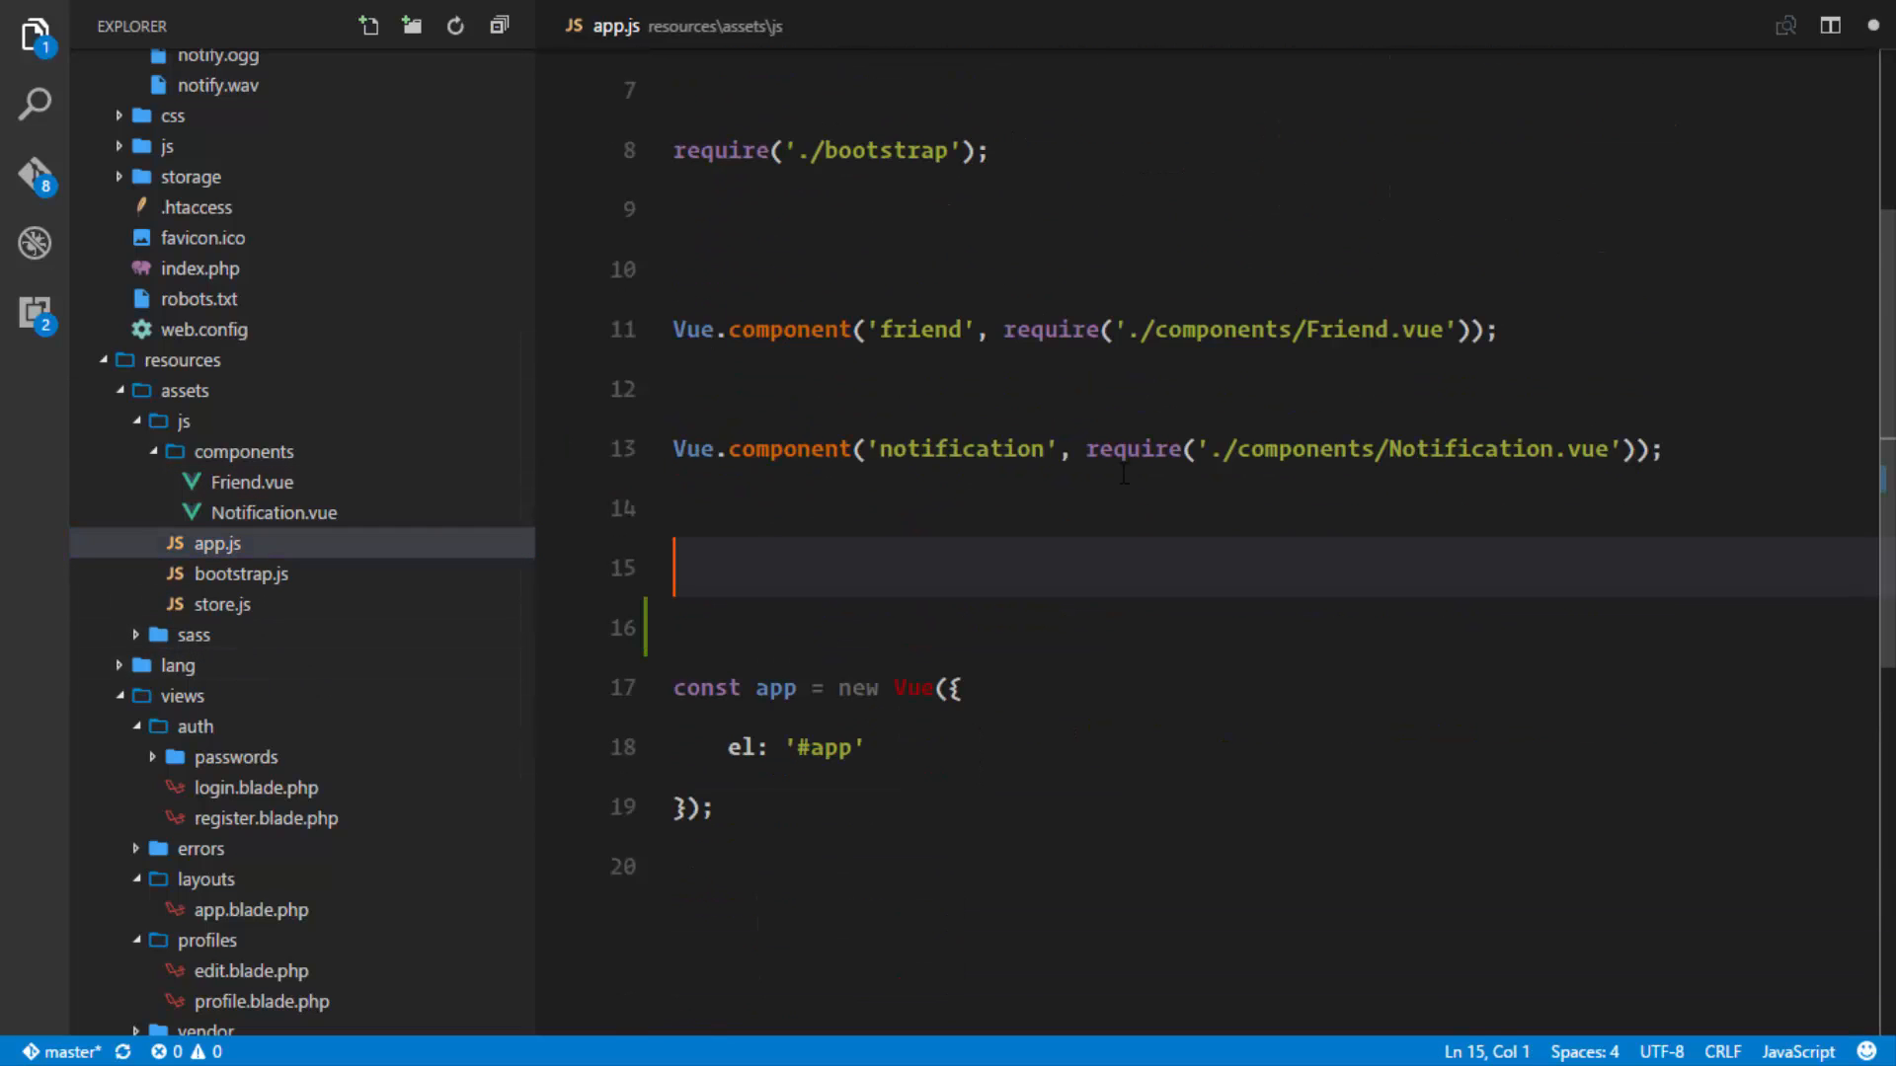
Add import { store } from './store' in app.js, then return to store.js.
text(import { })
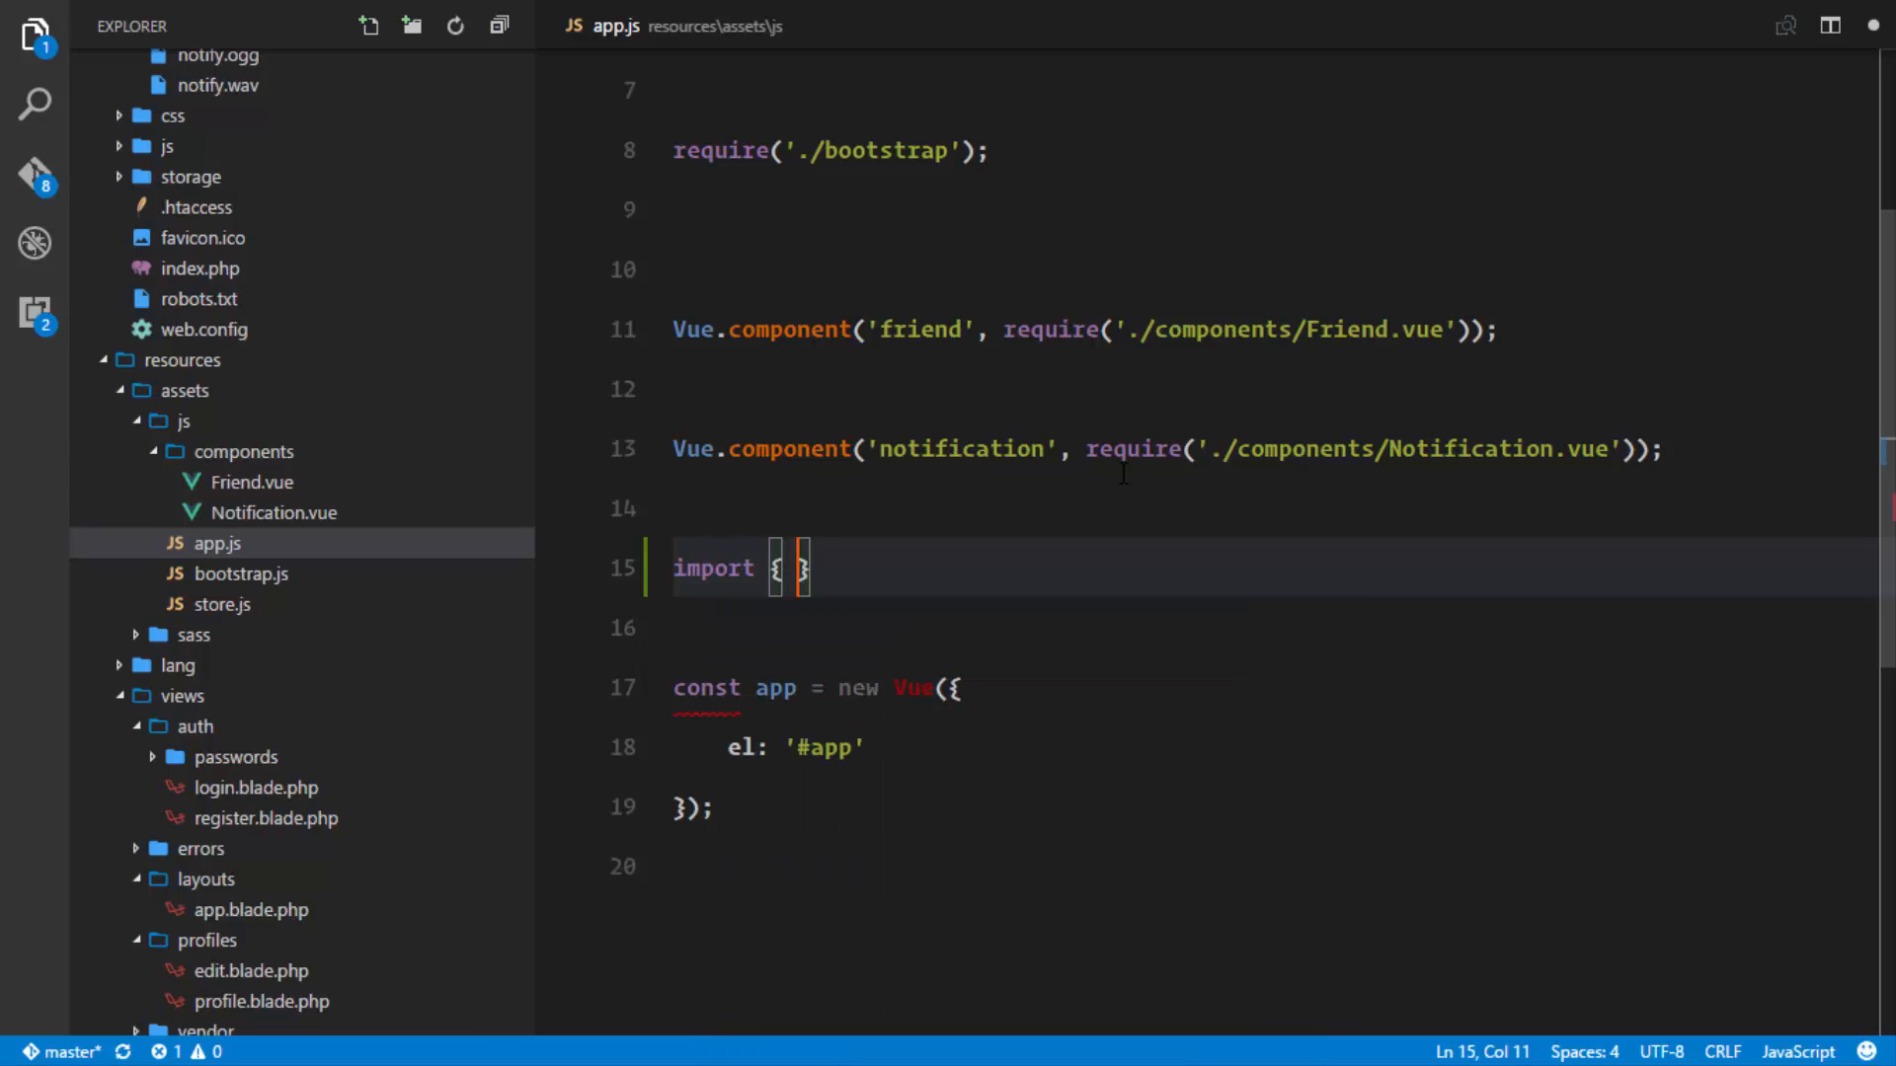
text(store)
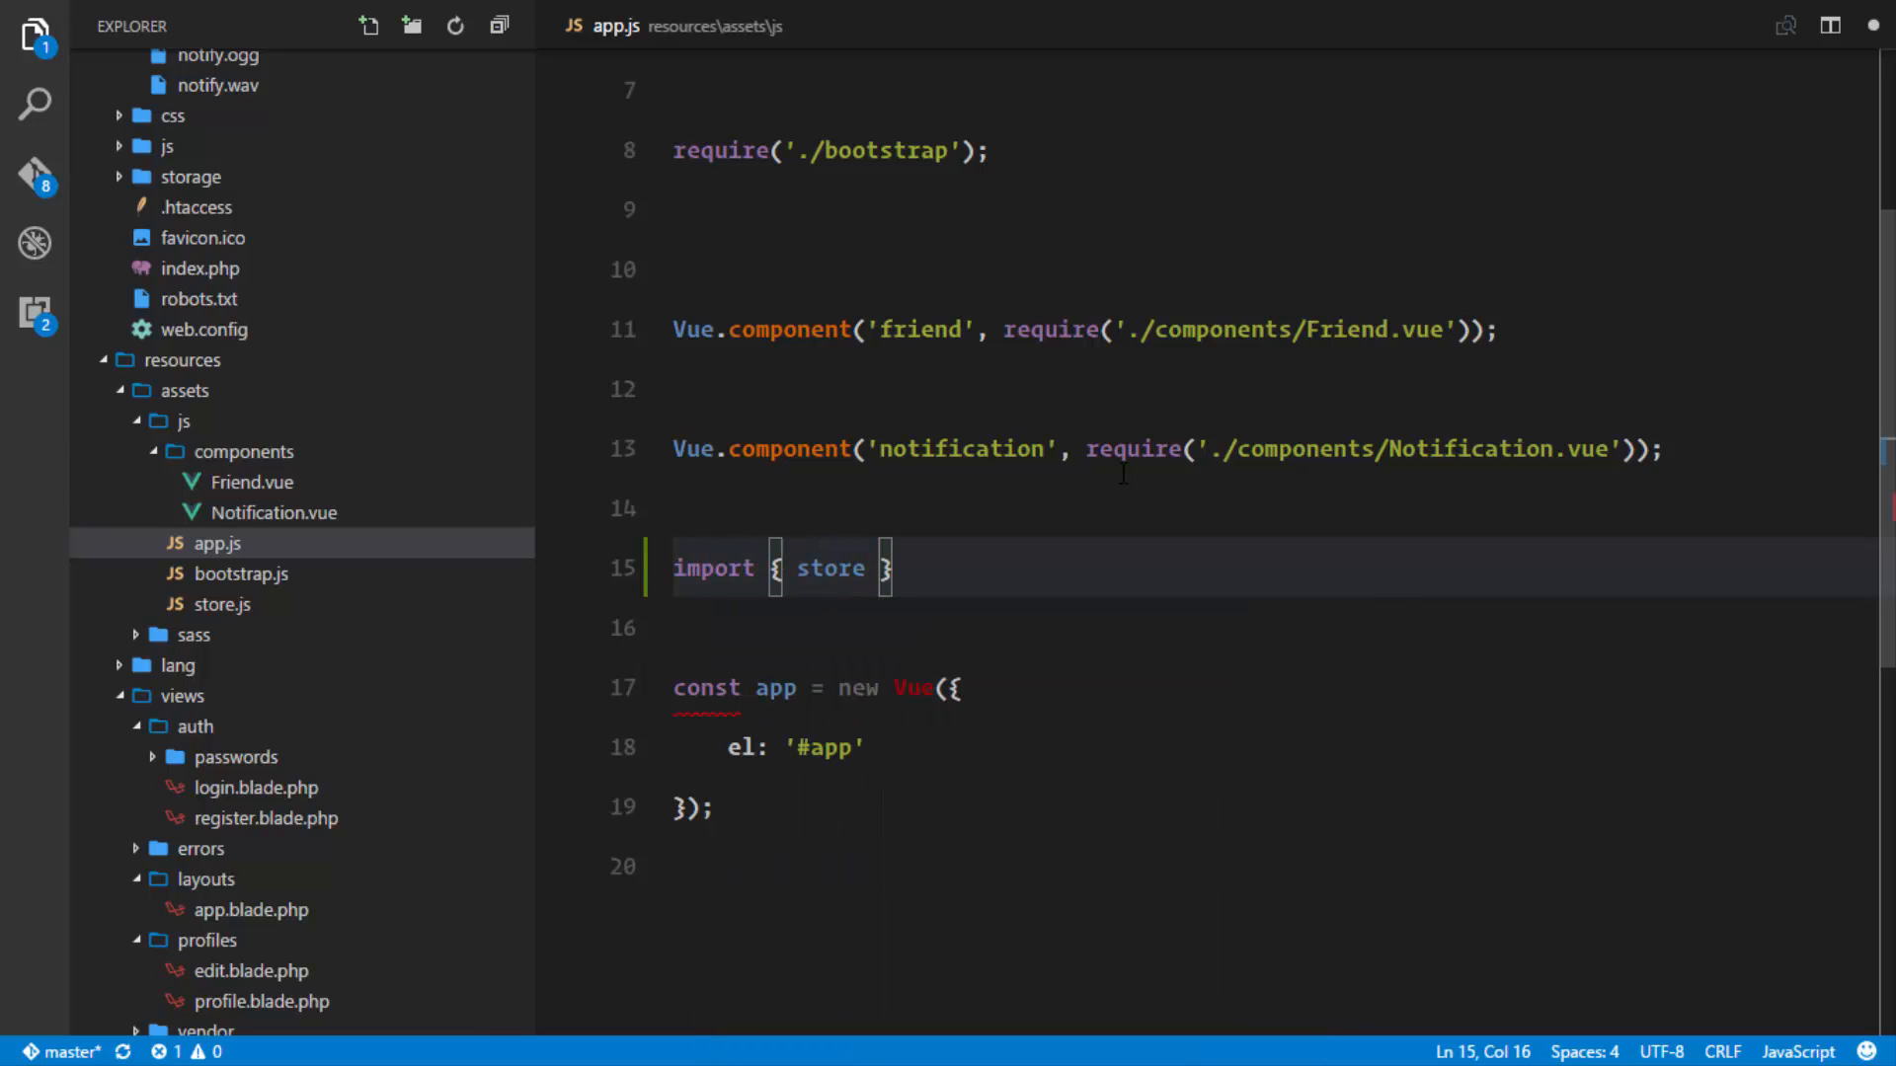
text(from '')
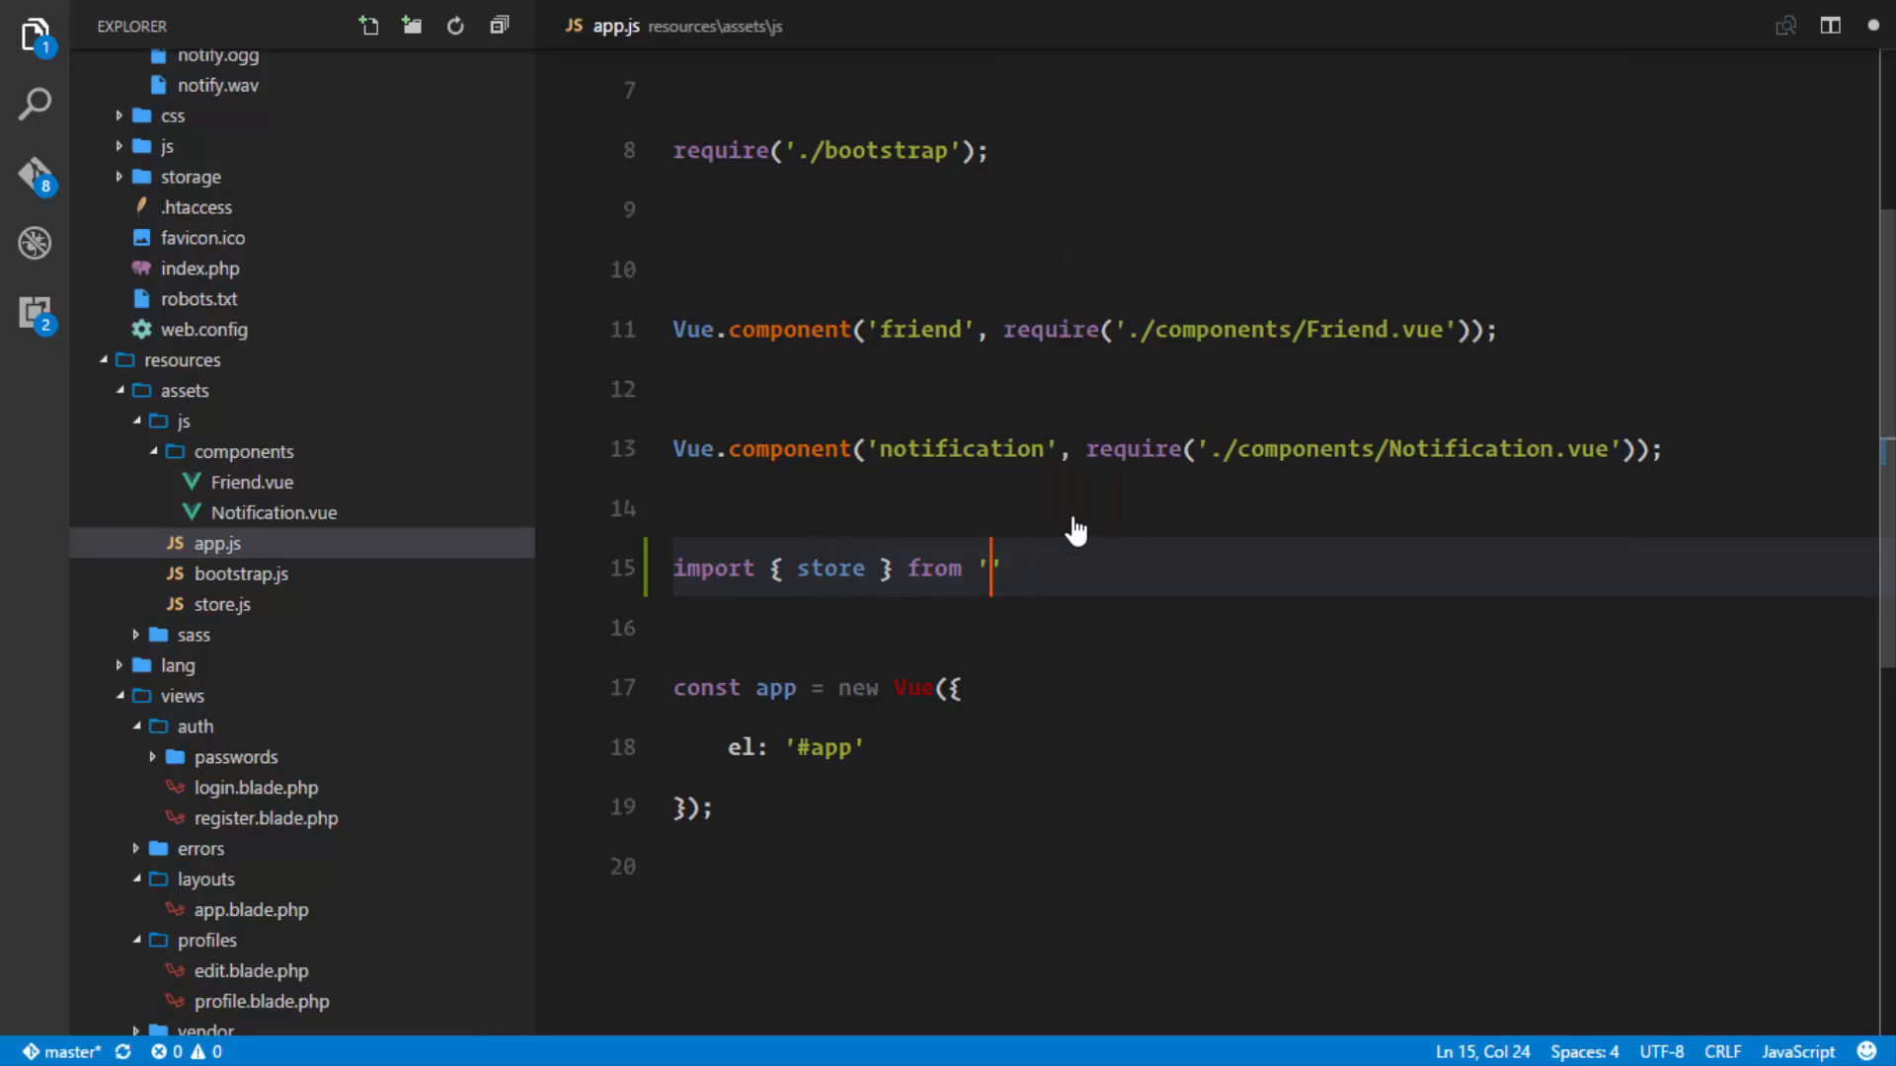
text(./)
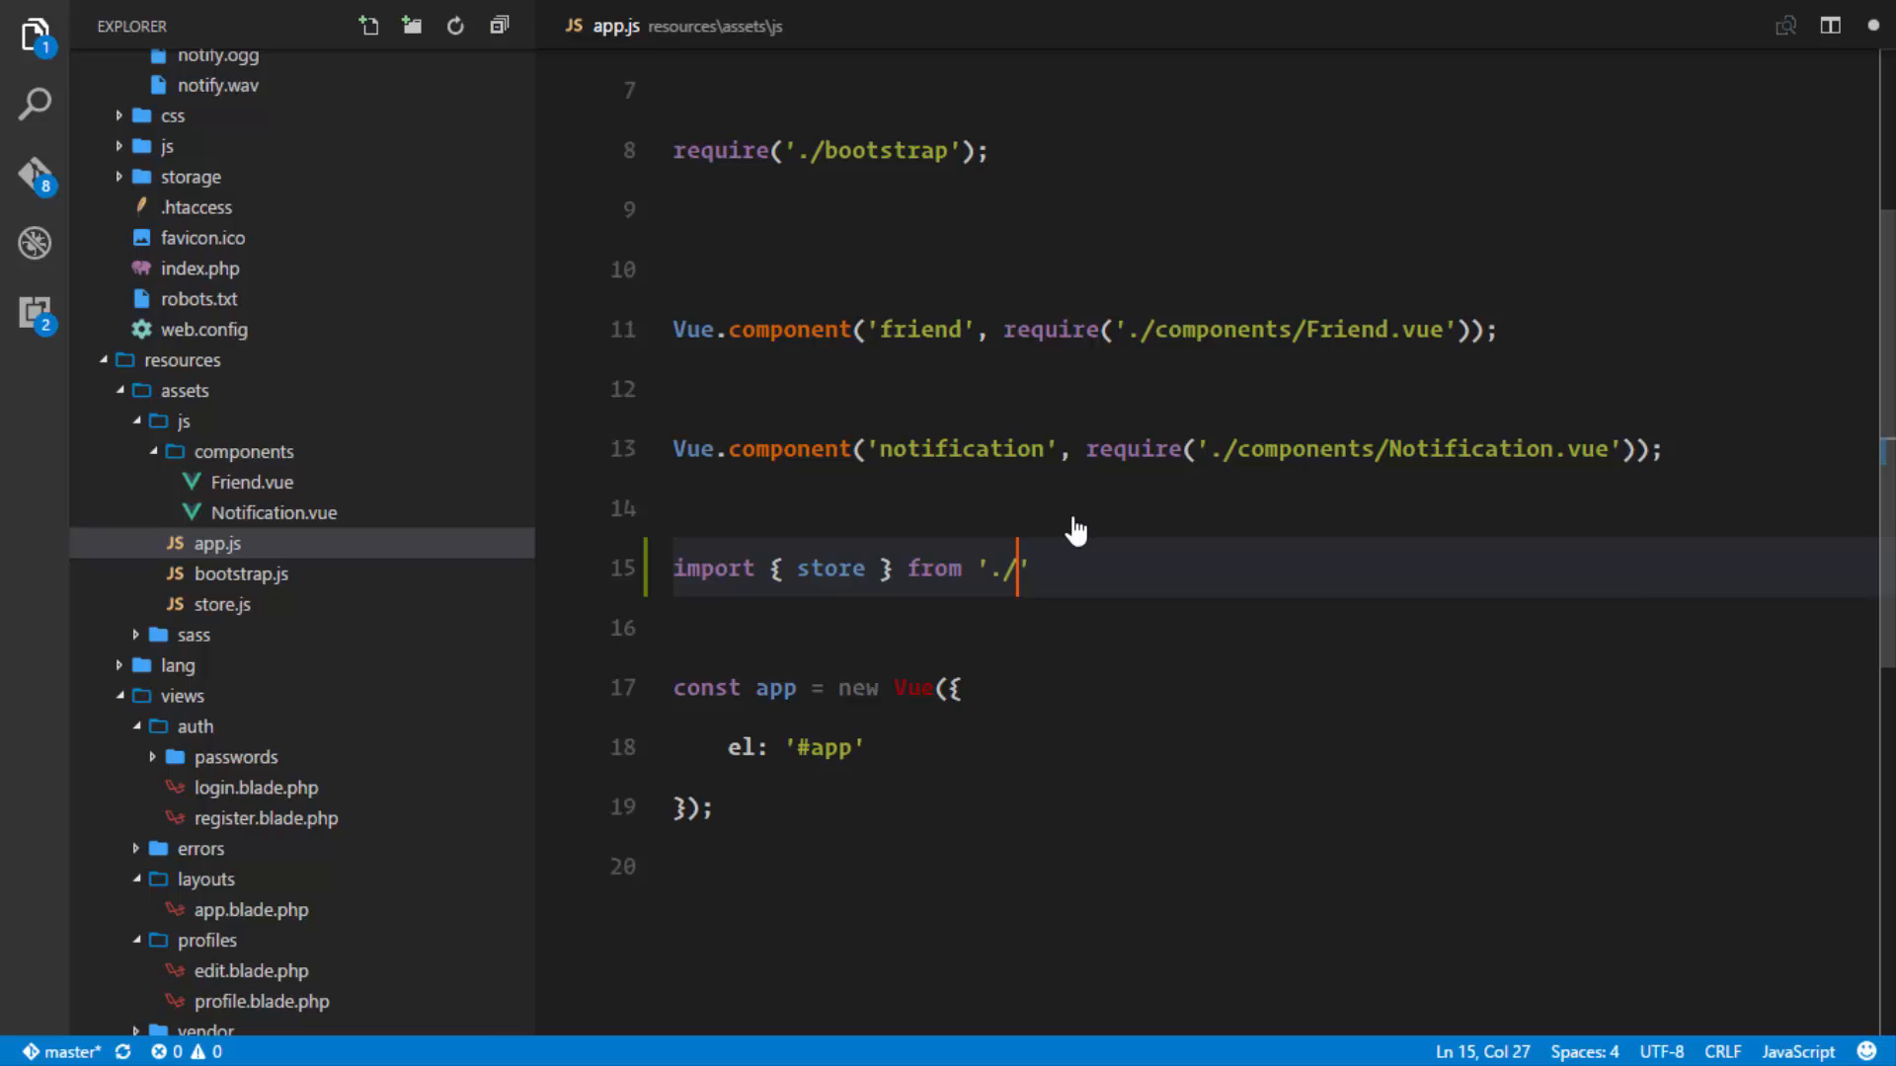
text(store)
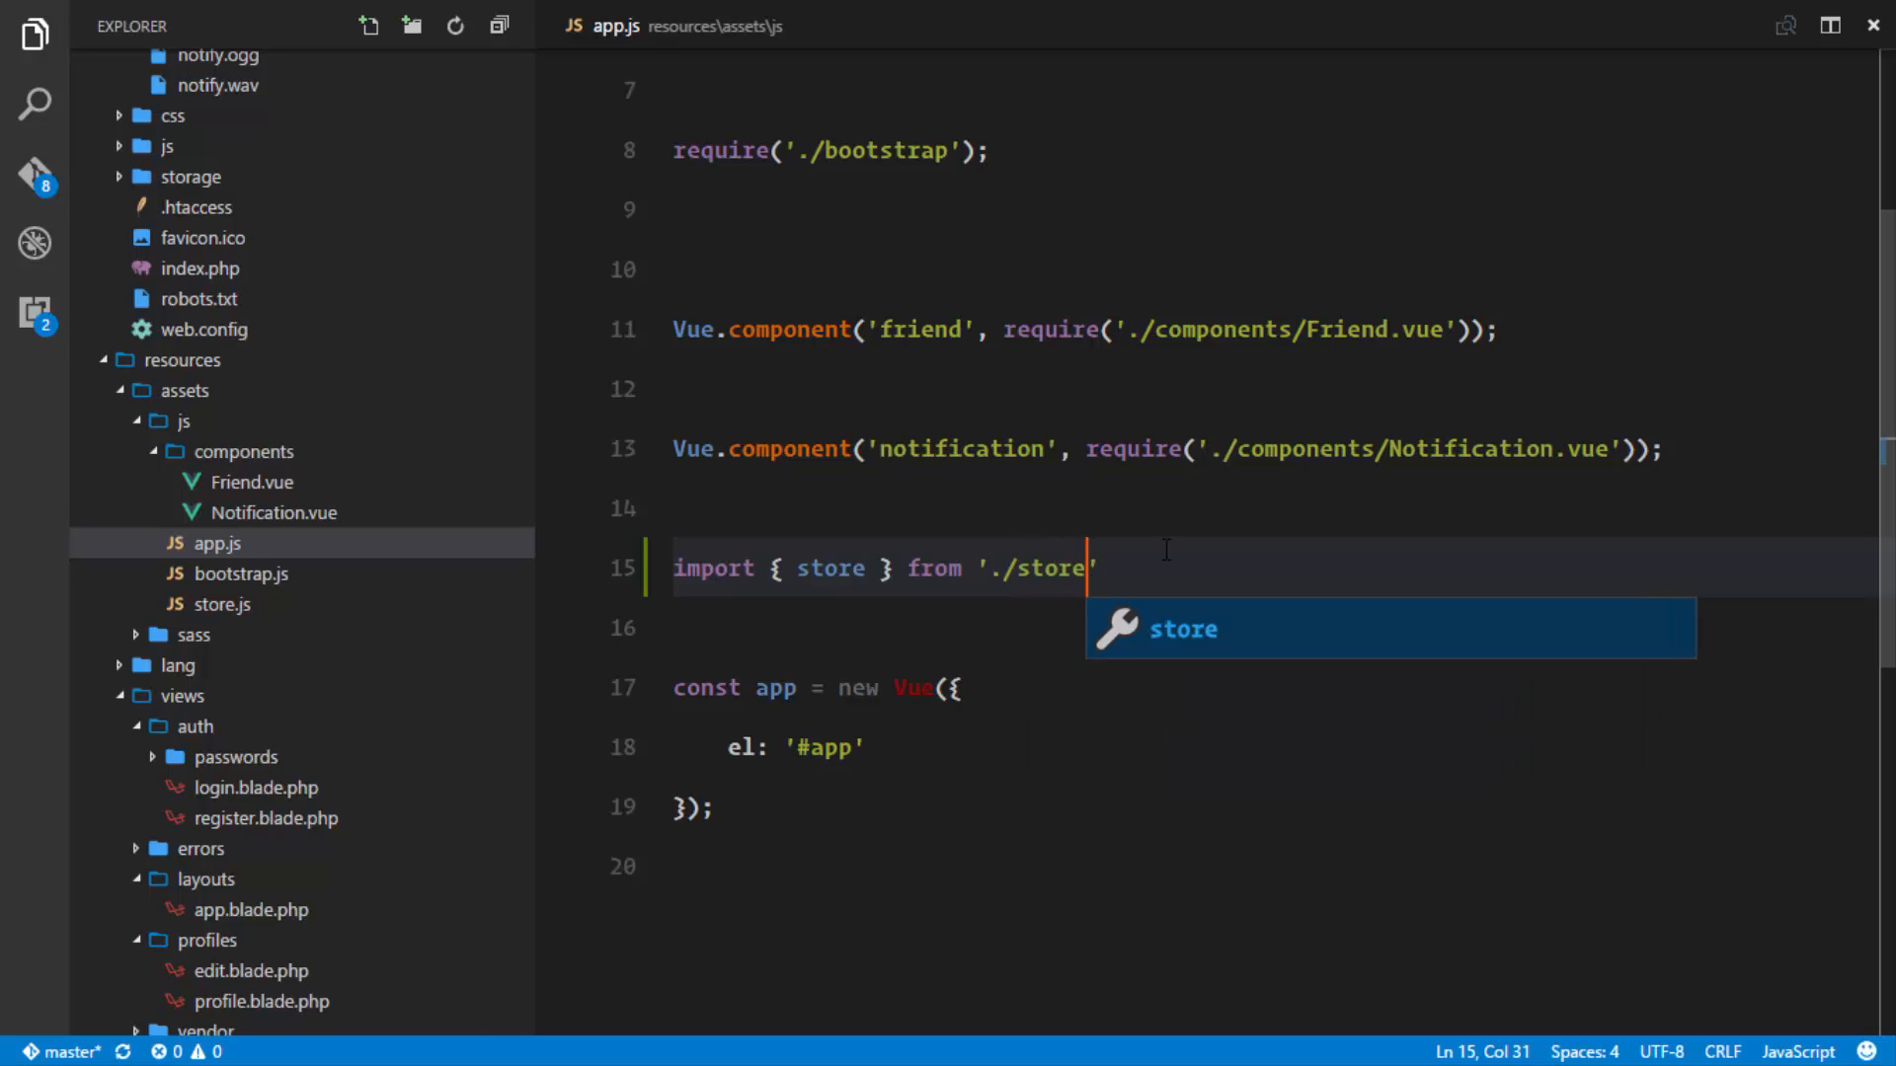
text(')
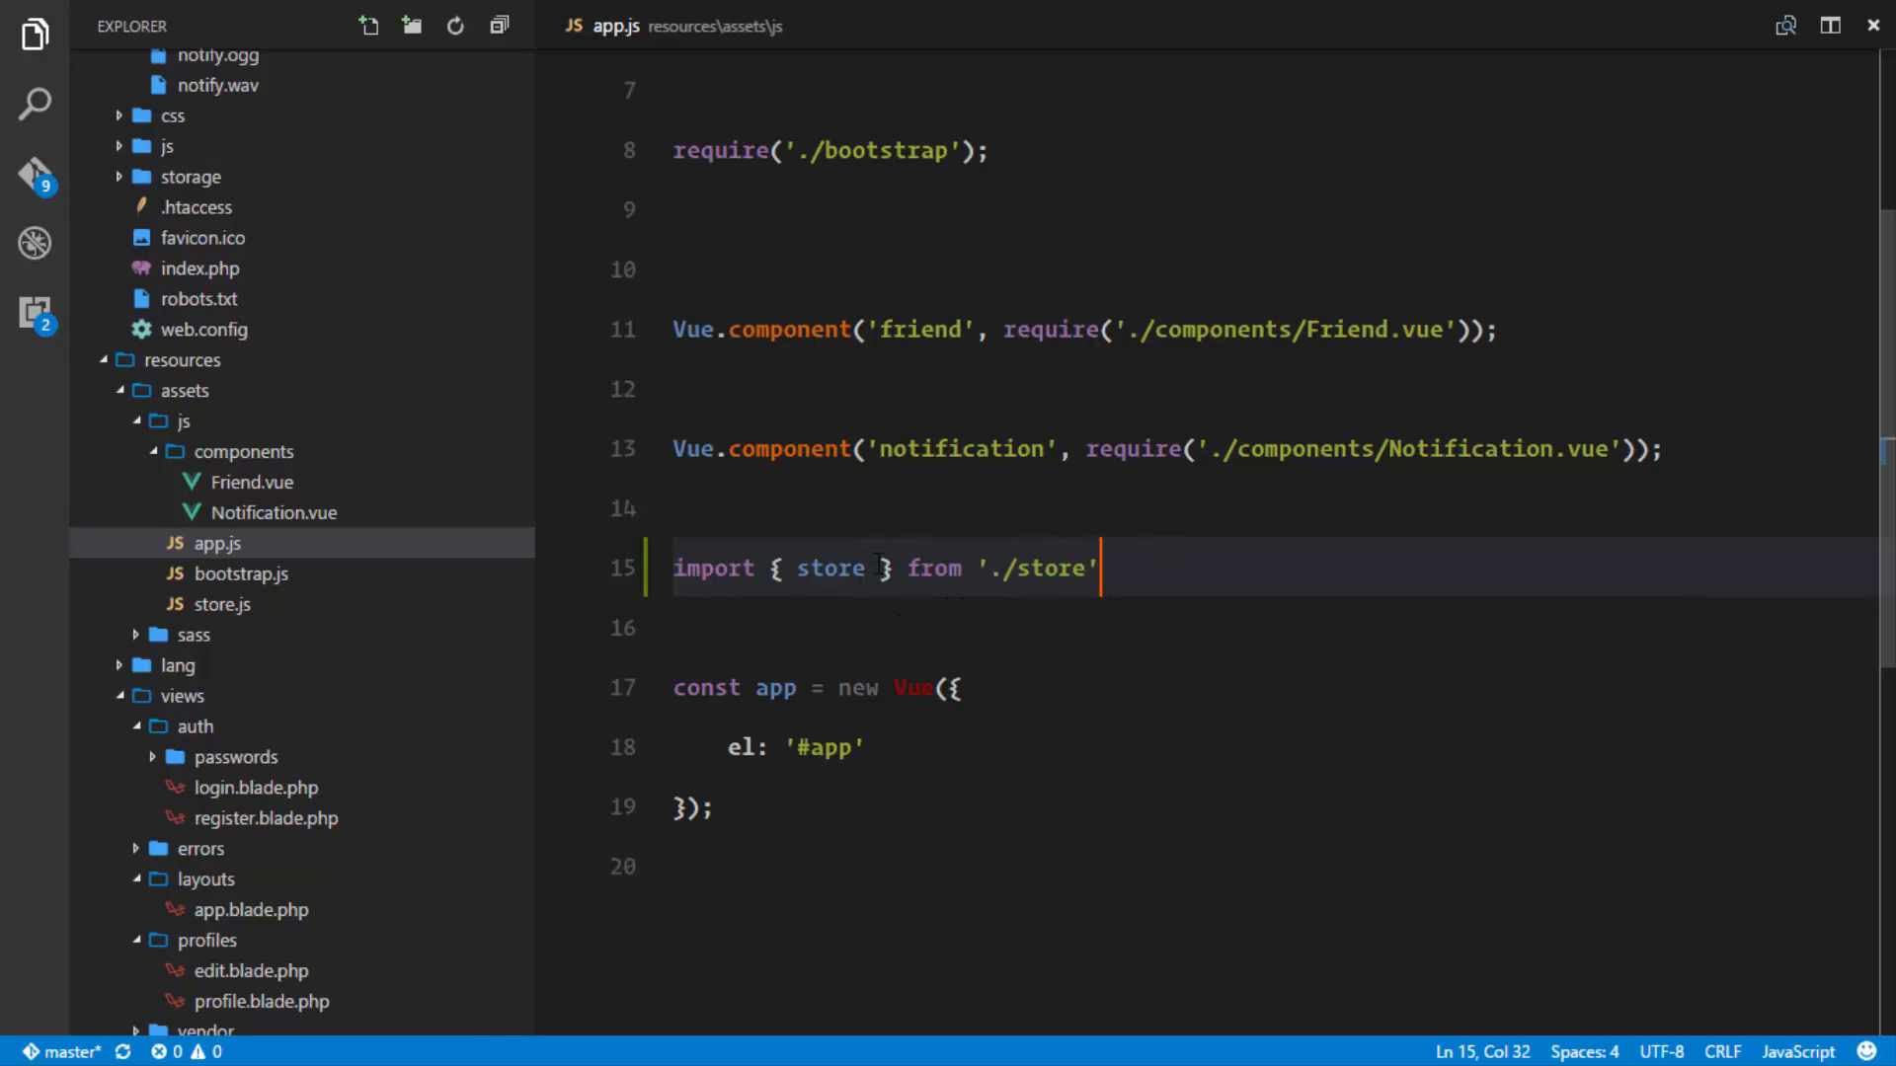
click(223, 604)
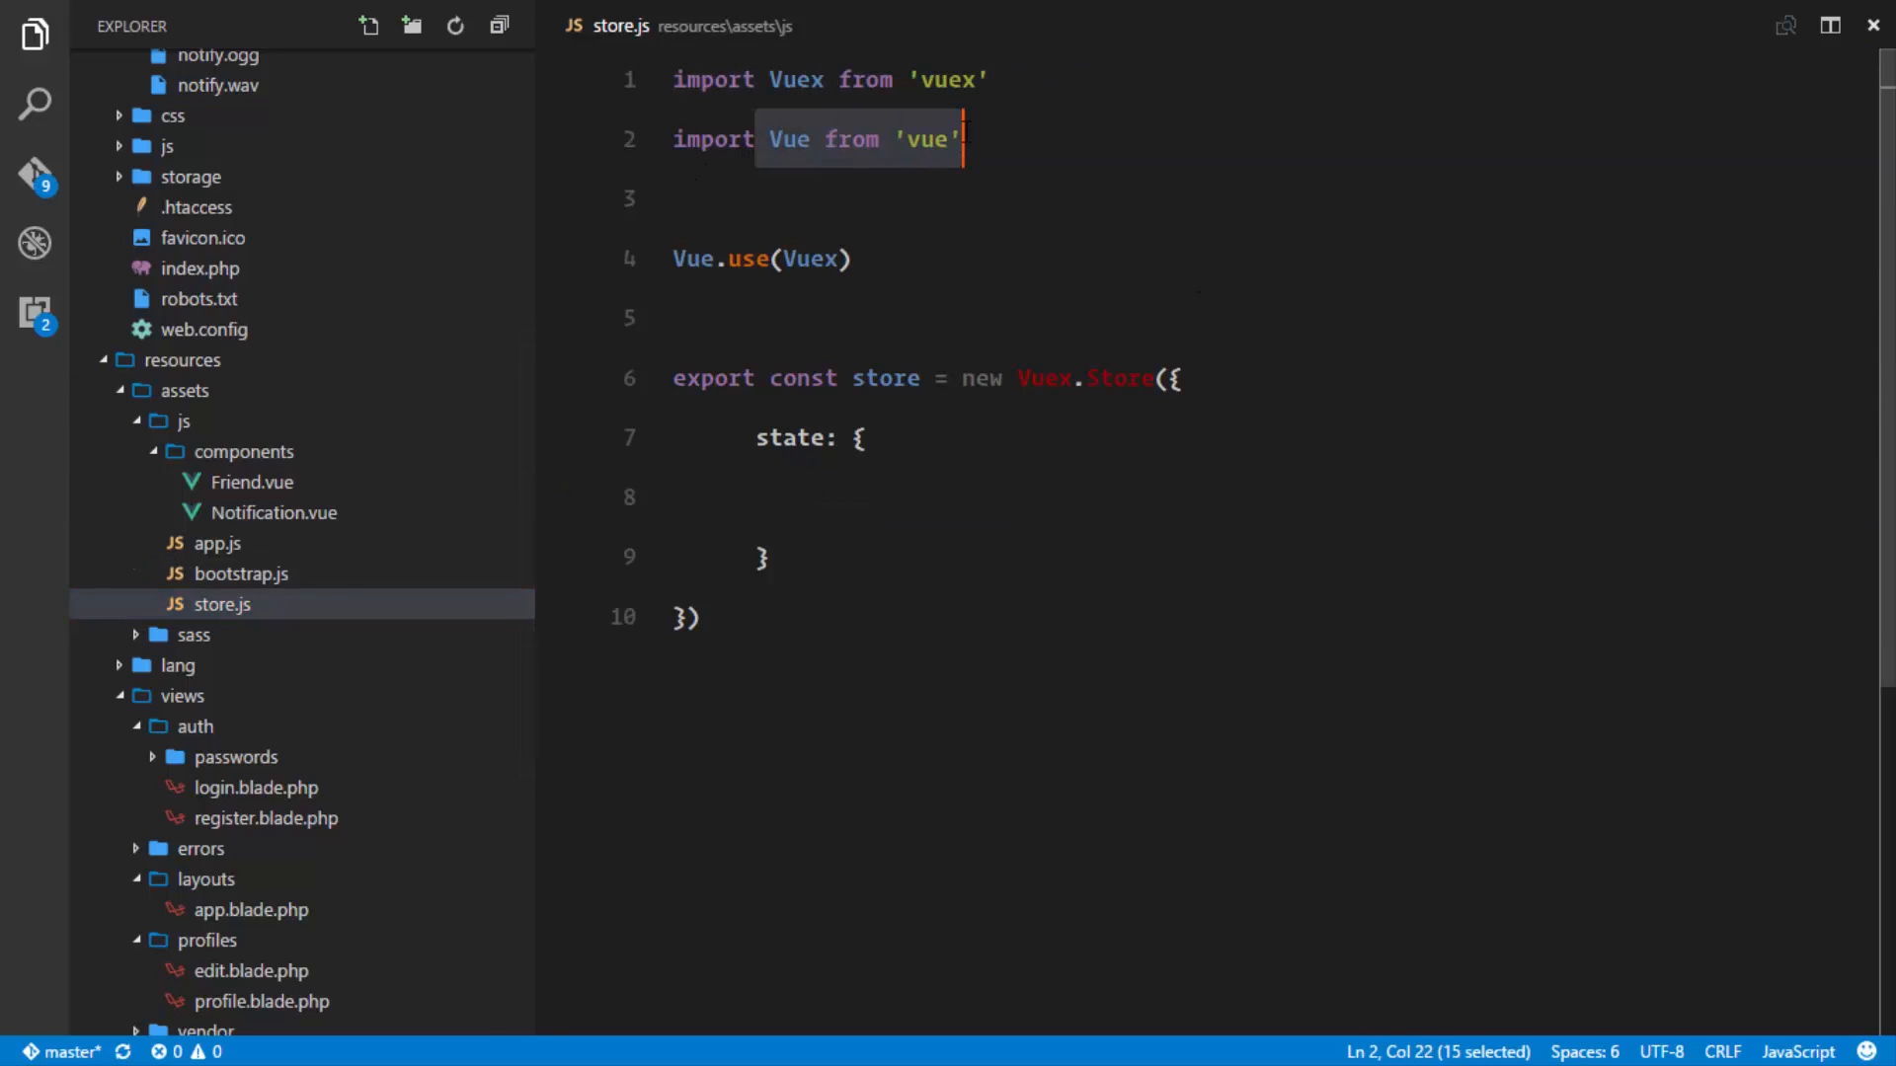
Check Notification.vue, store.js and the app.js import, adding a trailing comma.
click(272, 482)
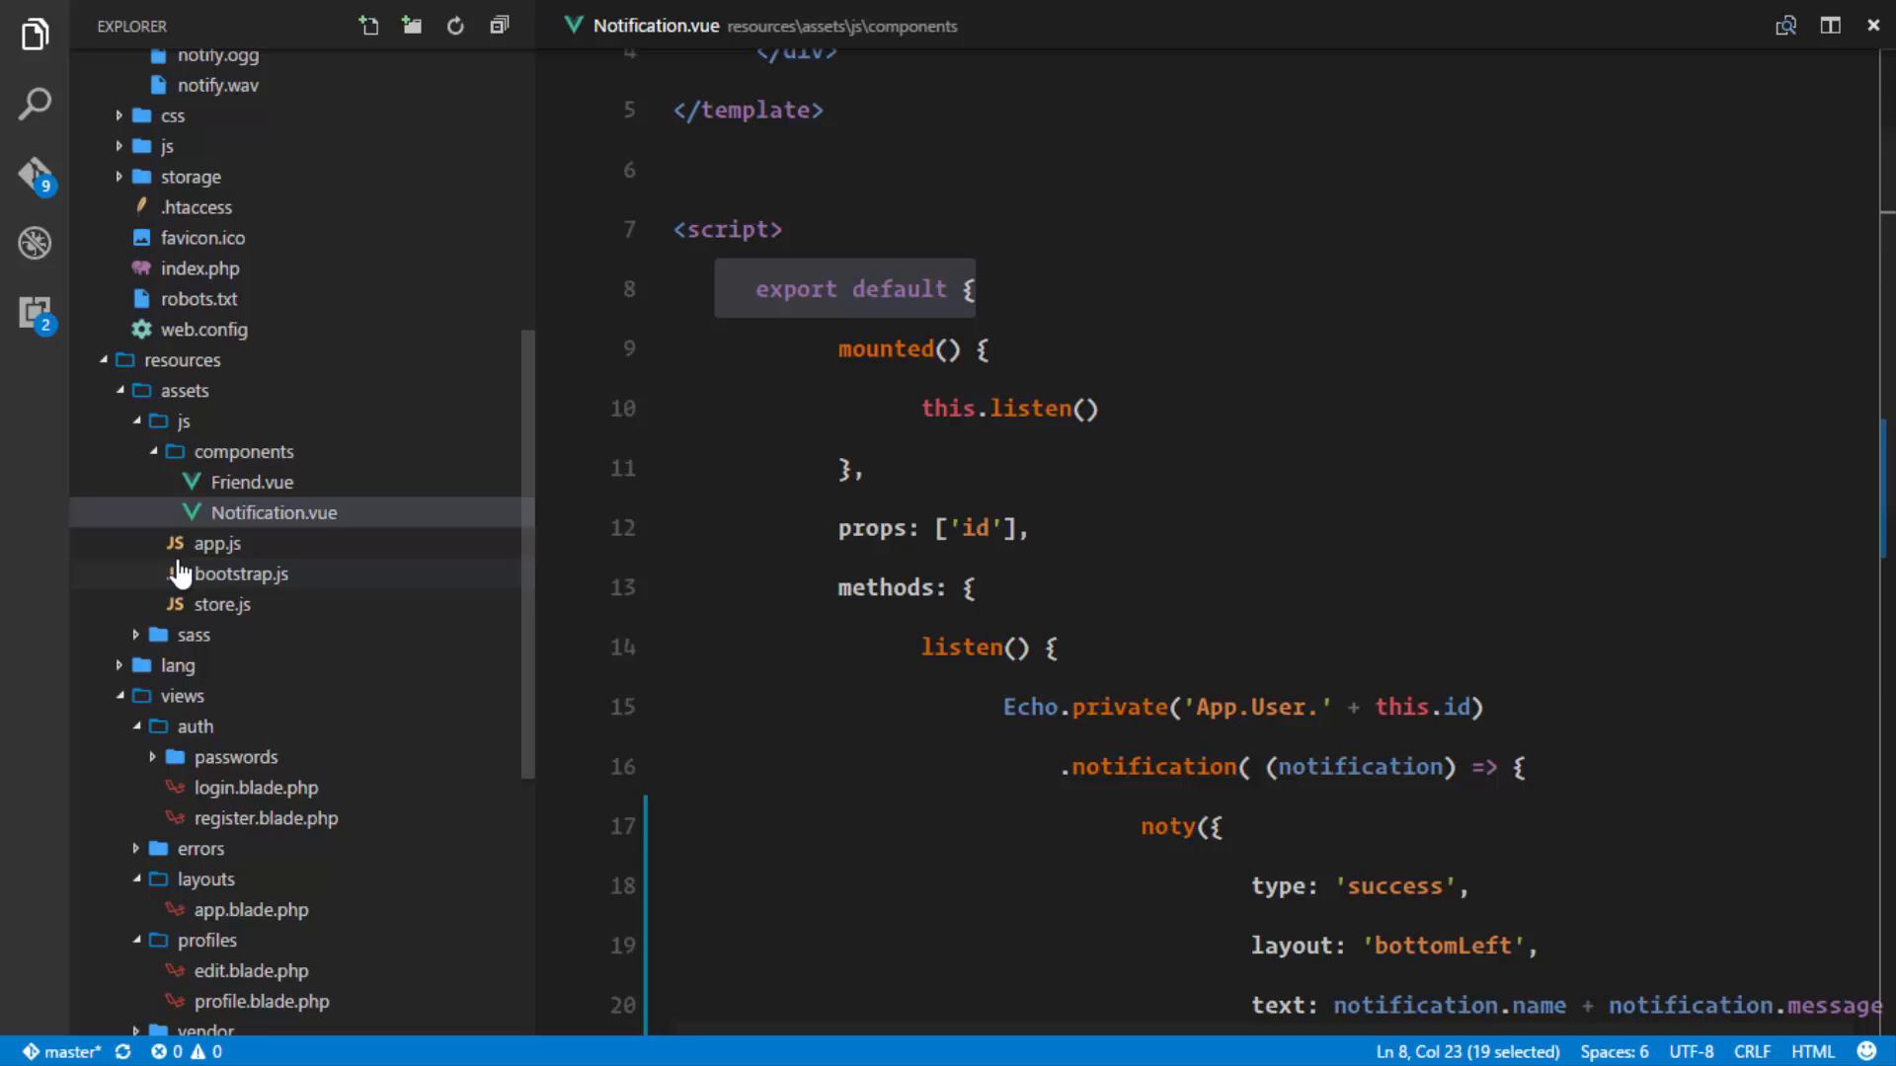
click(224, 604)
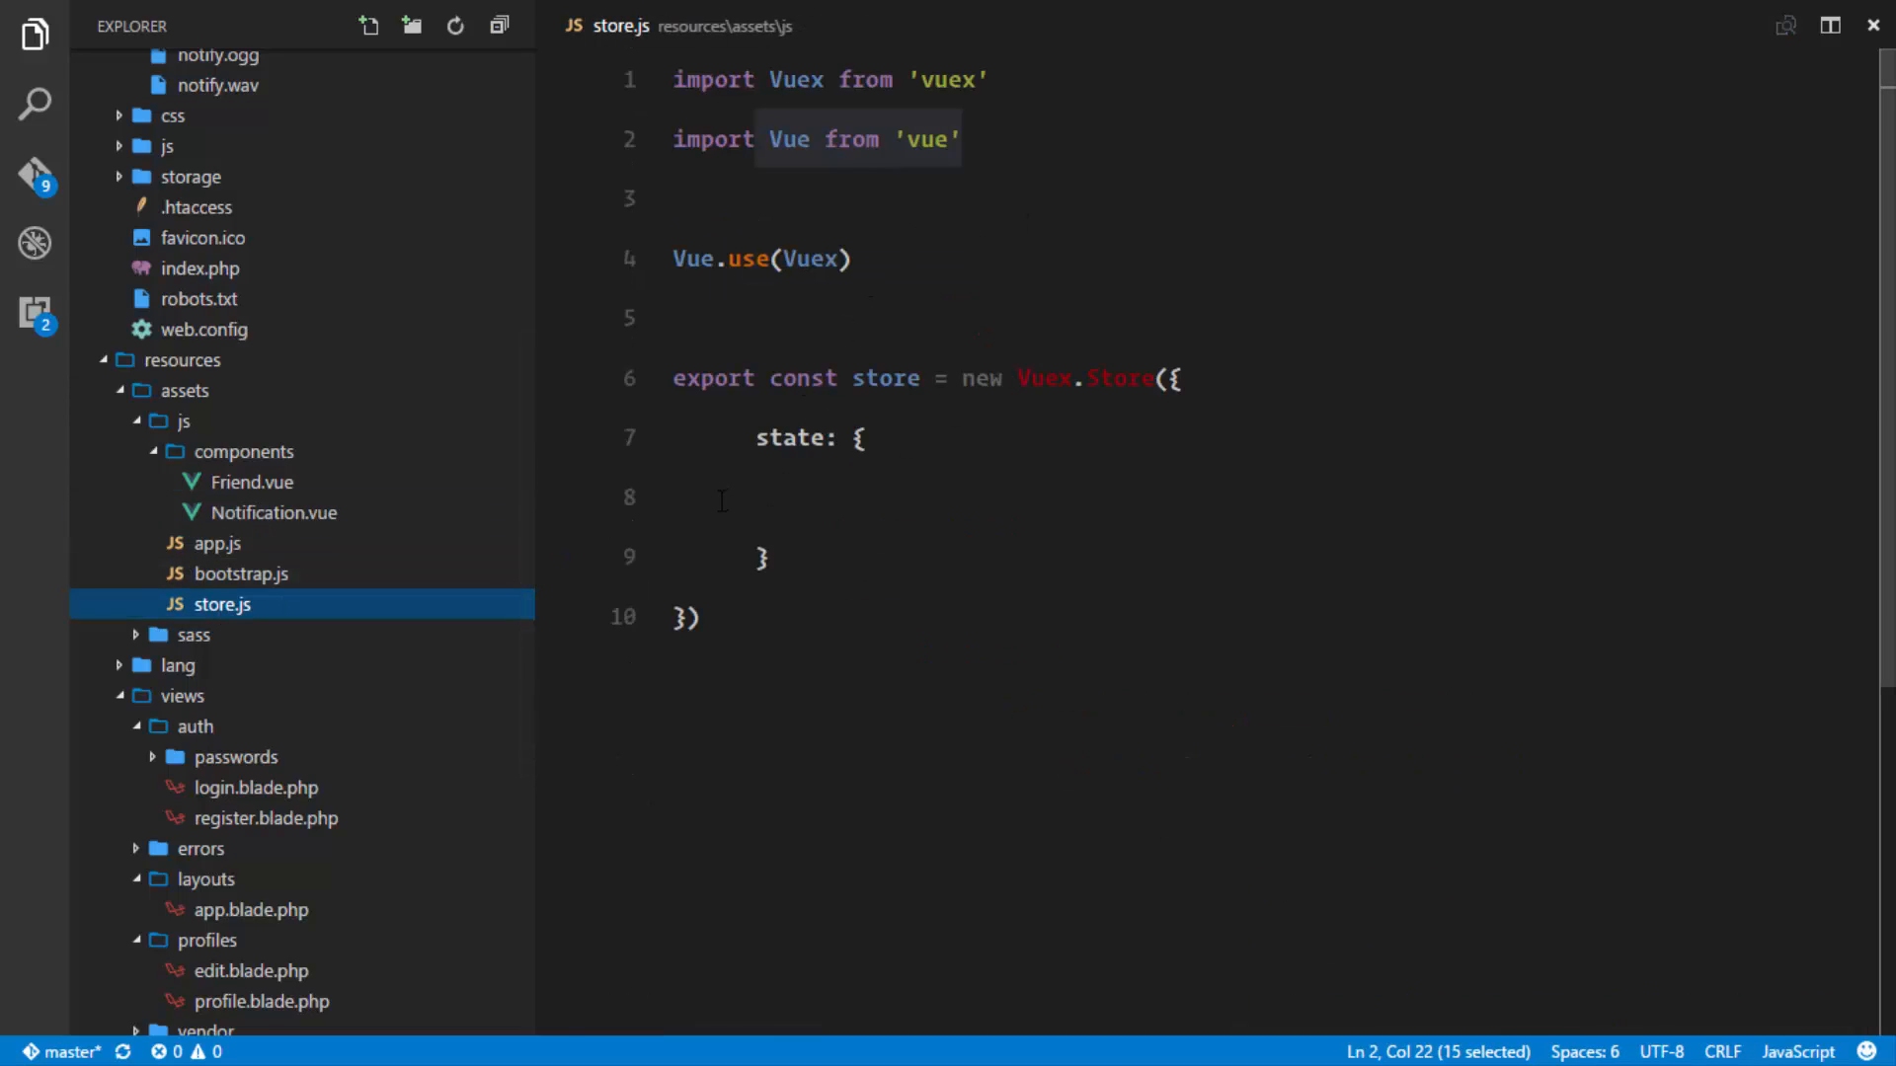
click(217, 543)
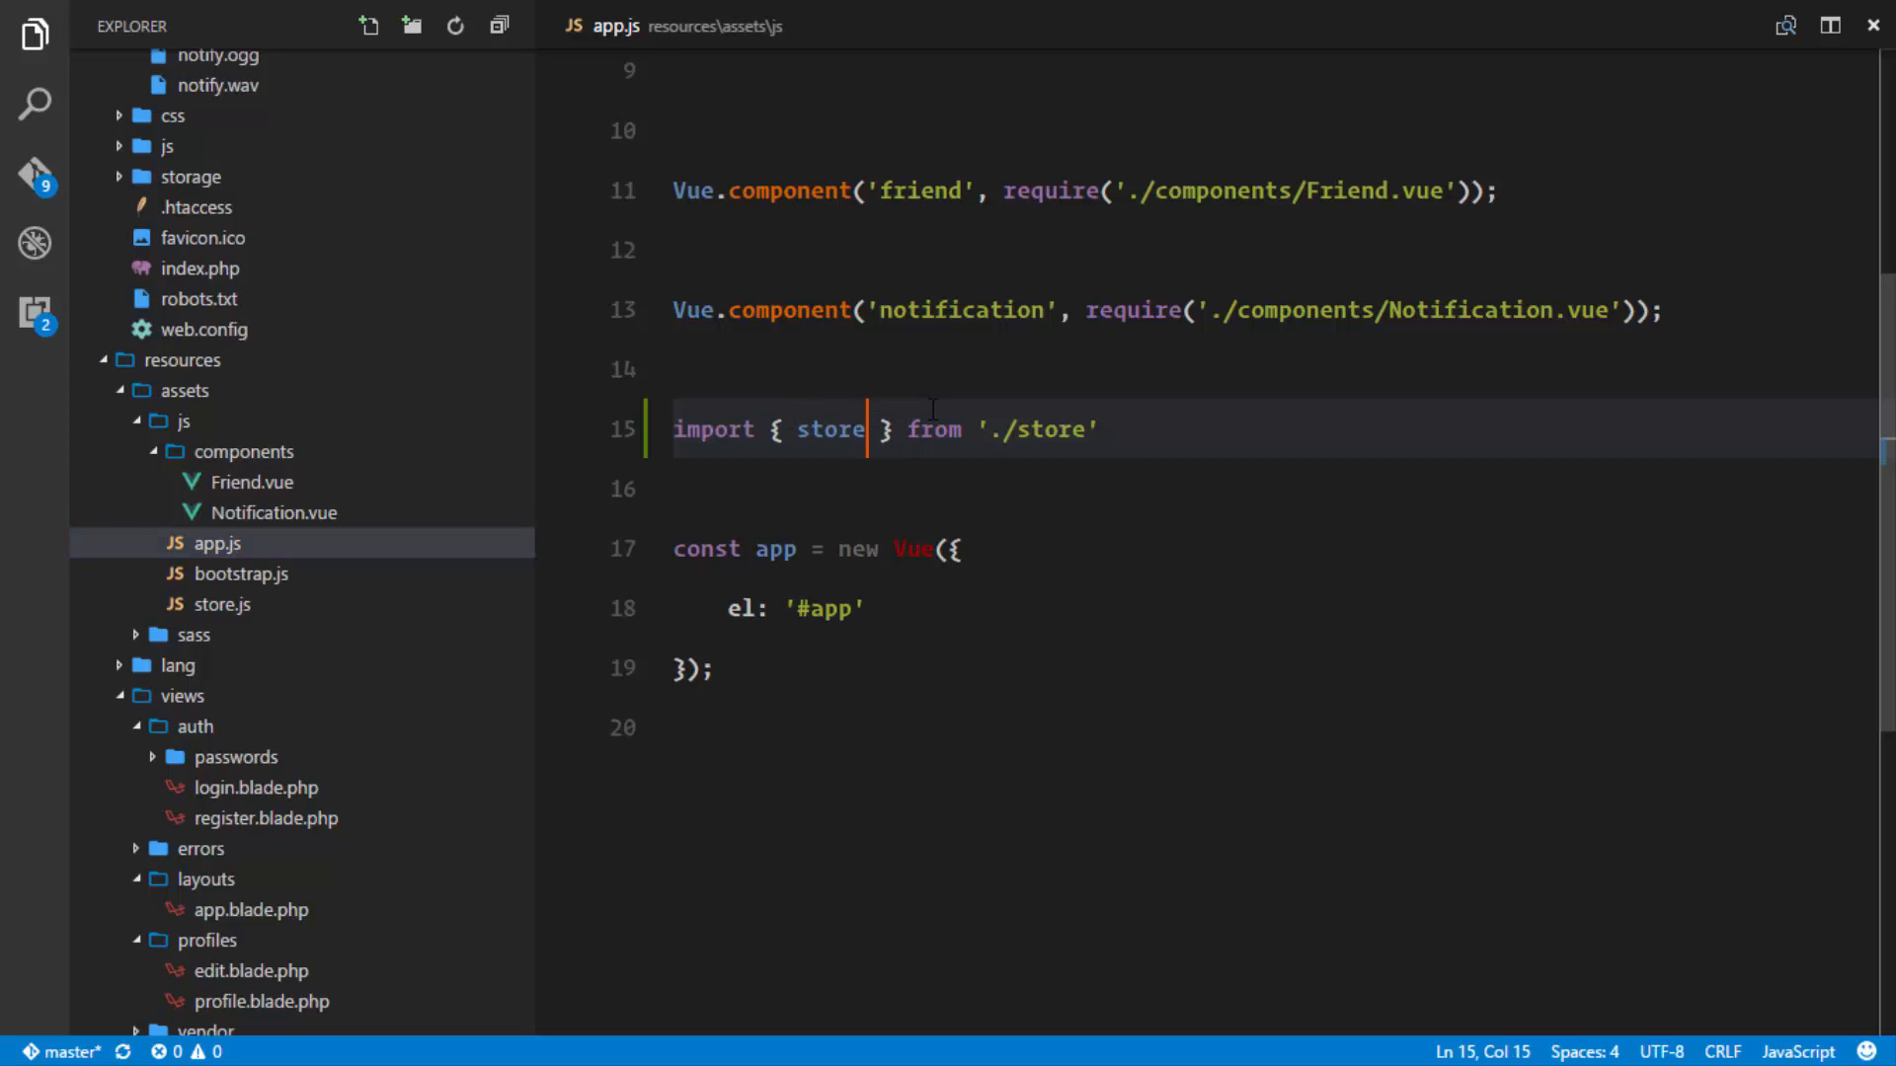
text(,)
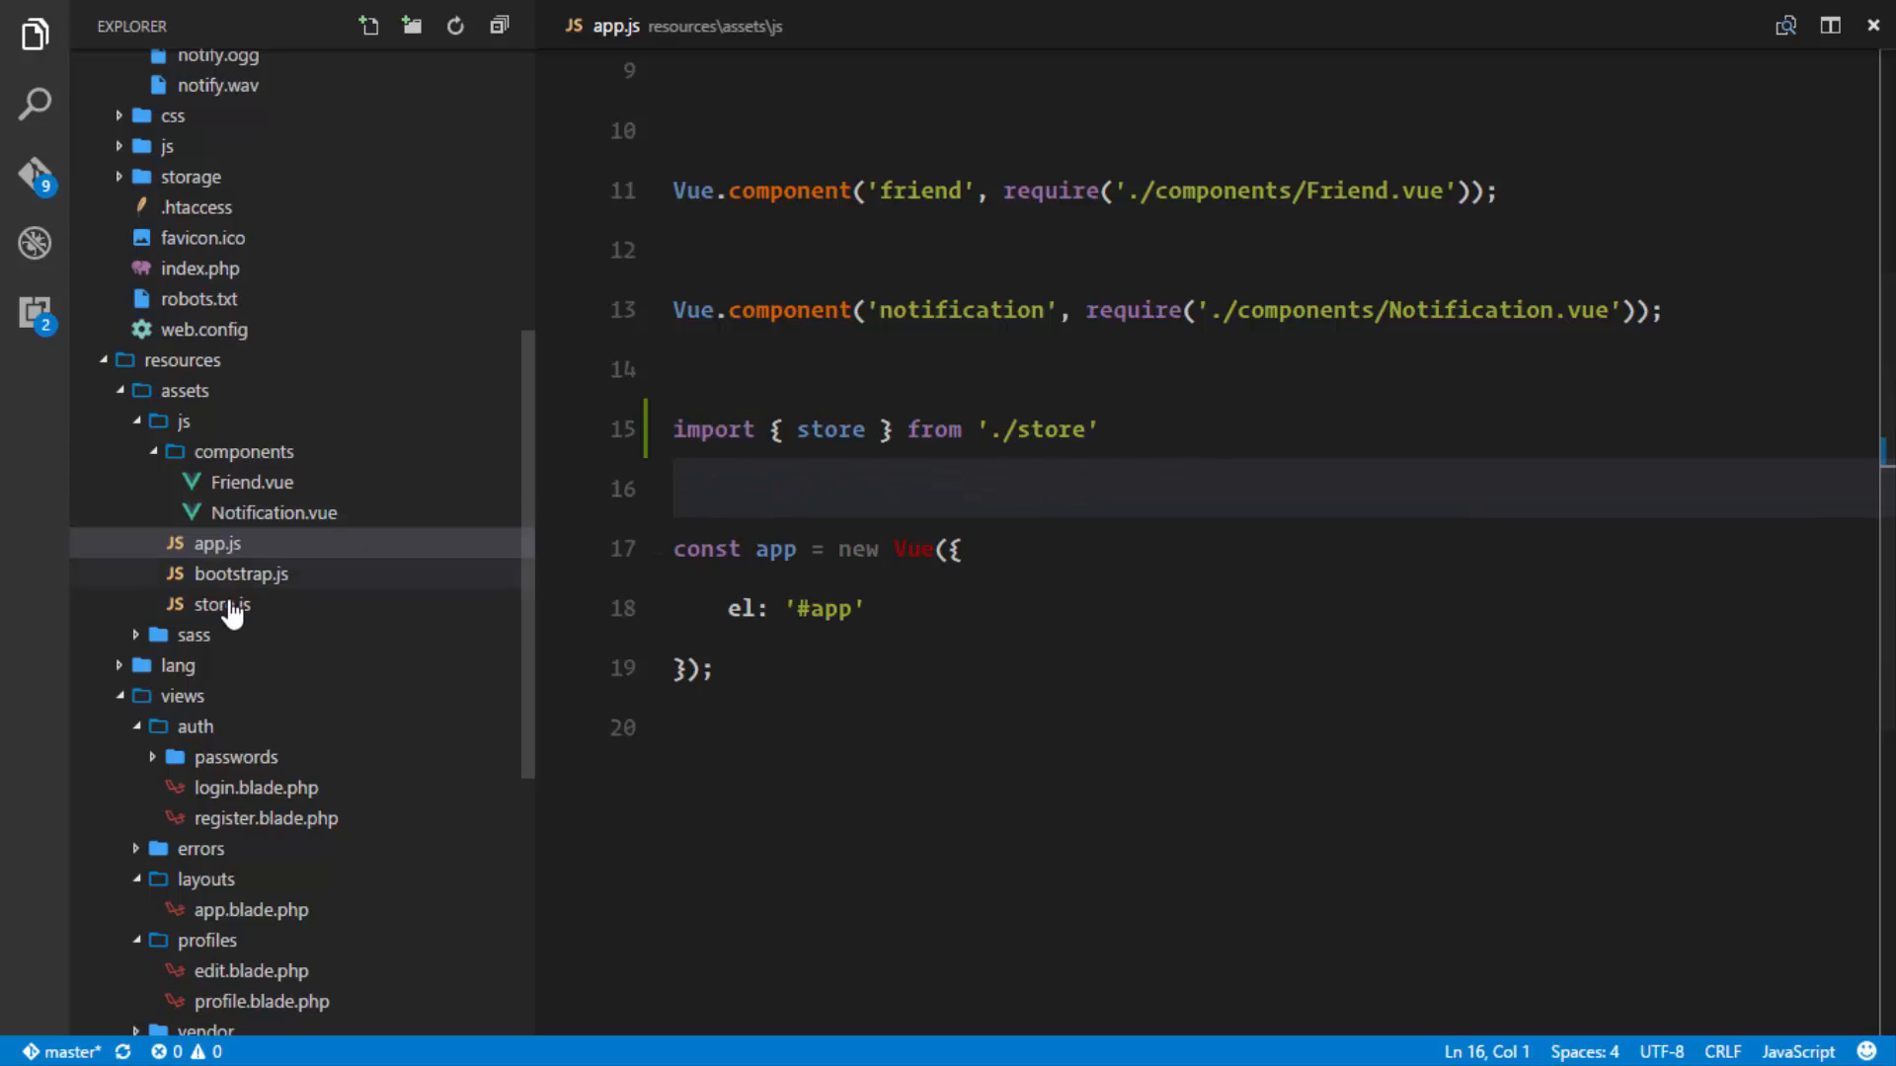
Add auth: false inside the store's state in store.js and return to app.js.
click(221, 605)
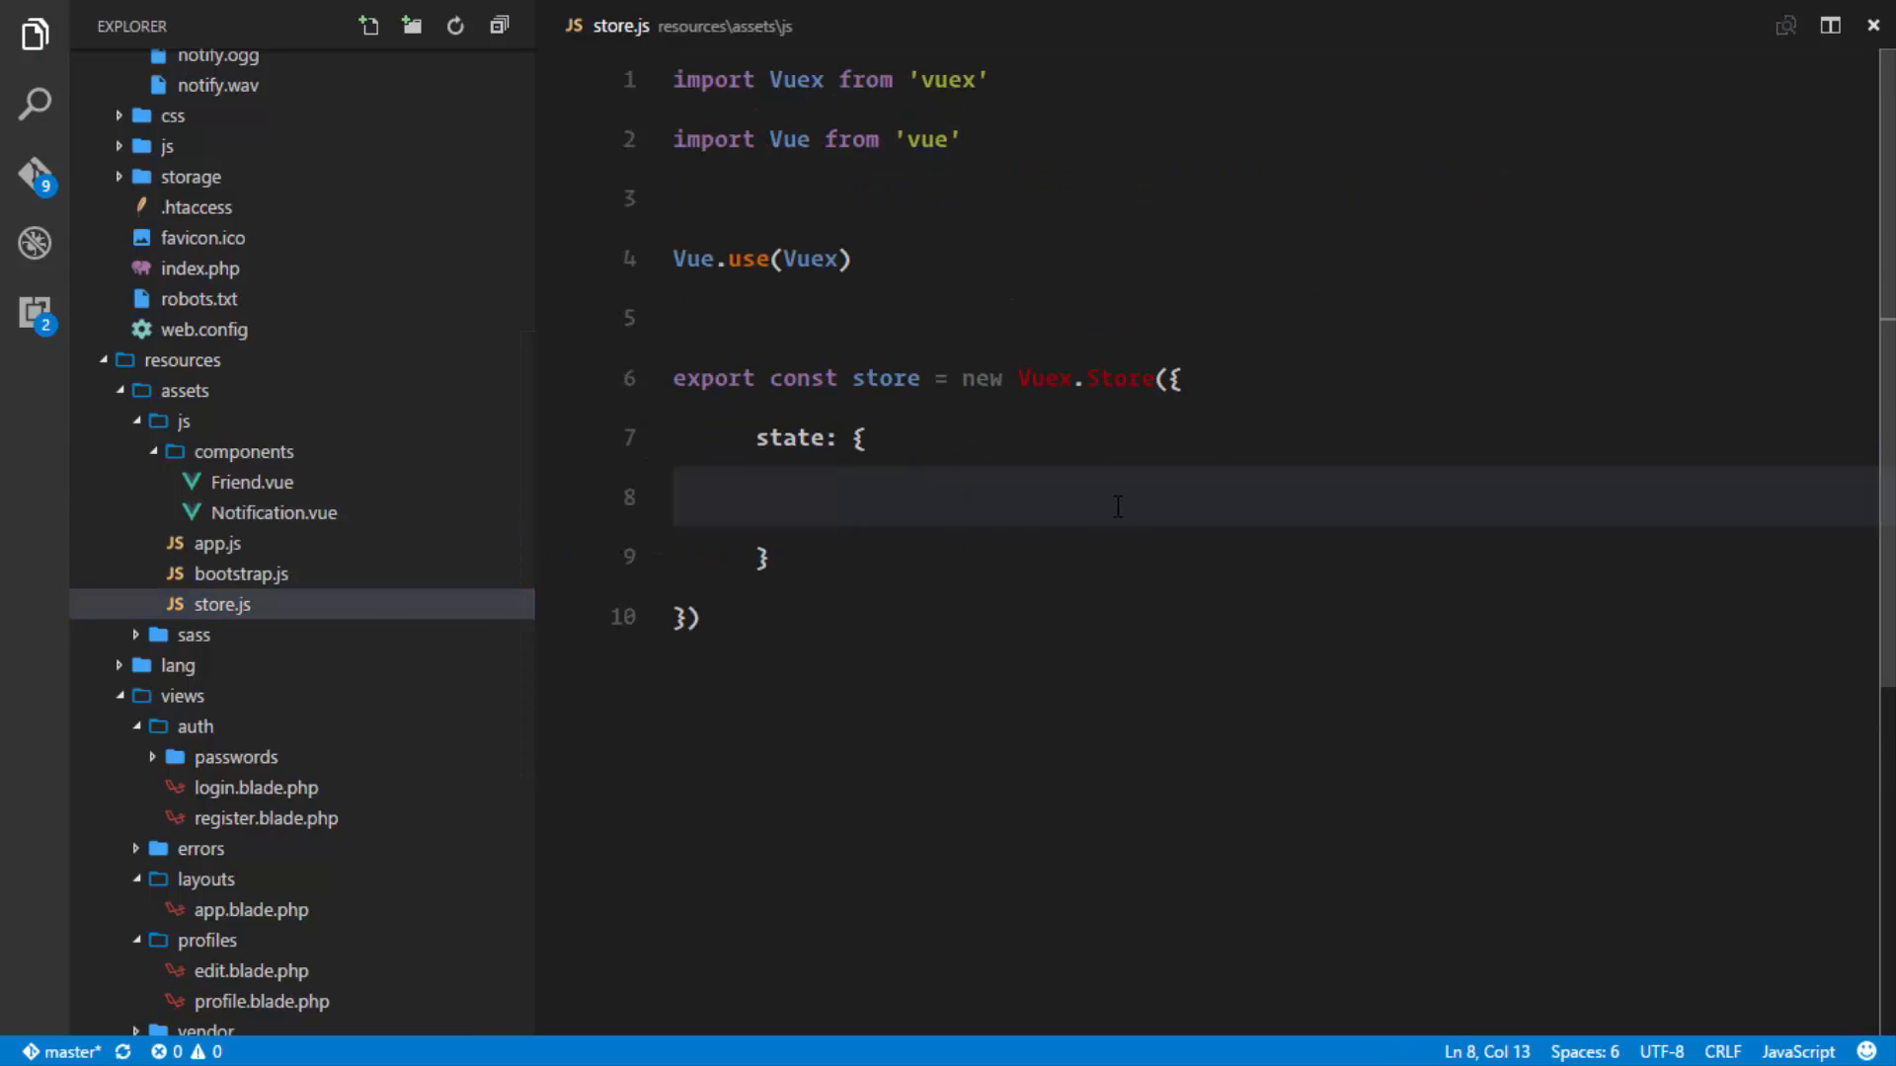
text(aut)
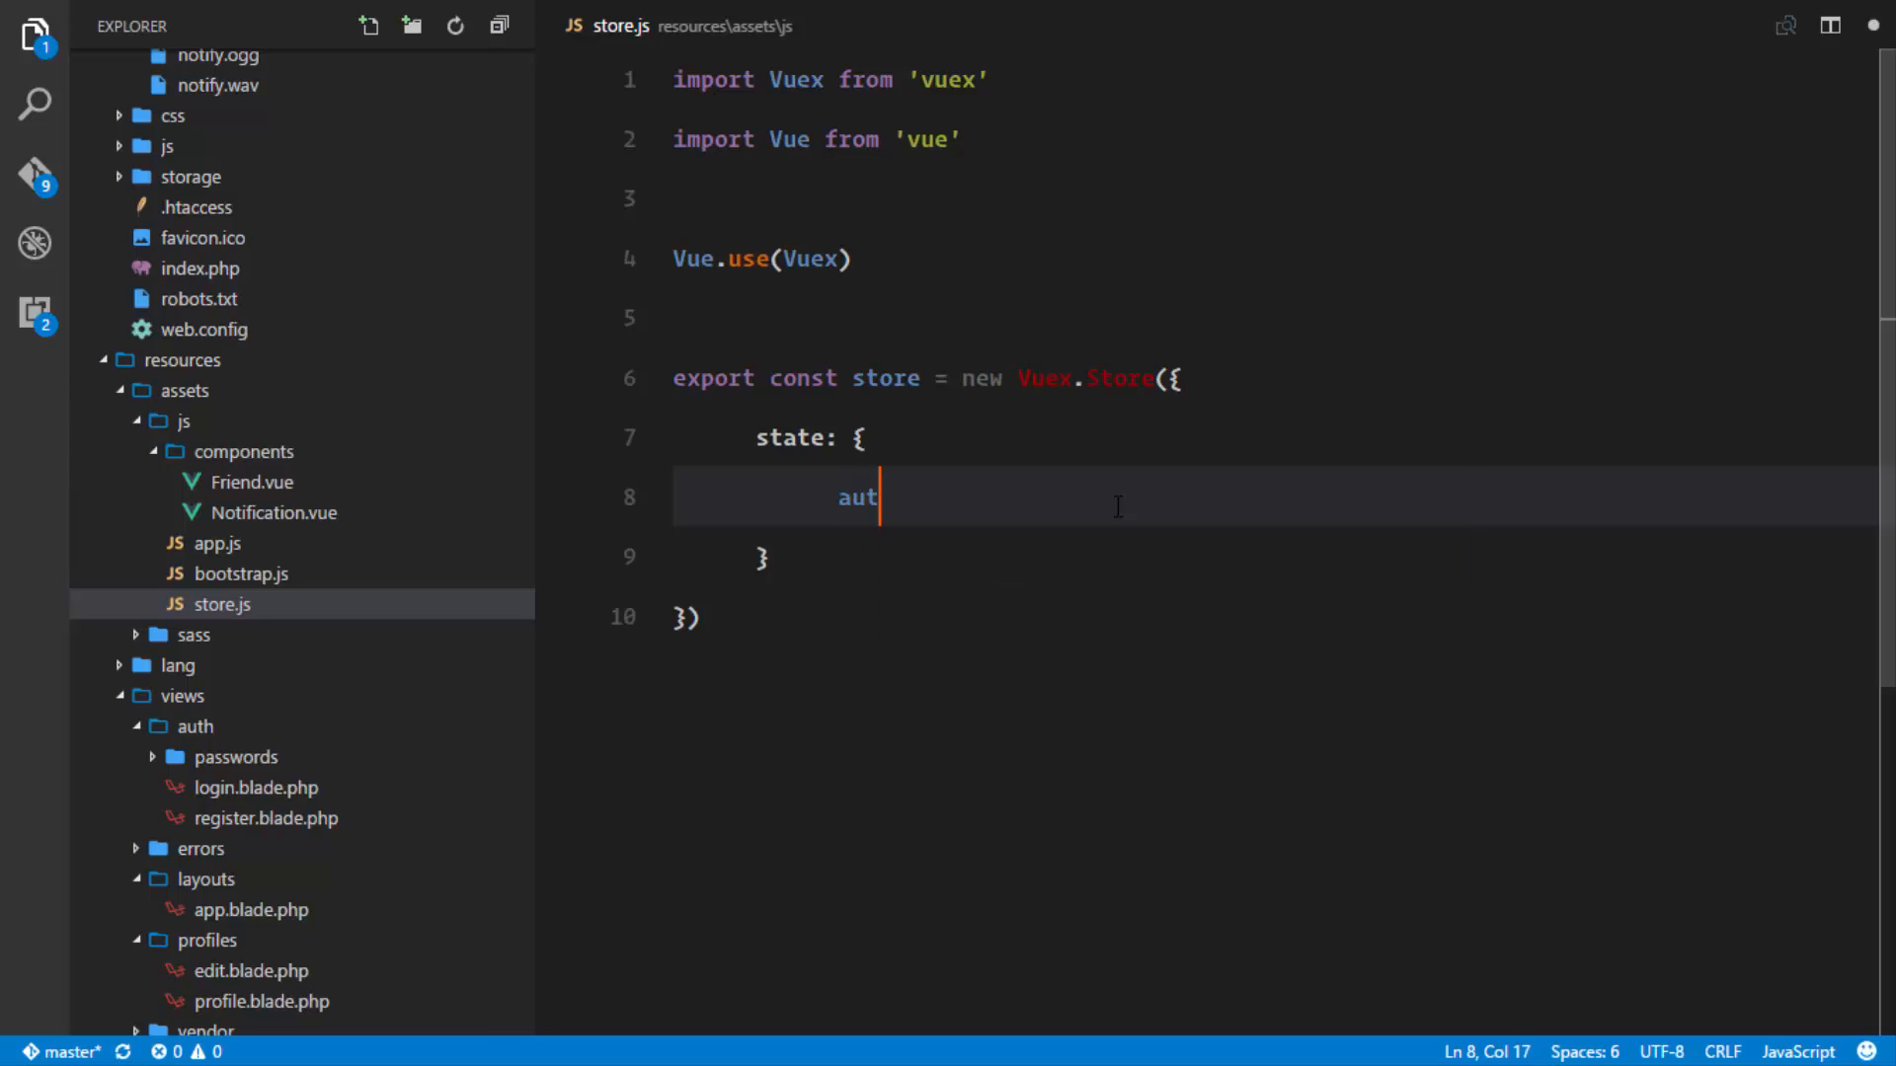
text(h: false)
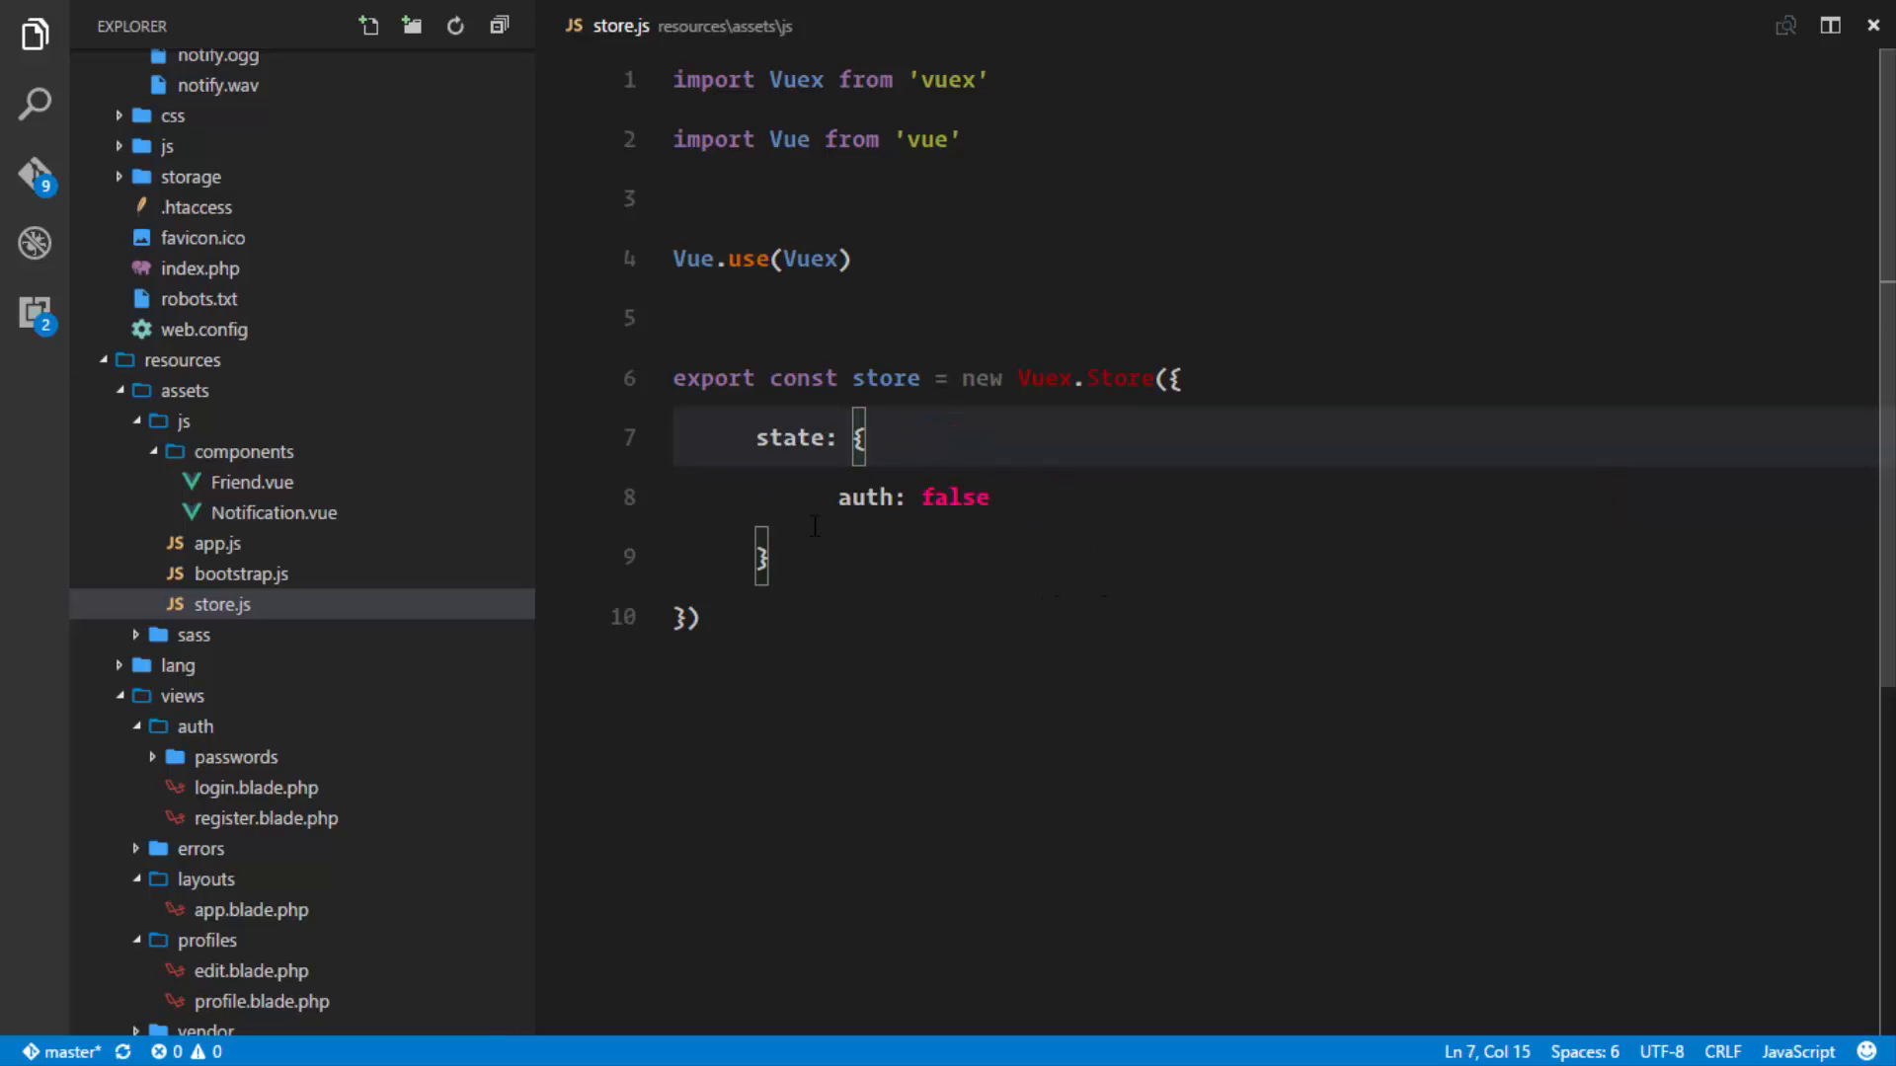
click(219, 543)
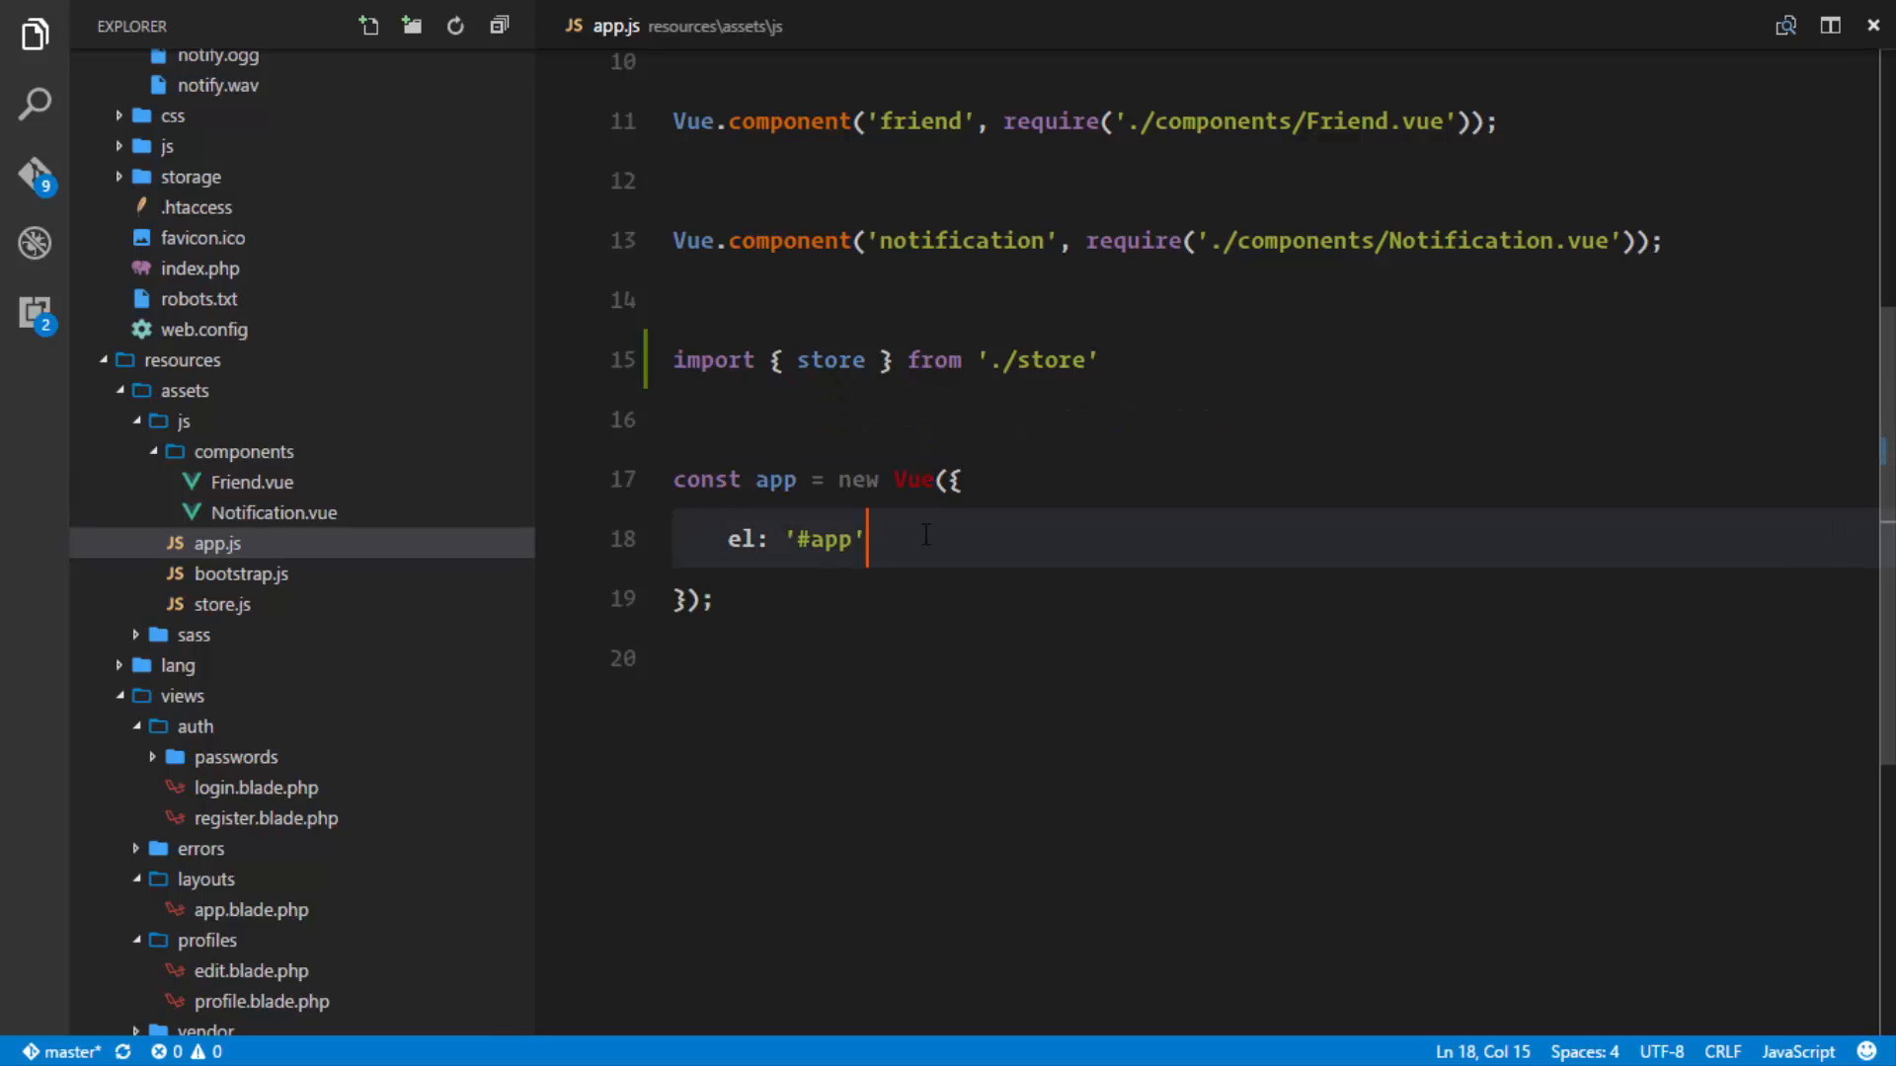
Add store after el: '#app' in the Vue instance, then reopen store.js with a terminal.
text(store)
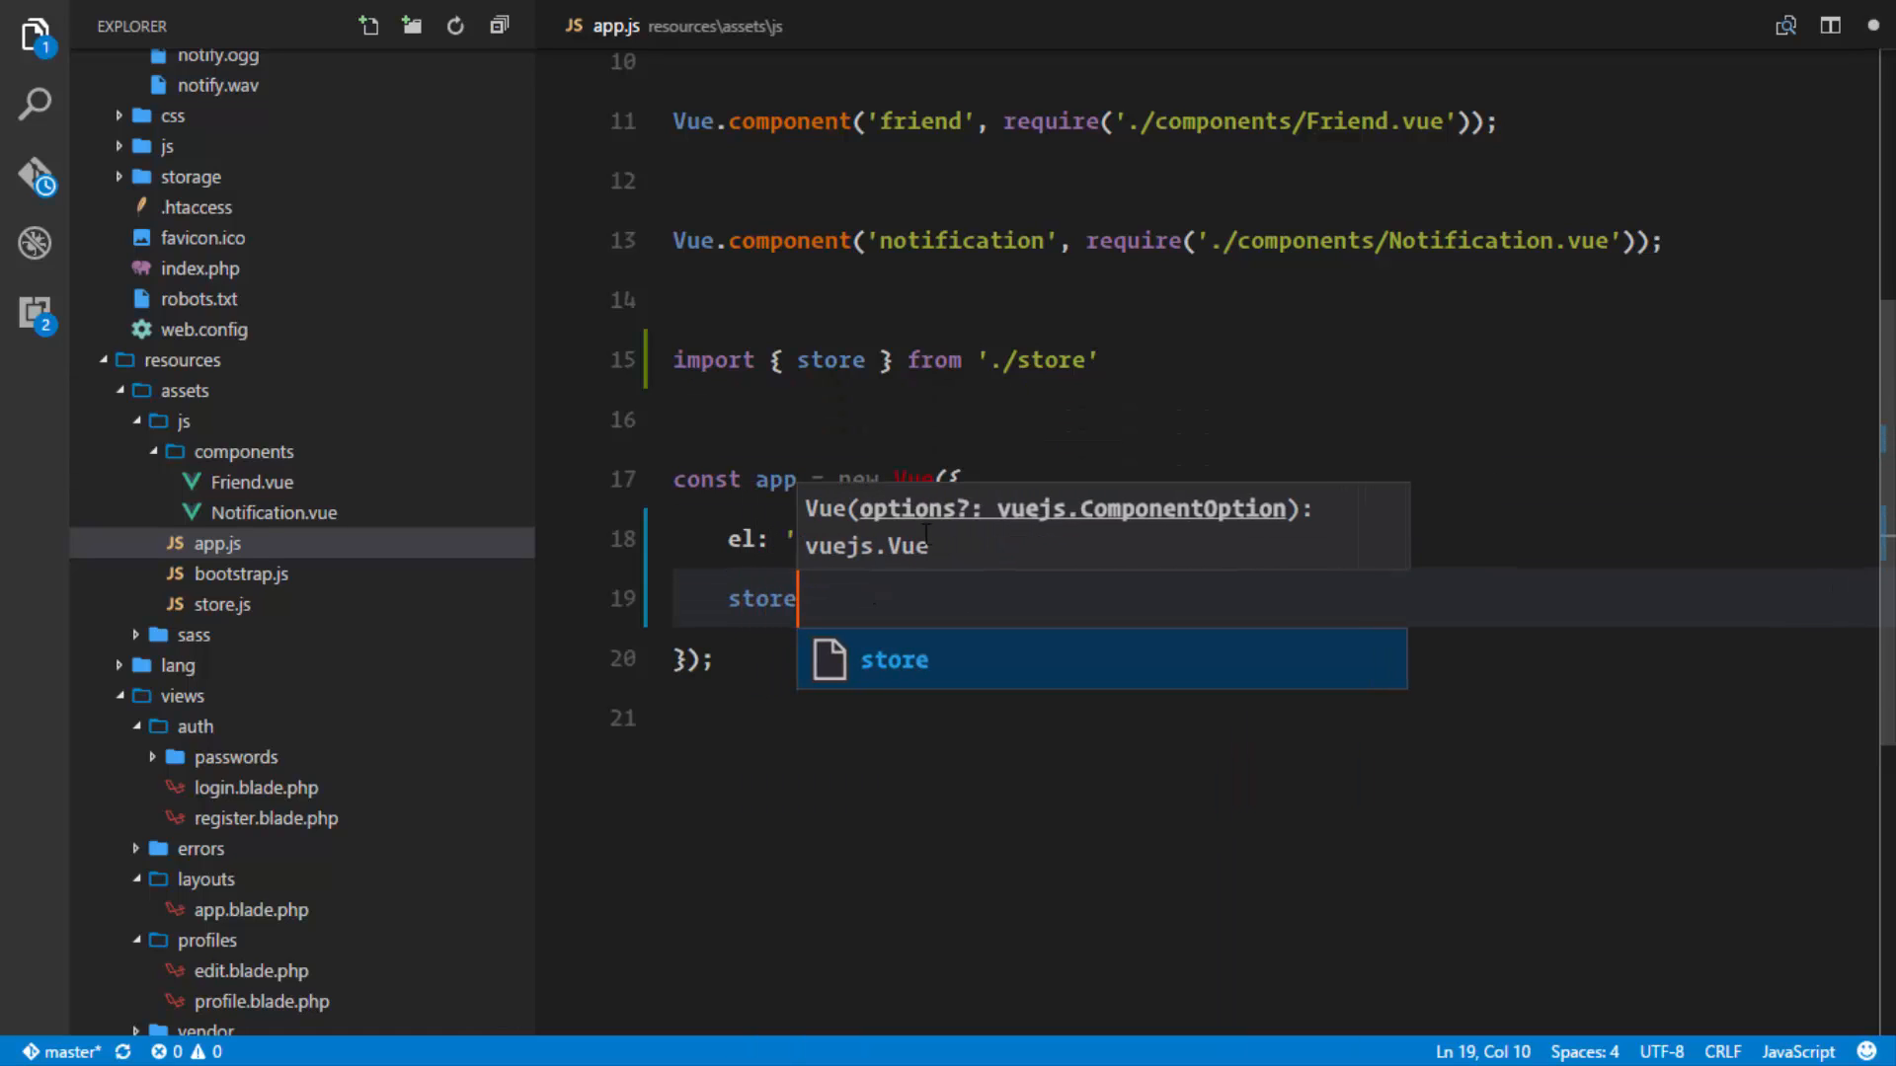
click(776, 480)
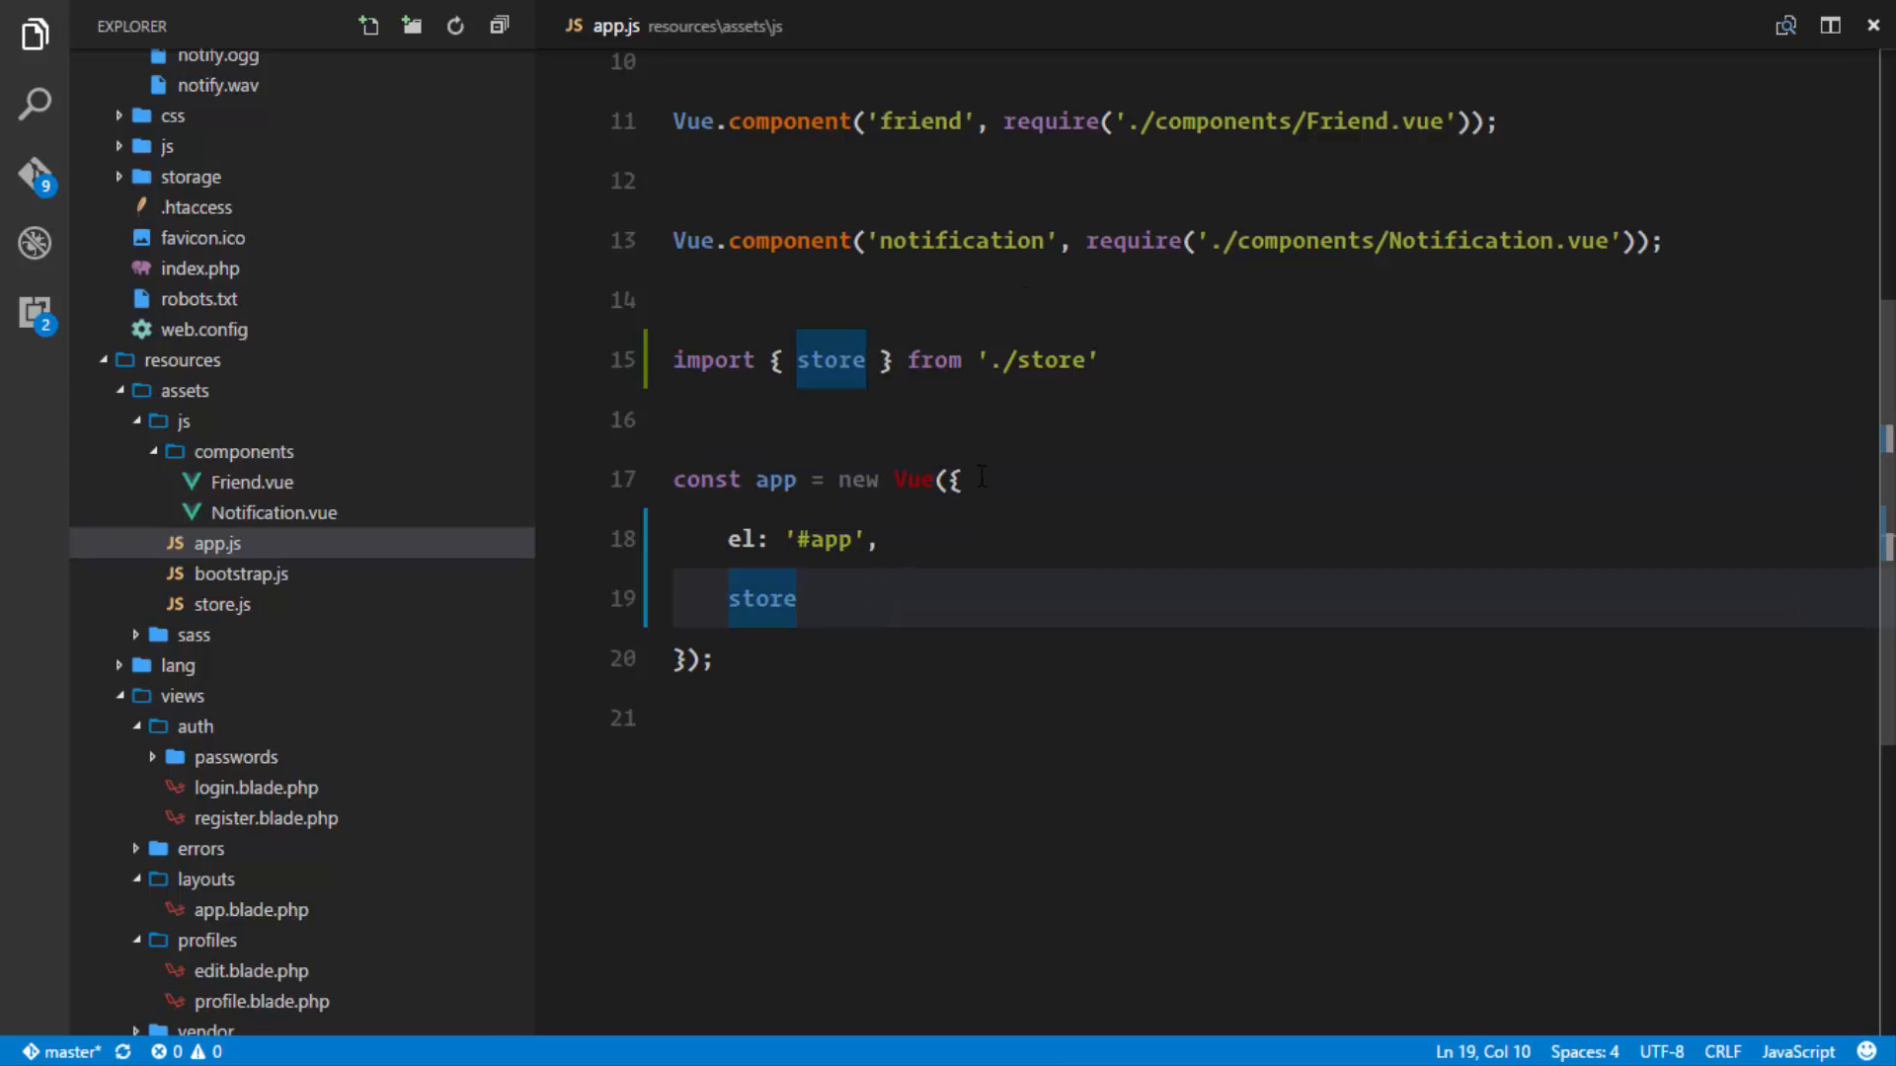
click(956, 478)
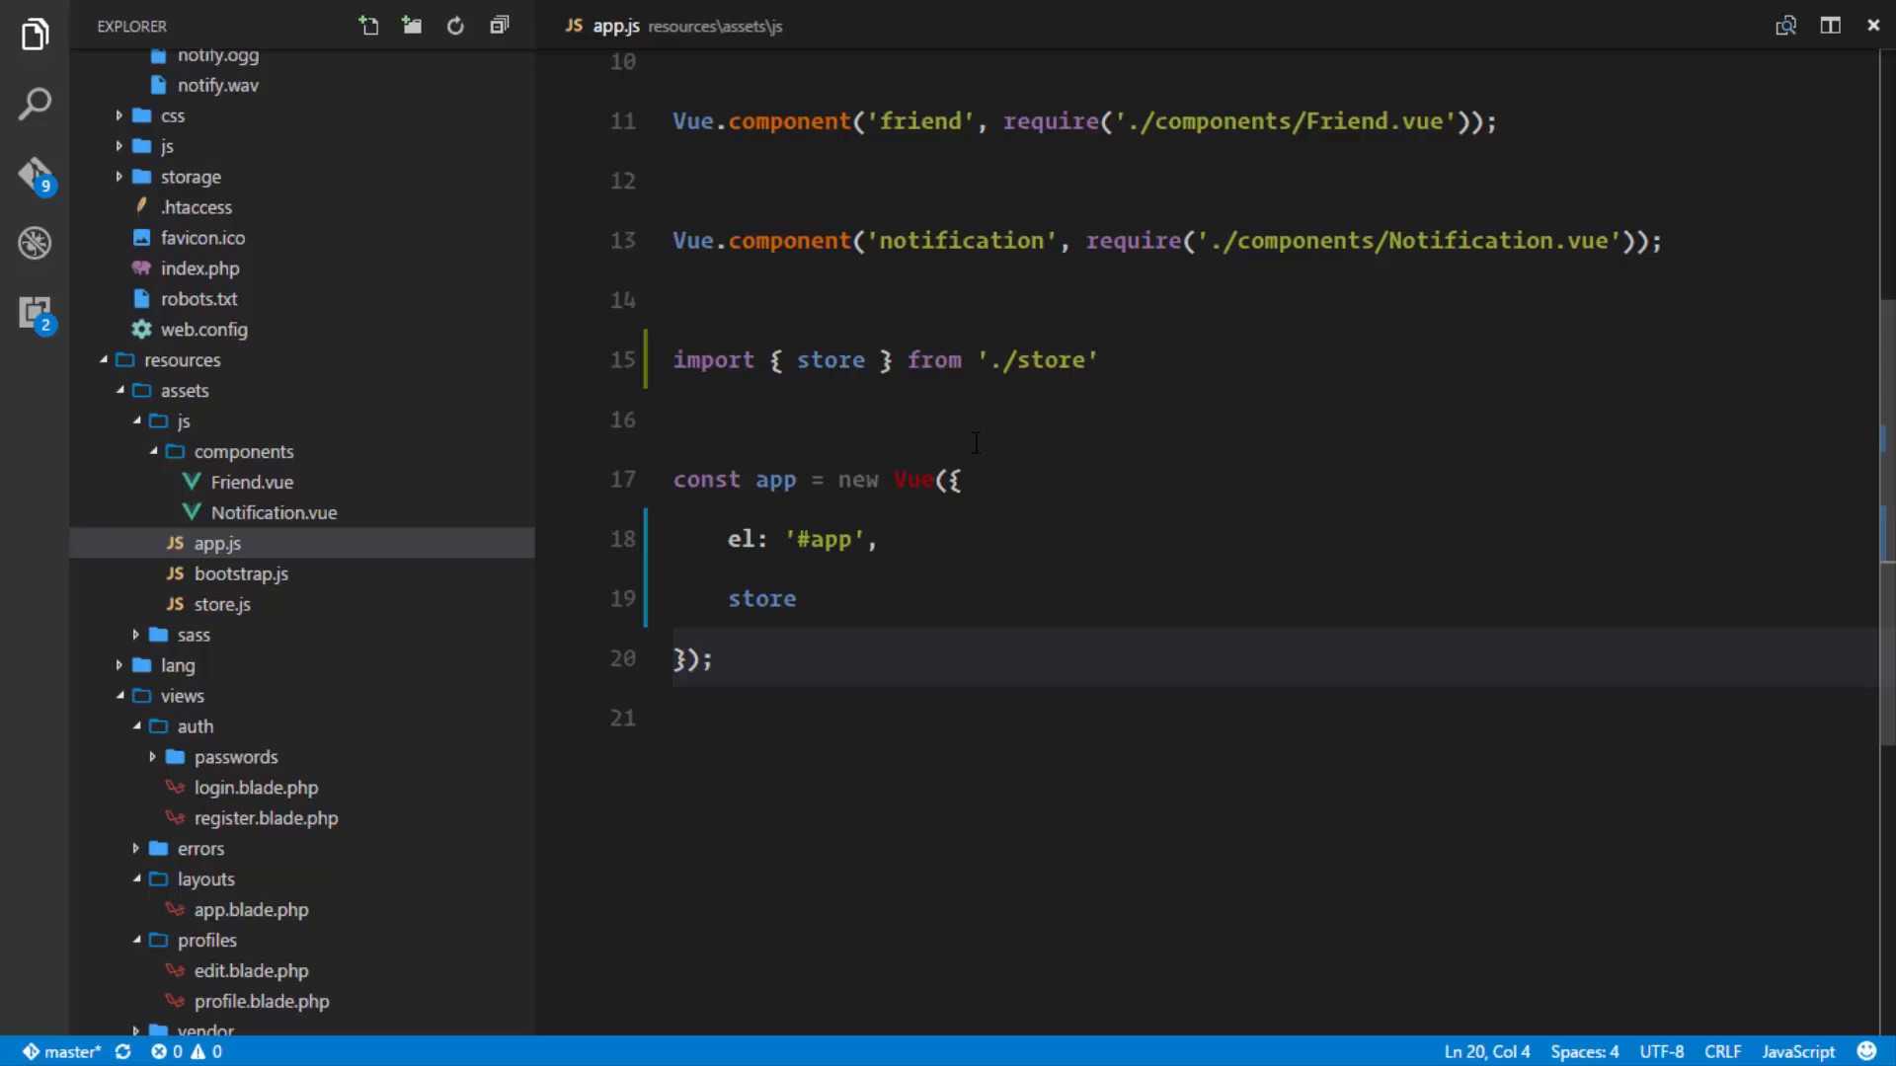
double_click(763, 598)
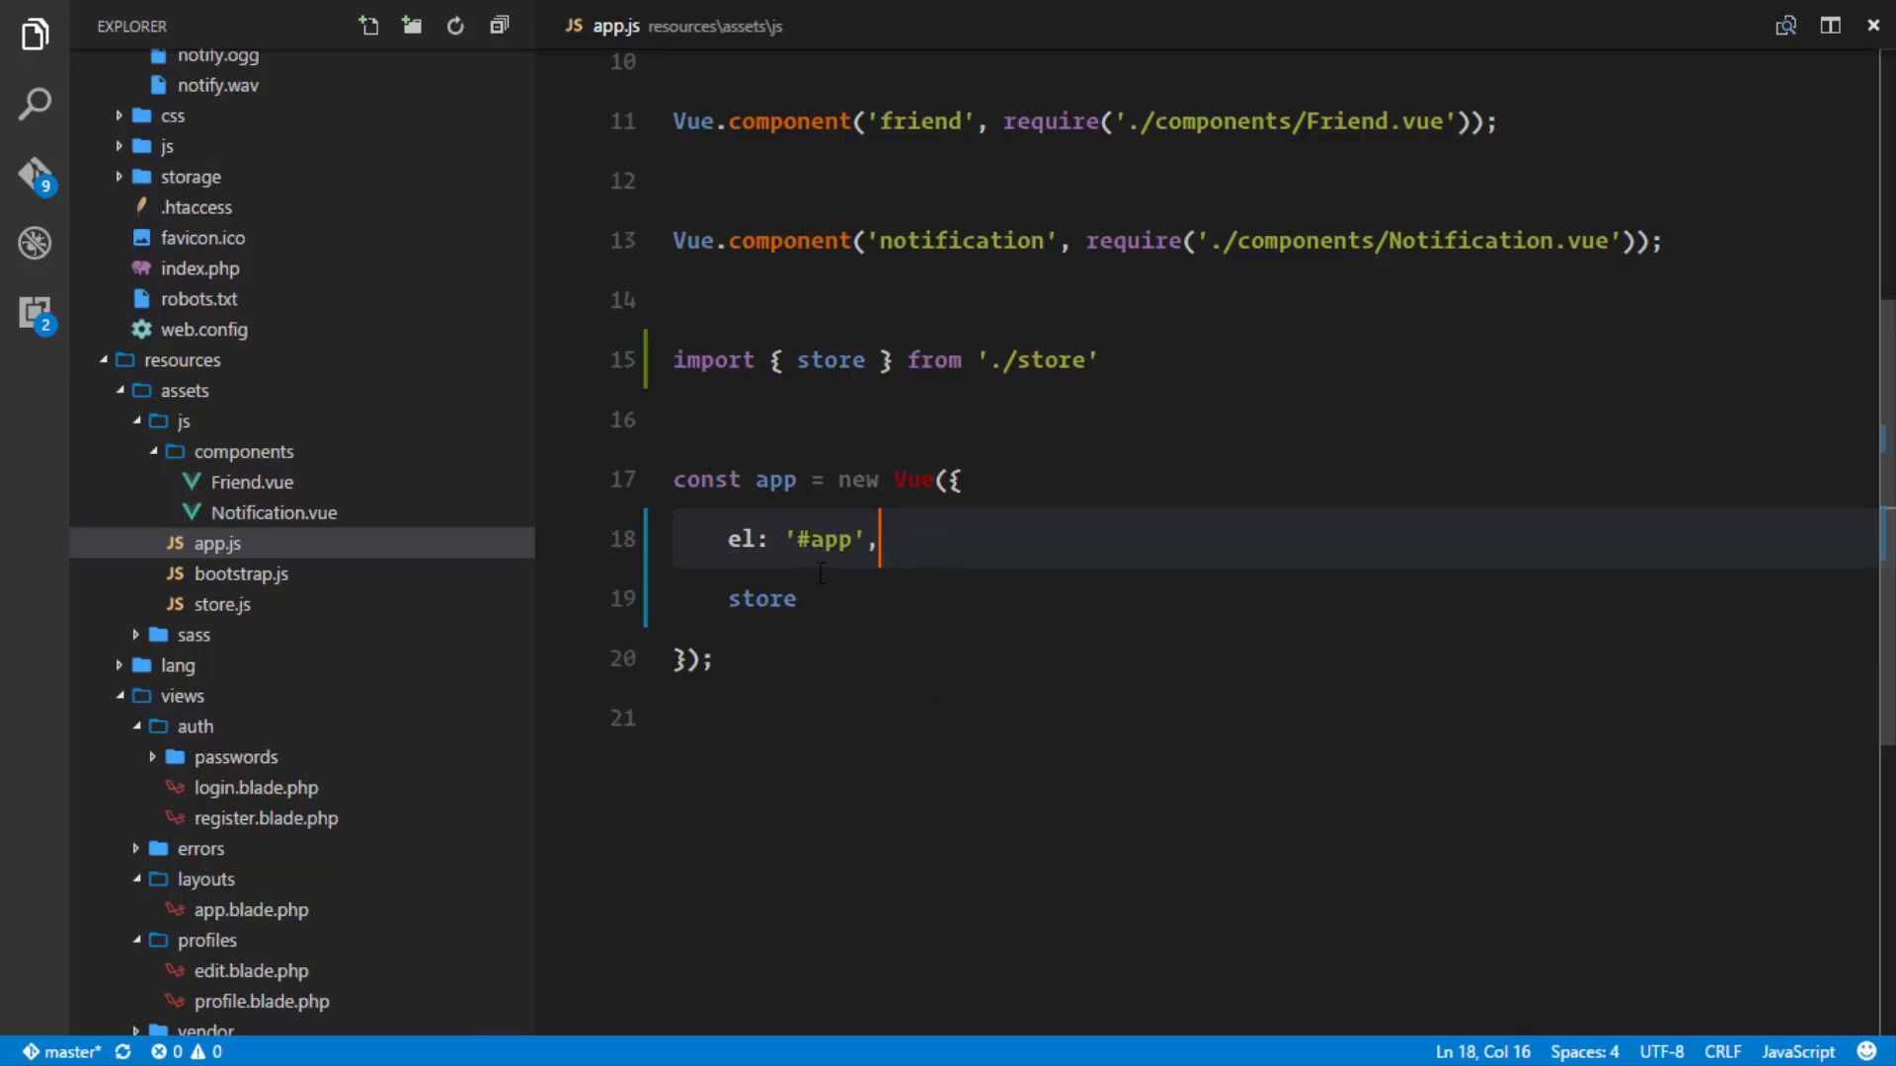
click(223, 604)
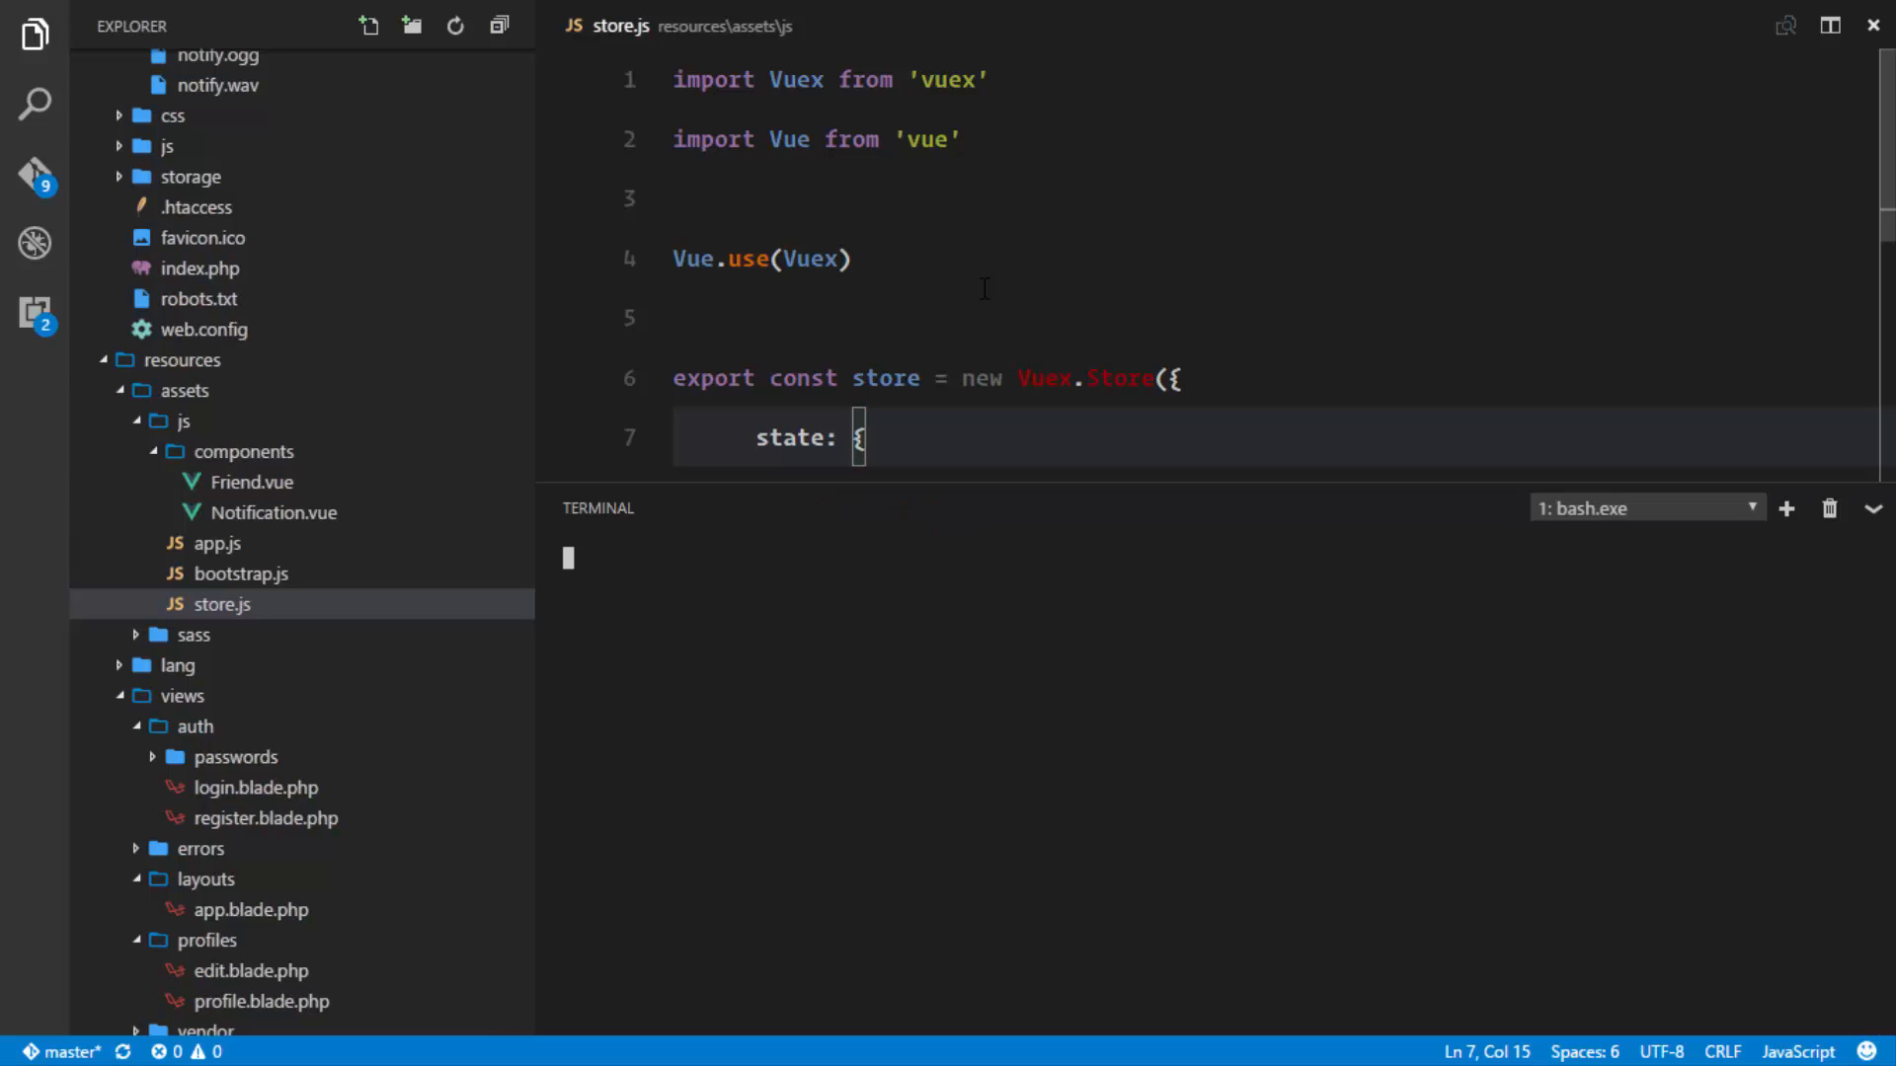
Run gulp watch in the terminal and switch to the browser.
text(gulp watch)
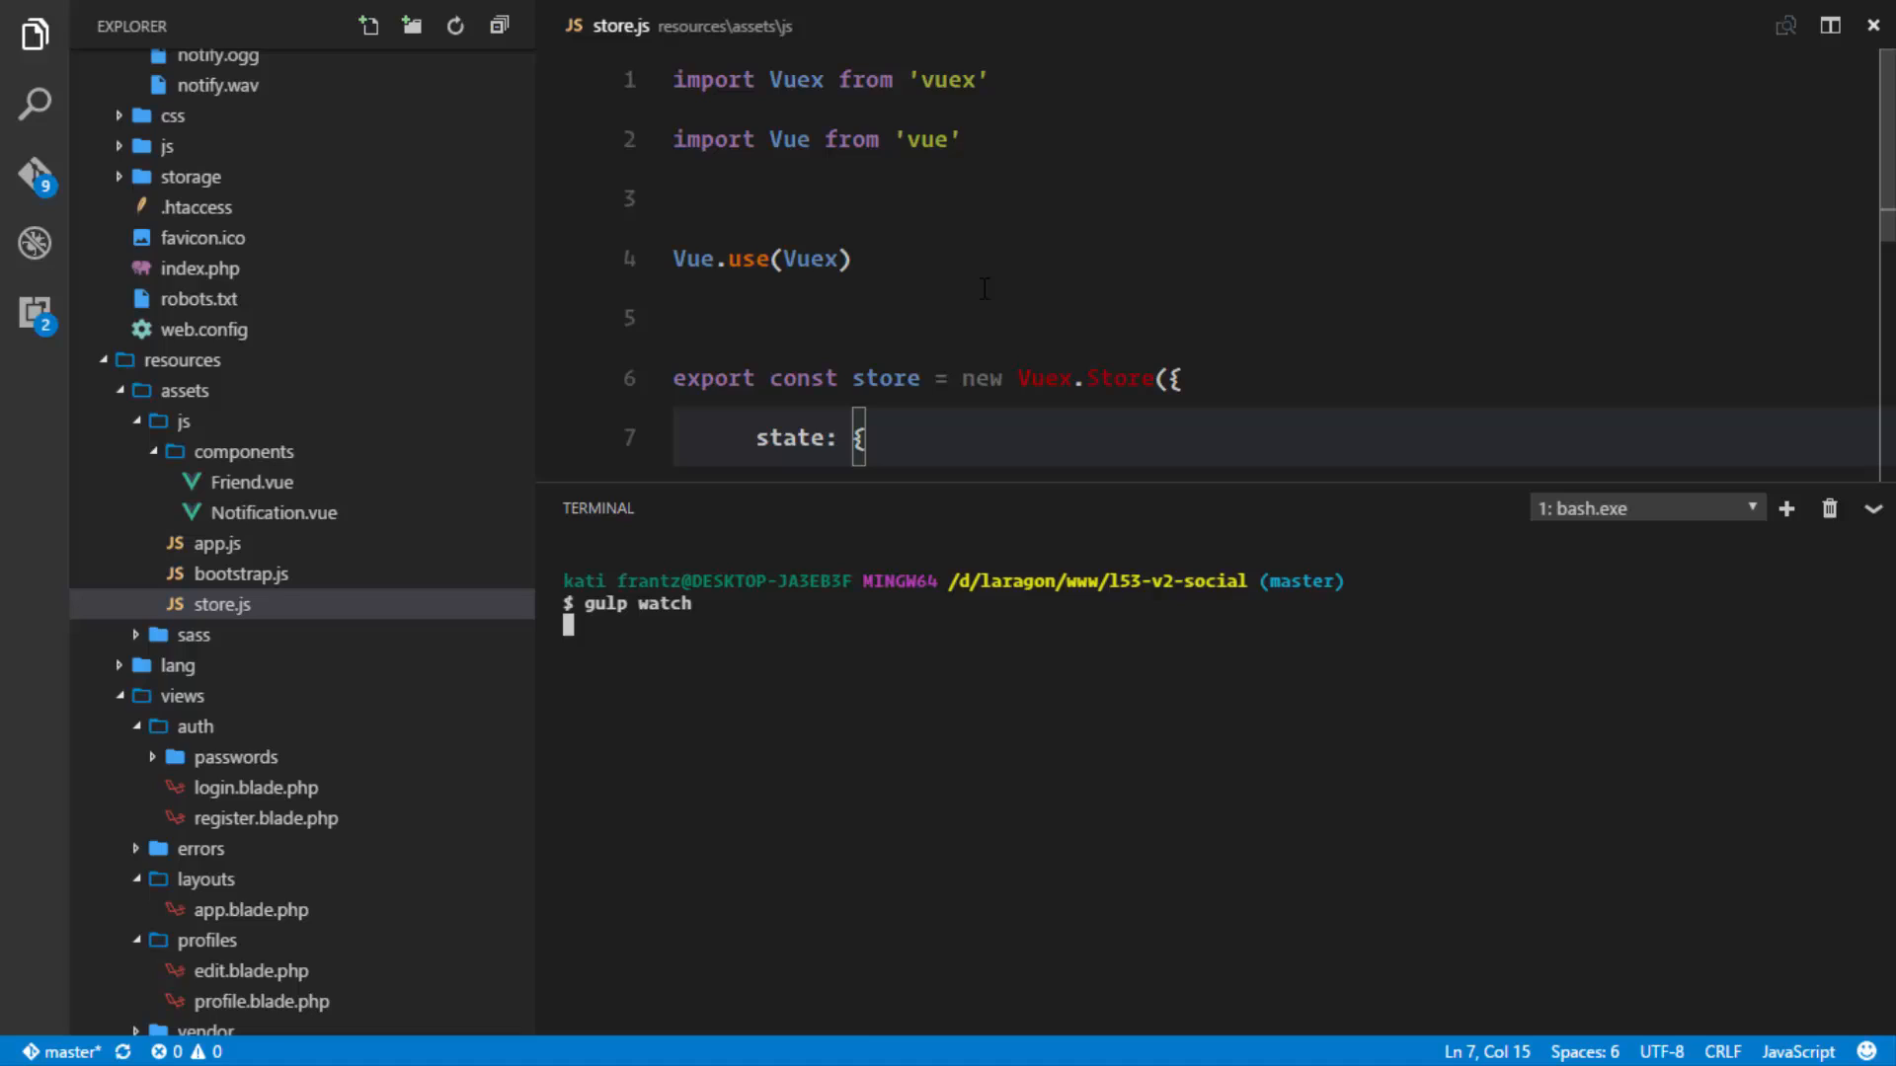
click(374, 1037)
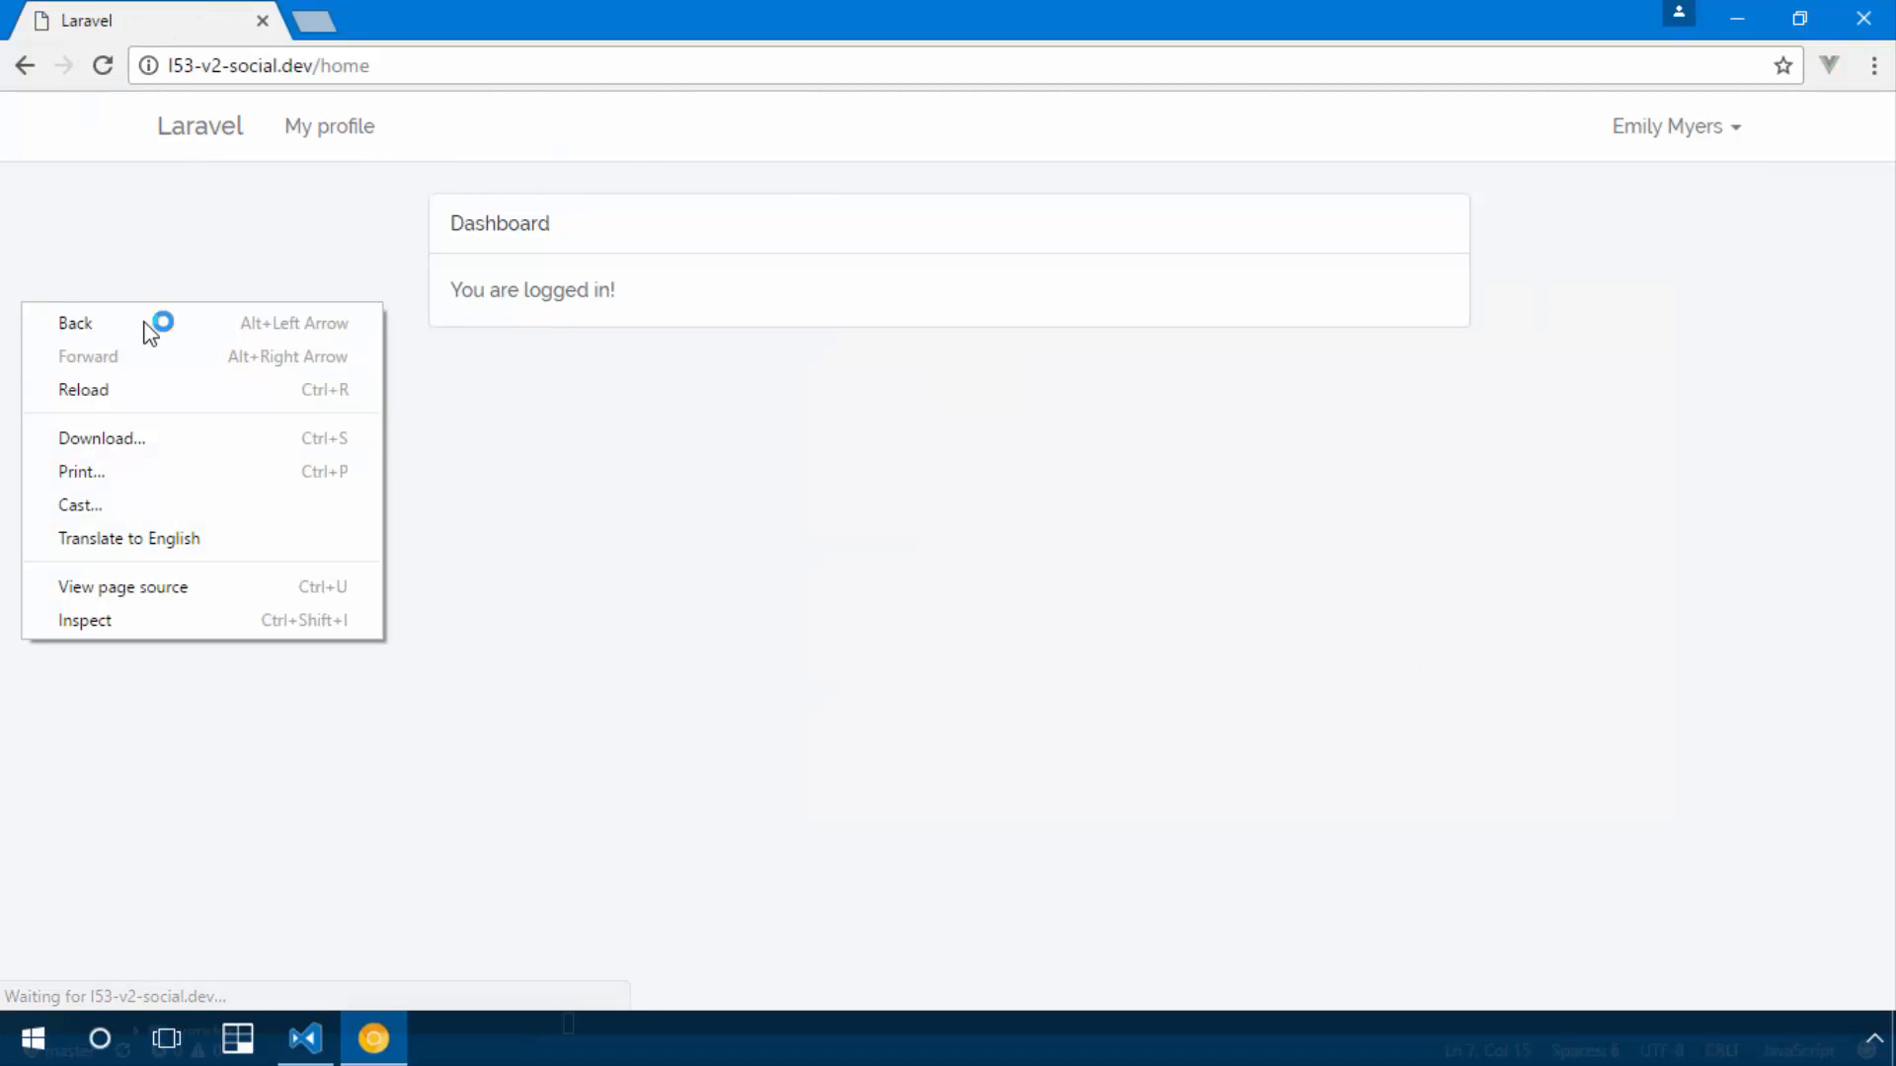
Inspect the page with Vue Devtools and expand the Vuex state showing auth: false.
click(83, 620)
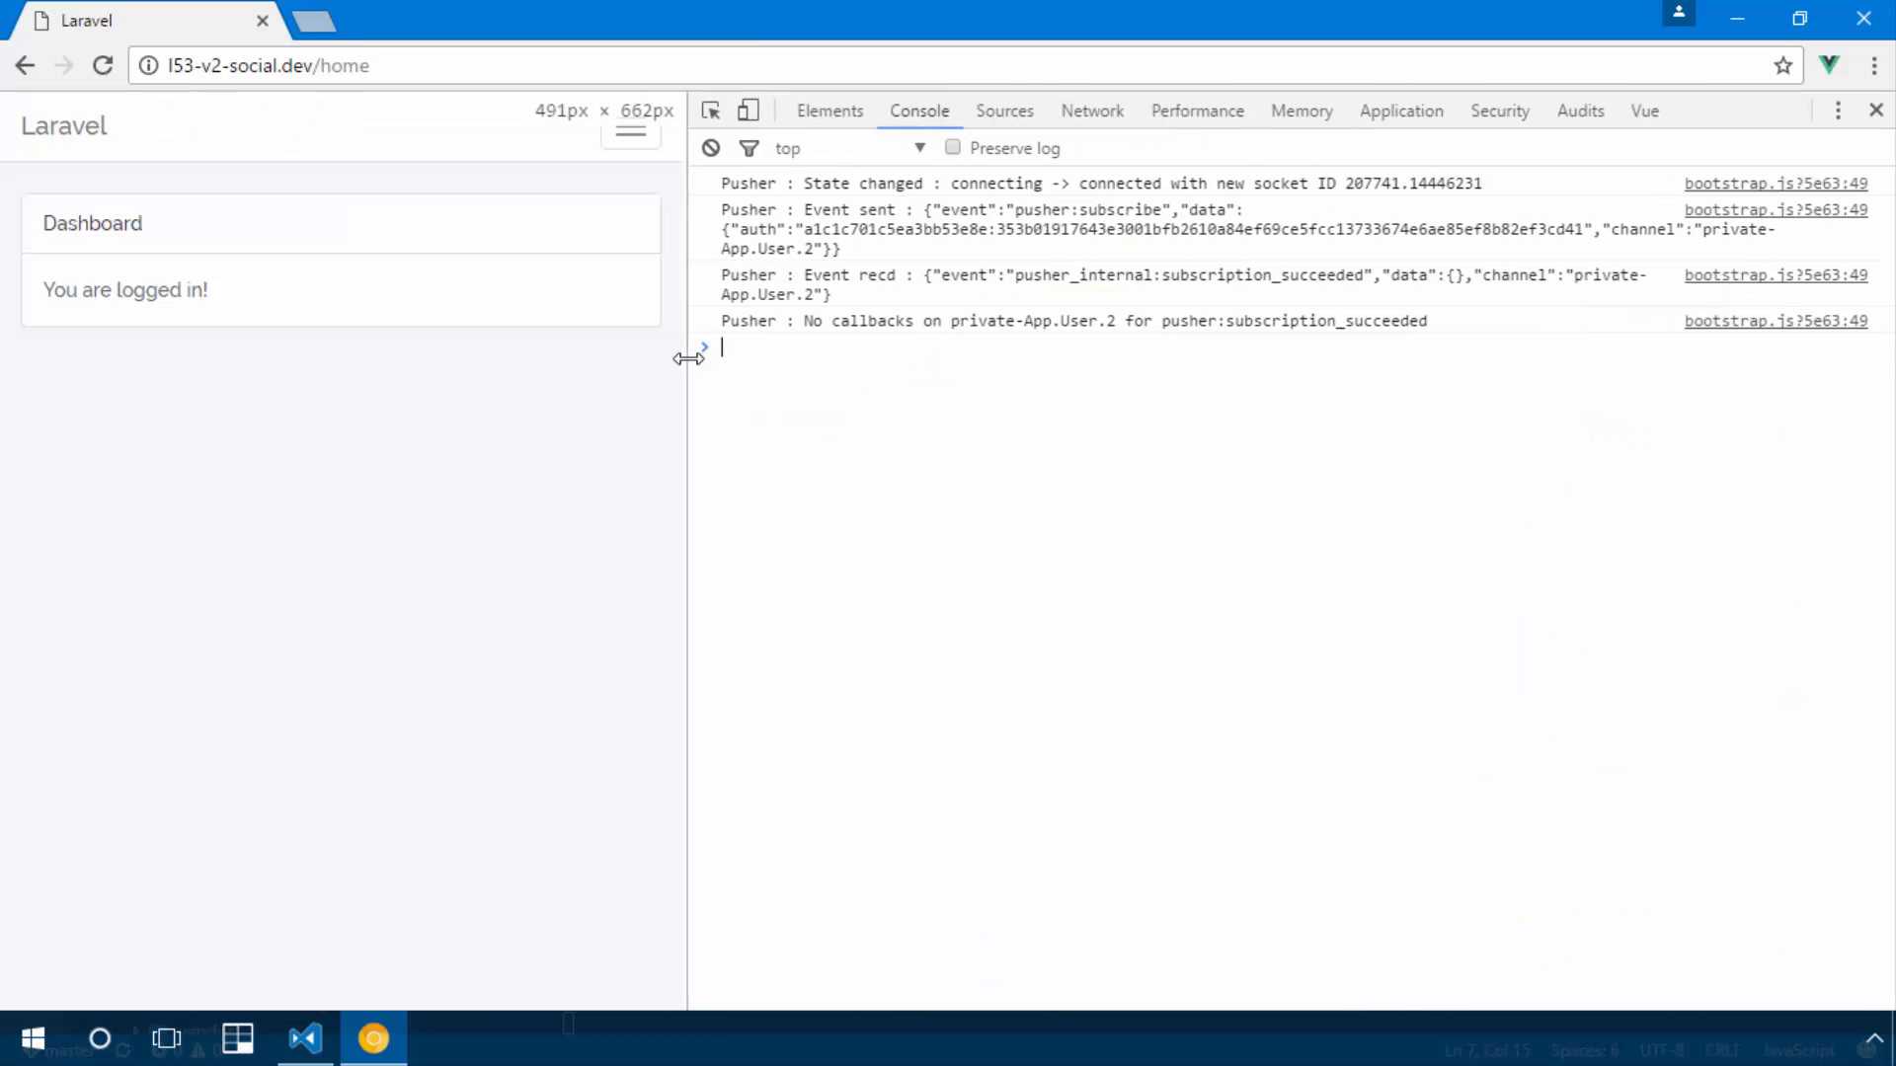
click(1645, 111)
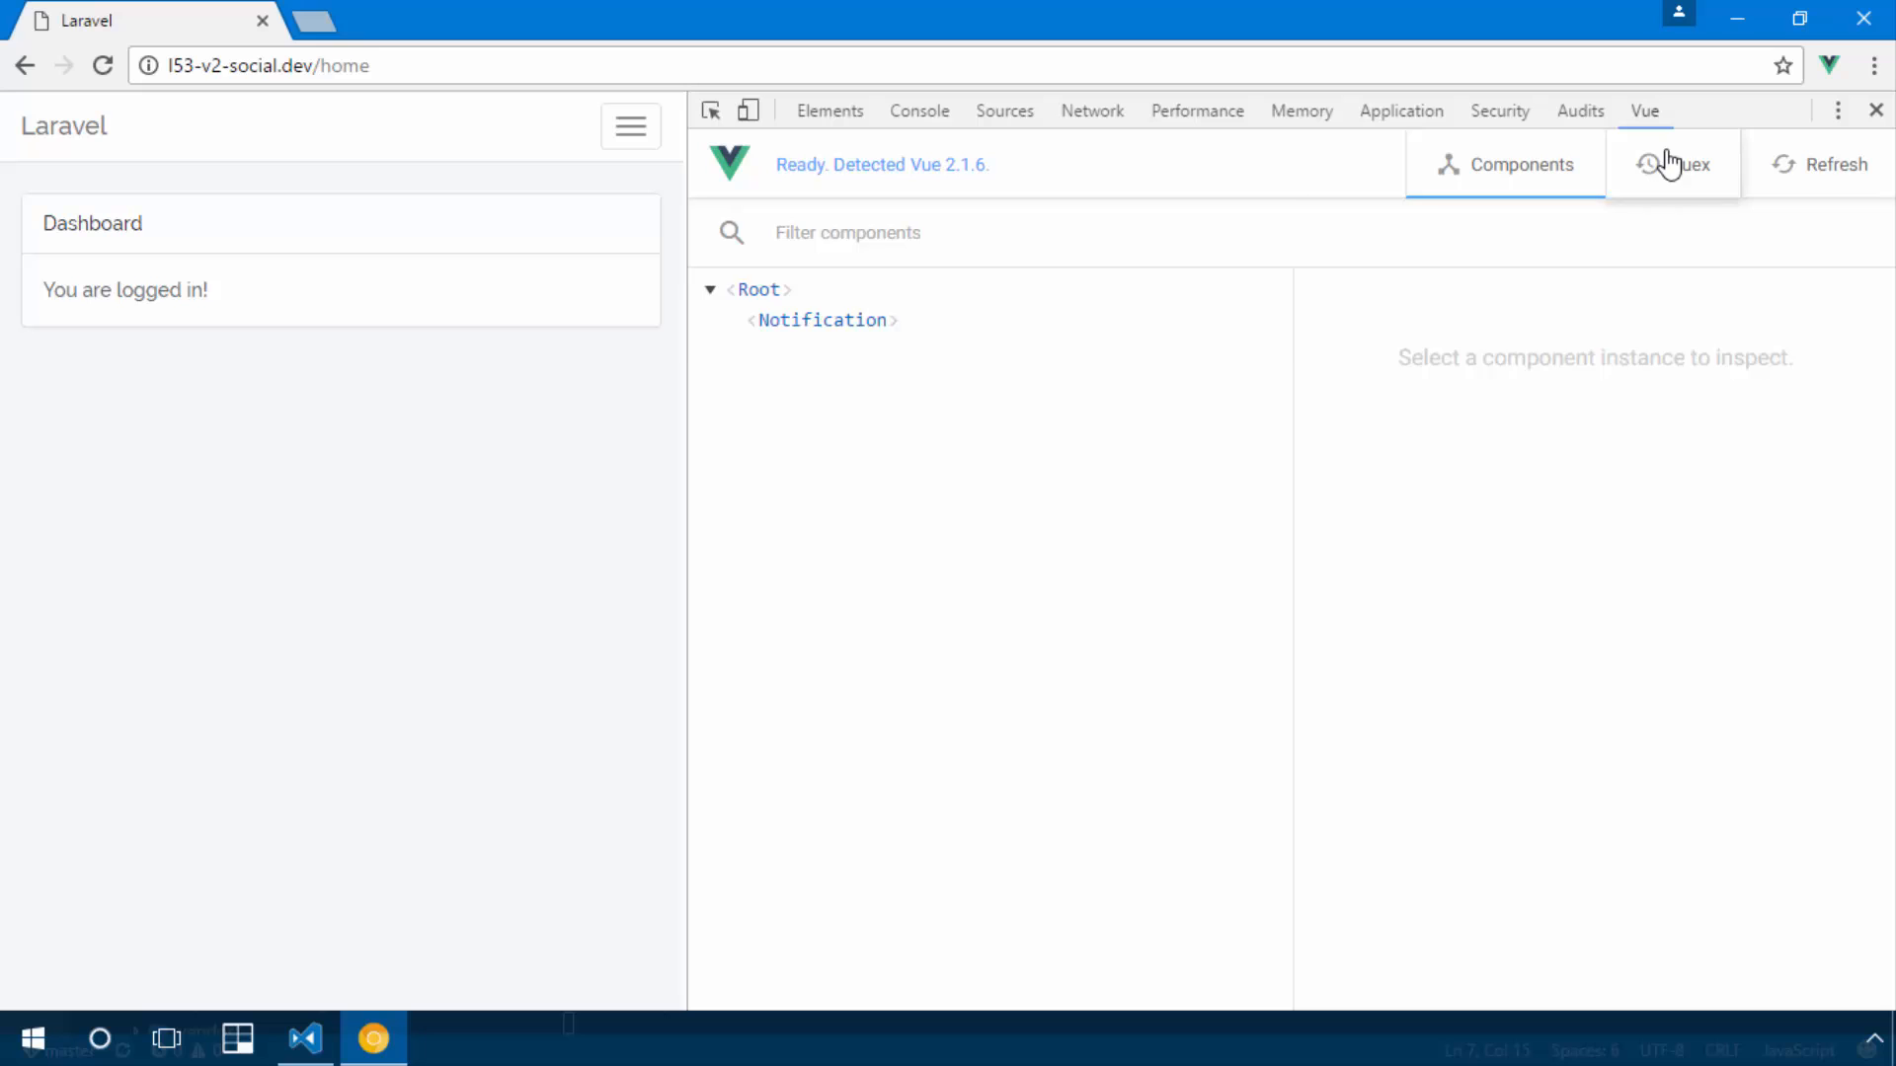
click(1672, 164)
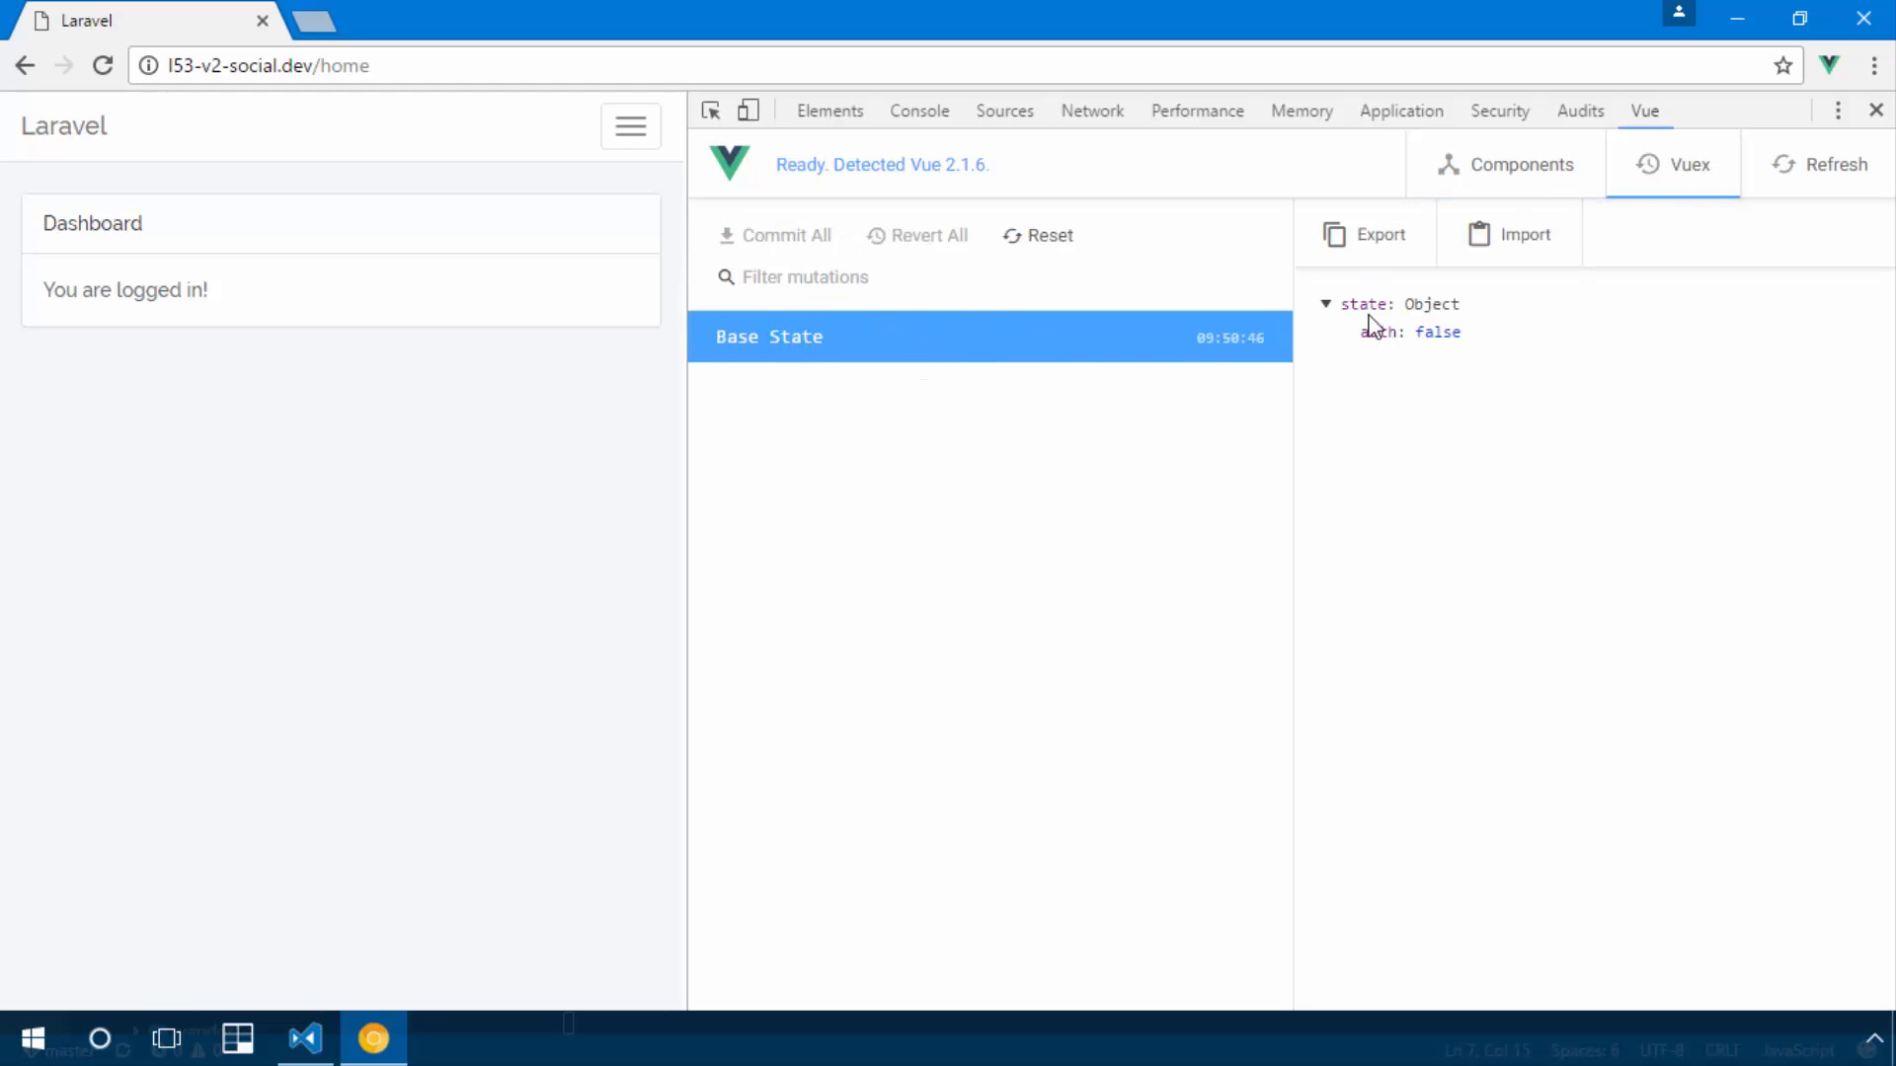
double_click(1436, 332)
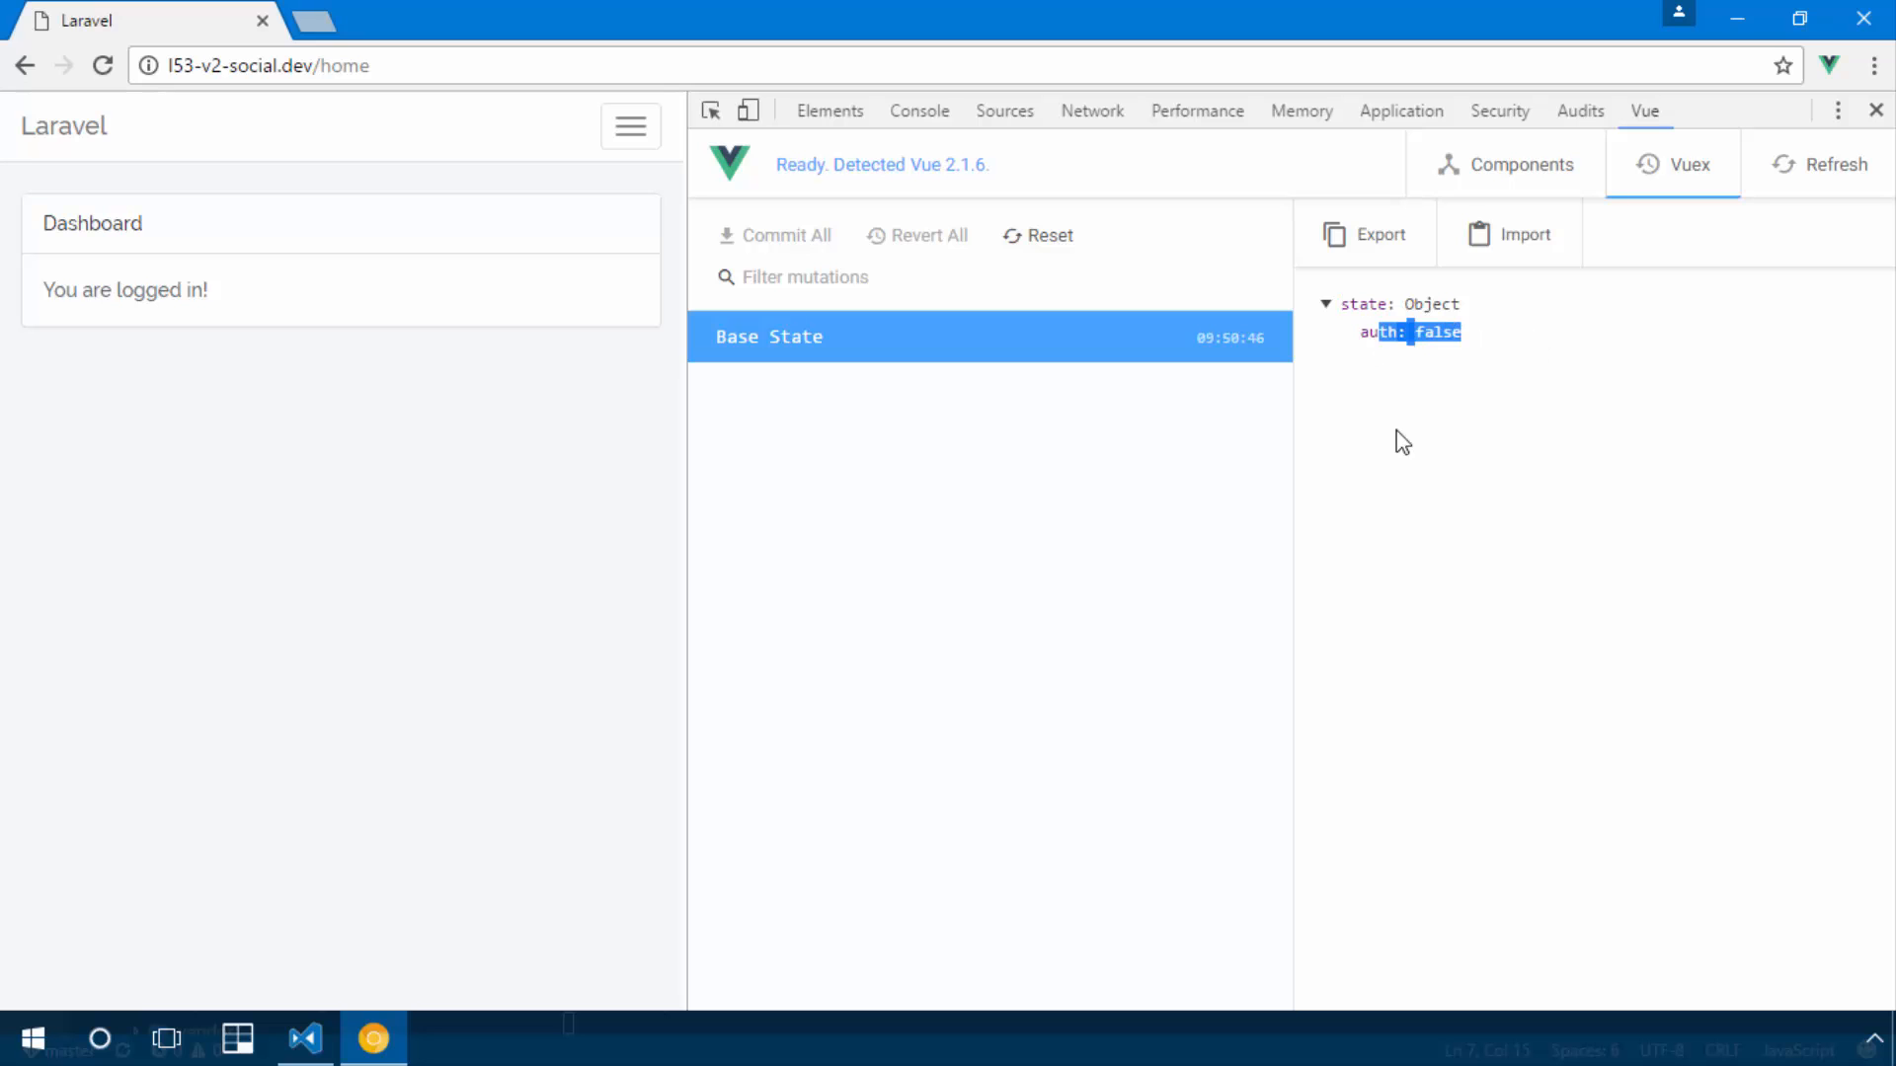